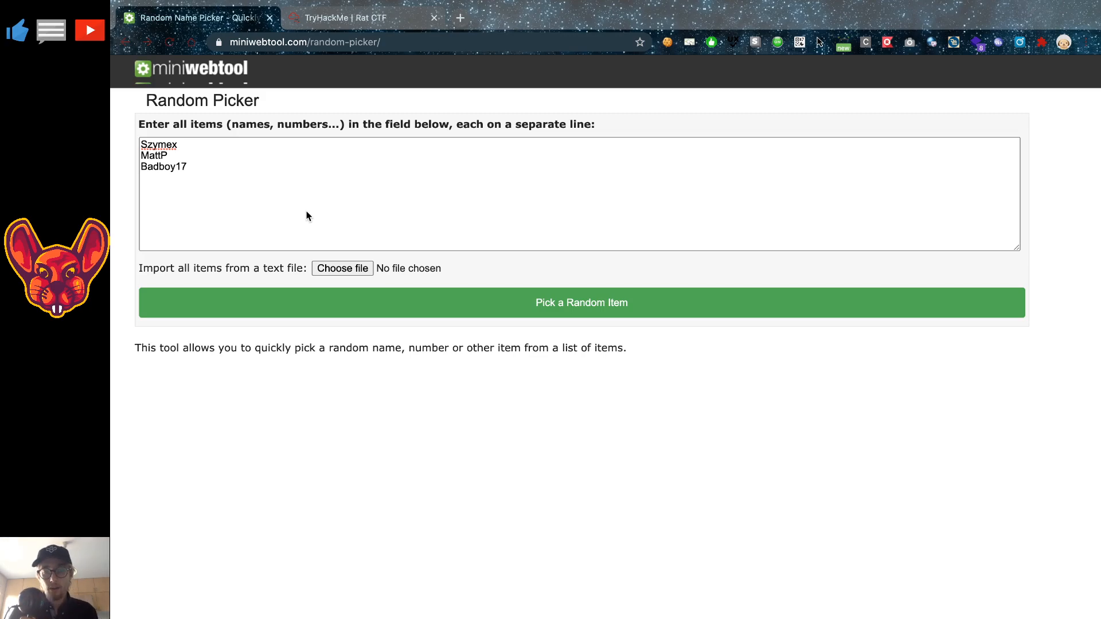
# Pick a random winner from the three names (Szymex), then return to the Rat CTF room
pyautogui.click(581, 303)
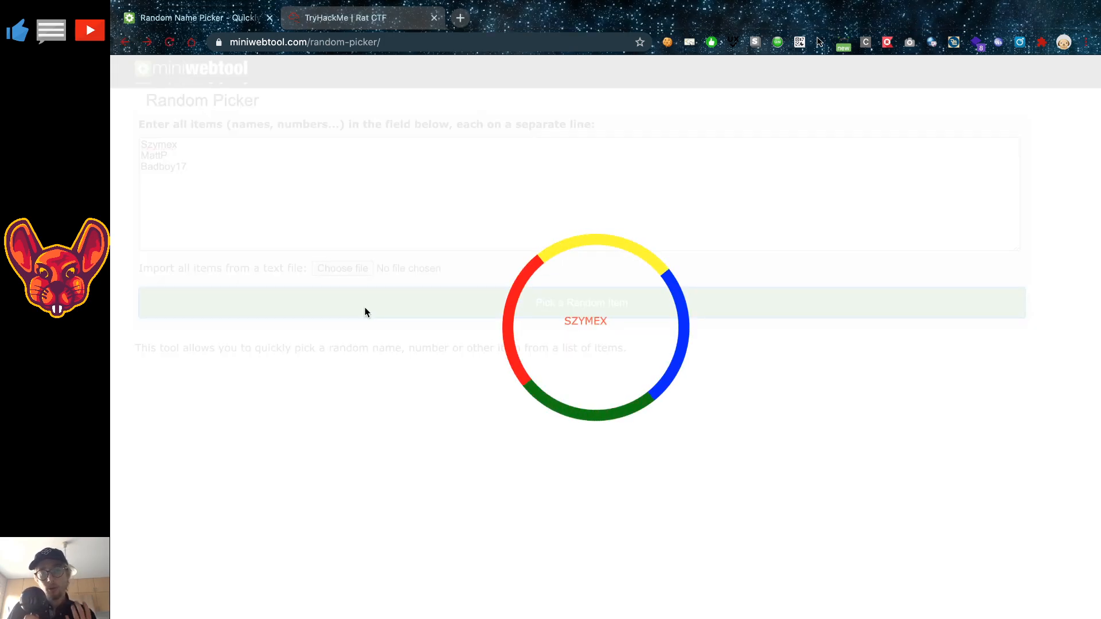
pyautogui.click(581, 303)
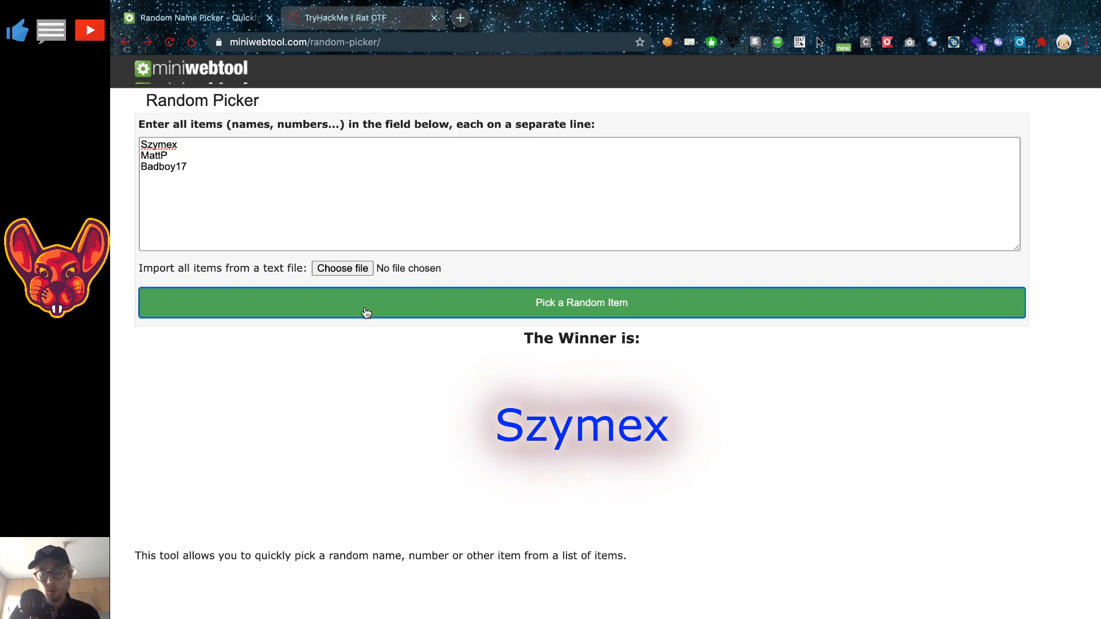
pyautogui.moveTo(735, 438)
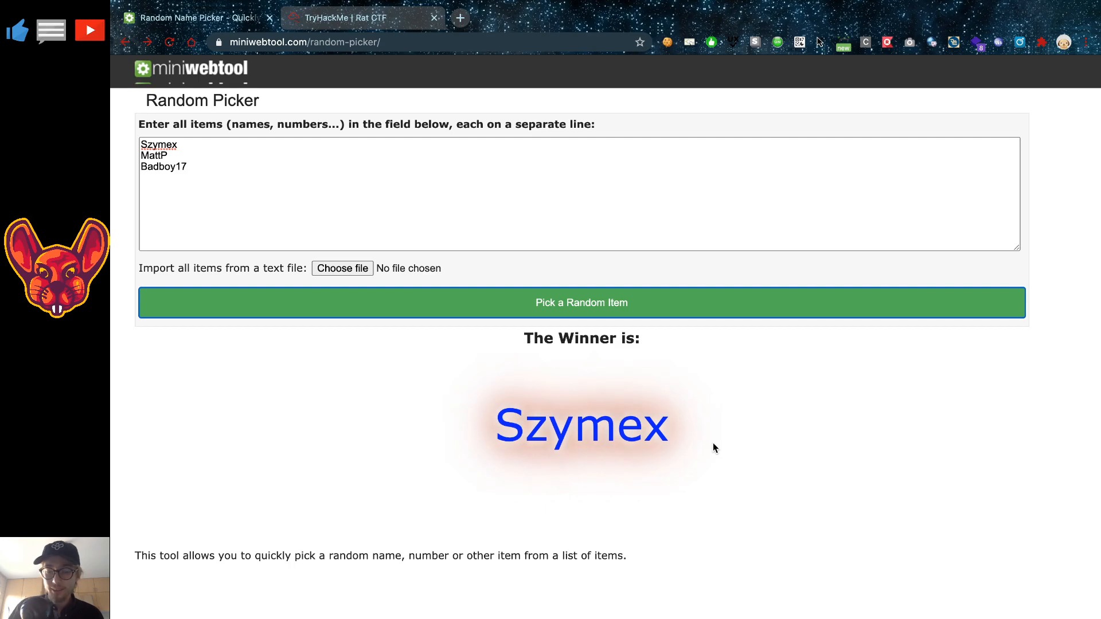
pyautogui.moveTo(465, 429)
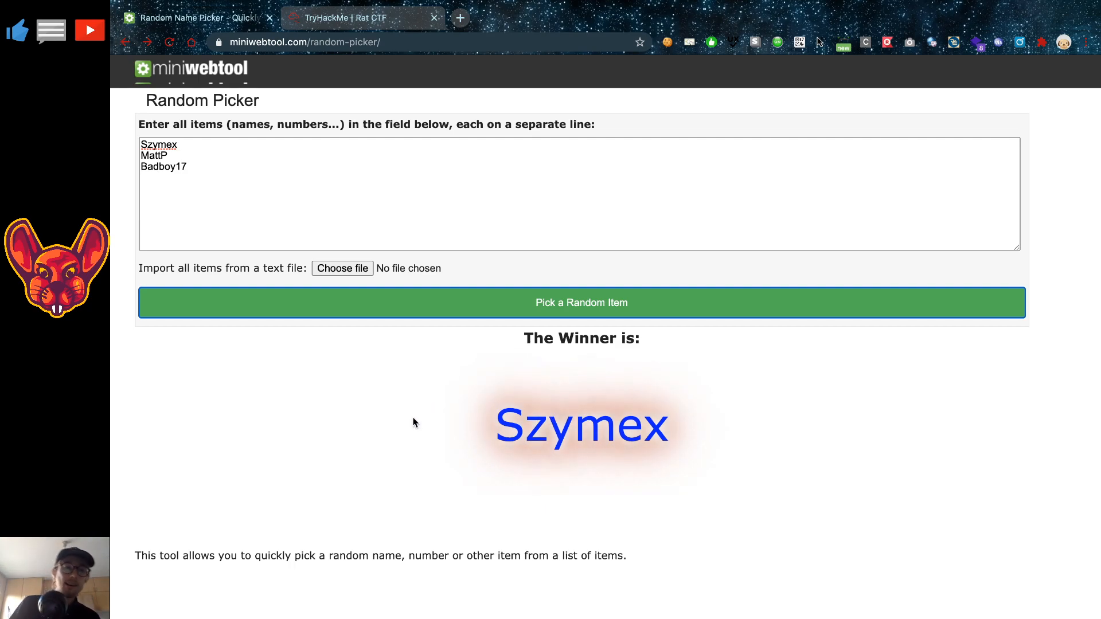
pyautogui.moveTo(371, 413)
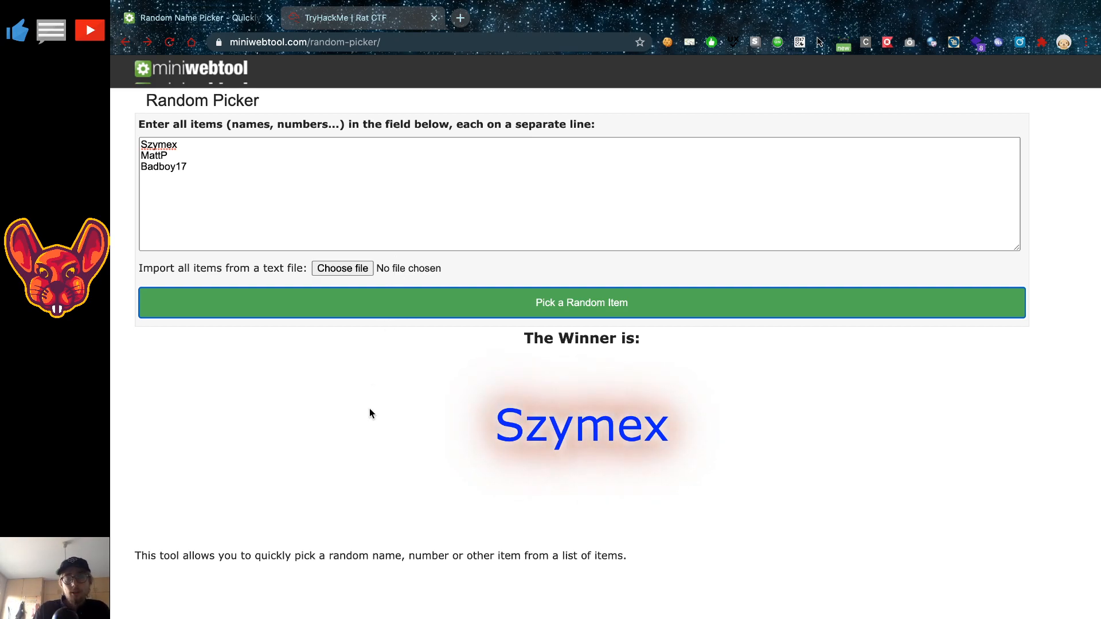
pyautogui.click(362, 17)
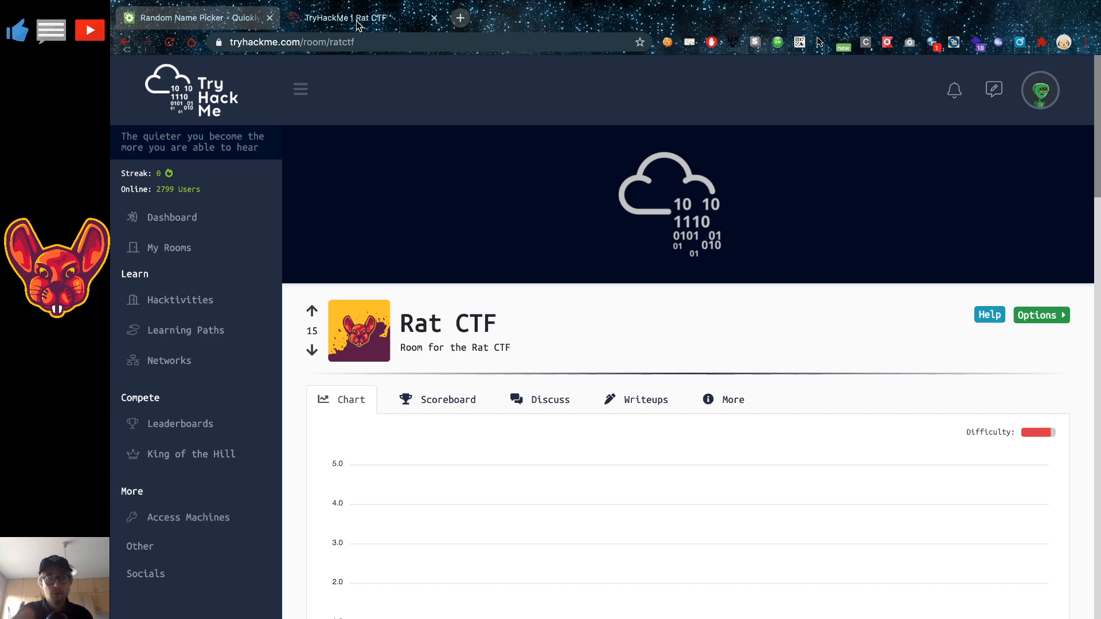
# Scroll to the Tasks section showing the active RatCTFv7 machine at 10.10.226.9
pyautogui.scroll(-3)
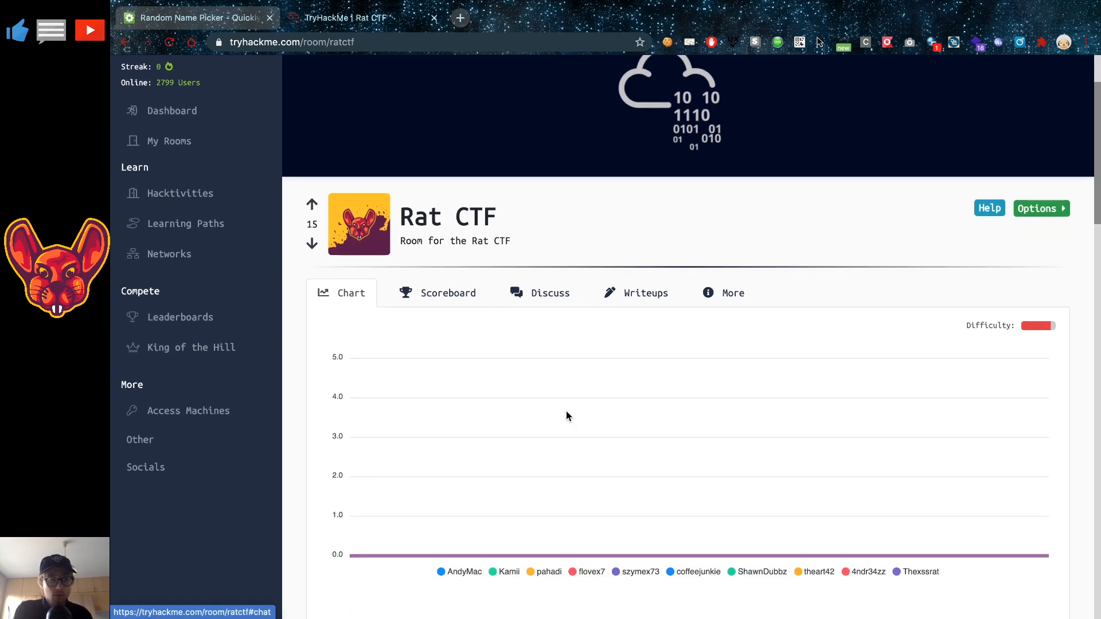
pyautogui.scroll(3)
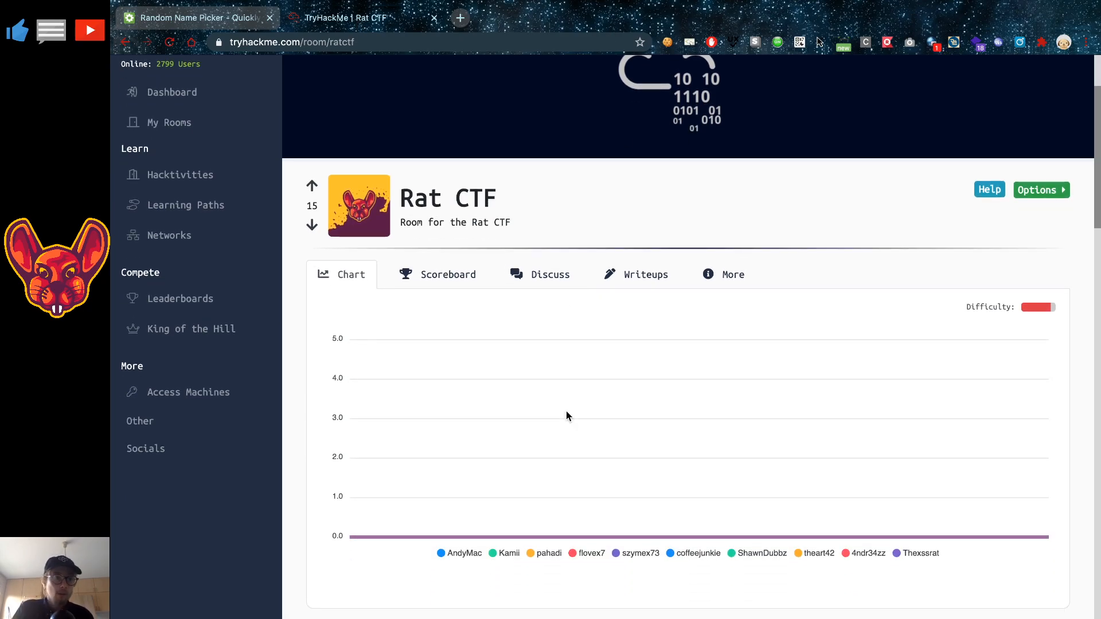
pyautogui.scroll(-3)
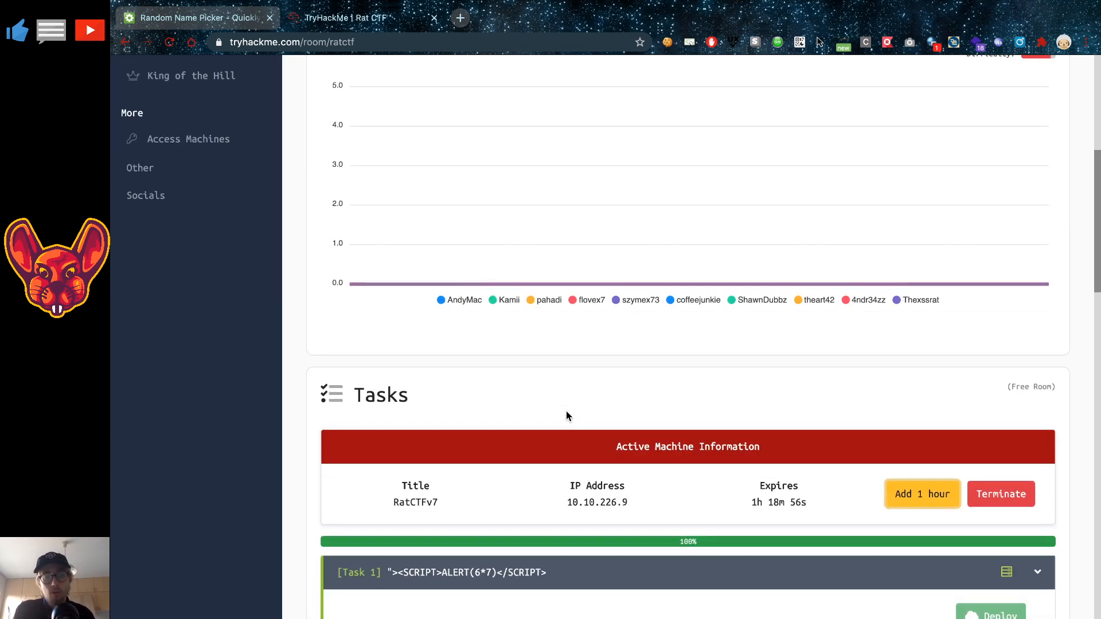
pyautogui.moveTo(789, 345)
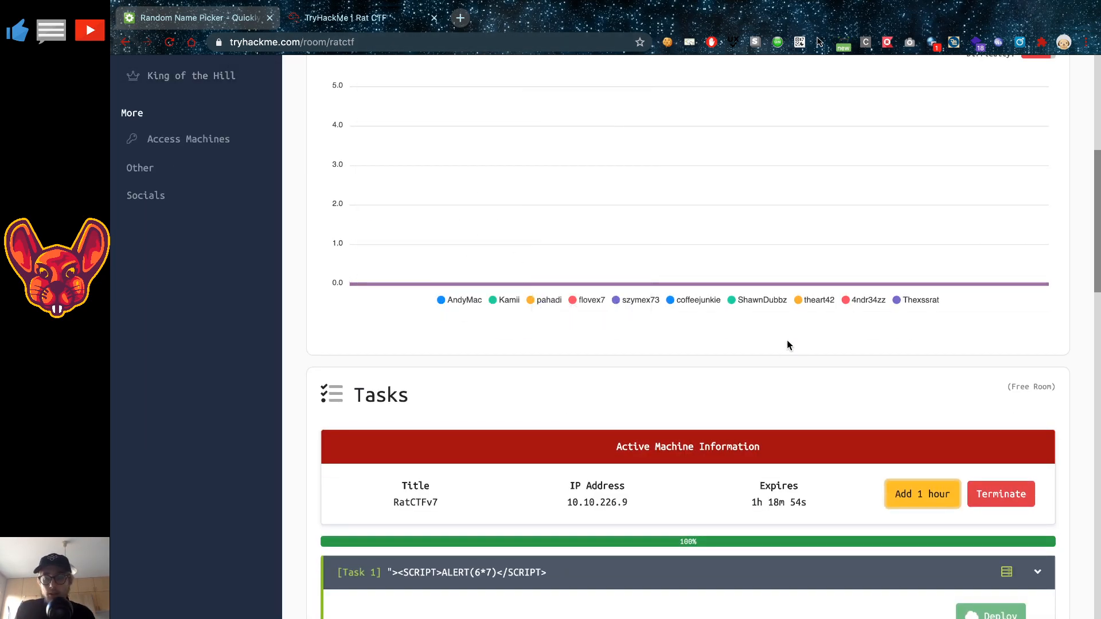
pyautogui.moveTo(716, 386)
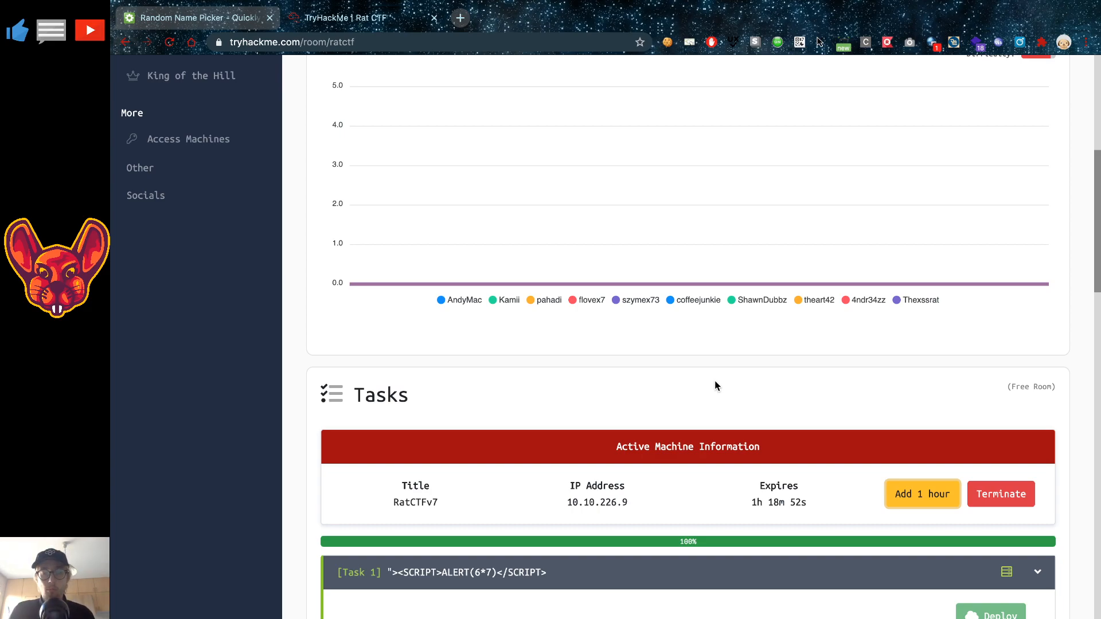
pyautogui.moveTo(635, 403)
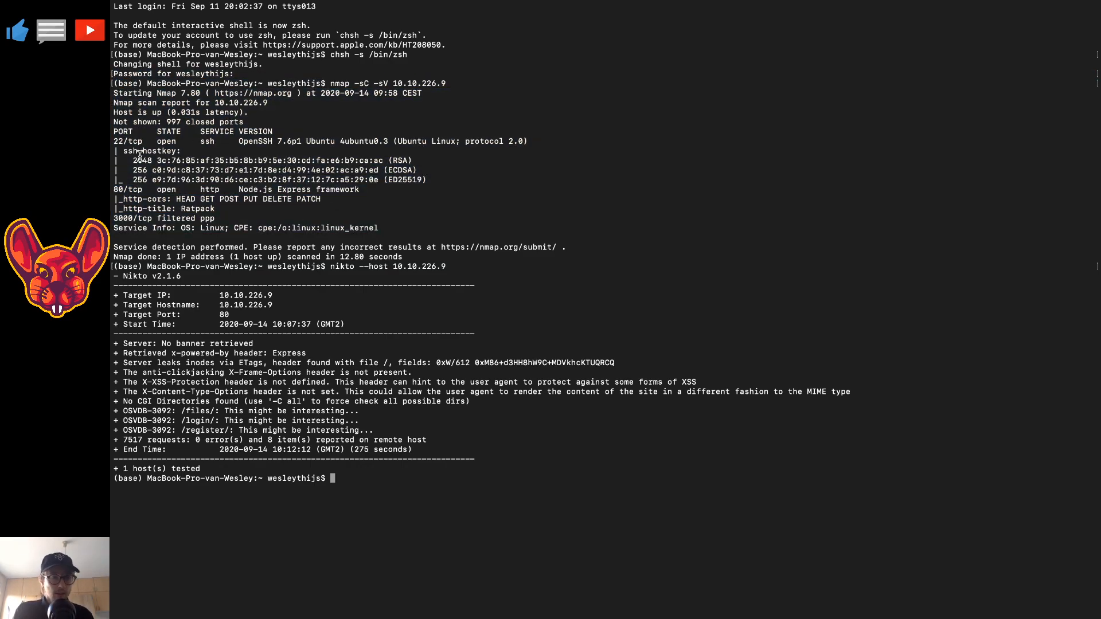
pyautogui.scroll(-3)
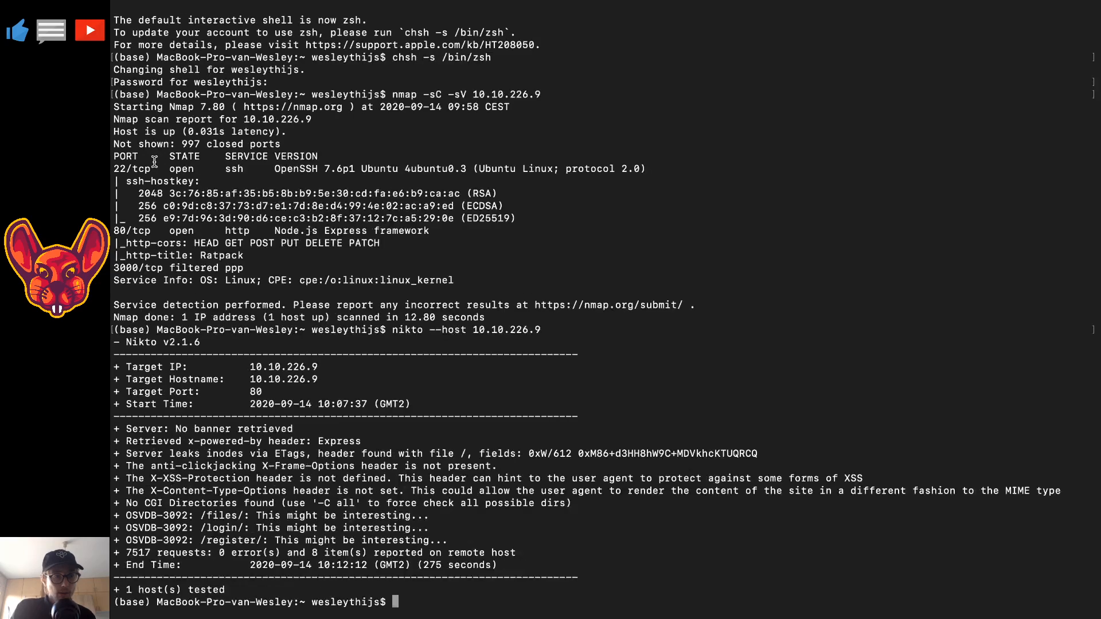
pyautogui.scroll(3)
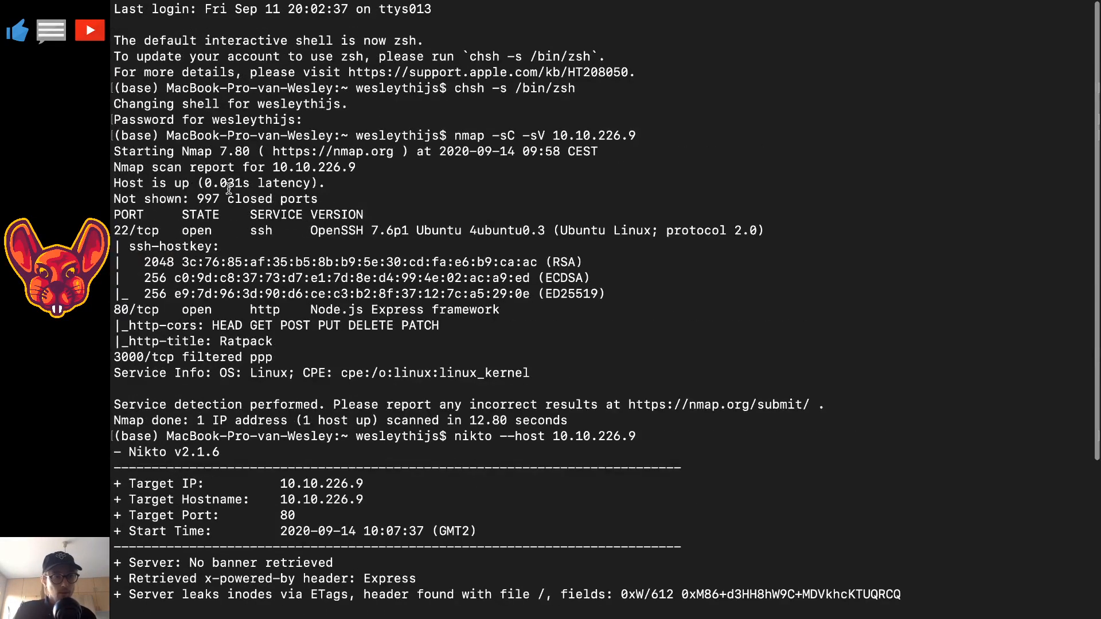
pyautogui.moveTo(624, 206)
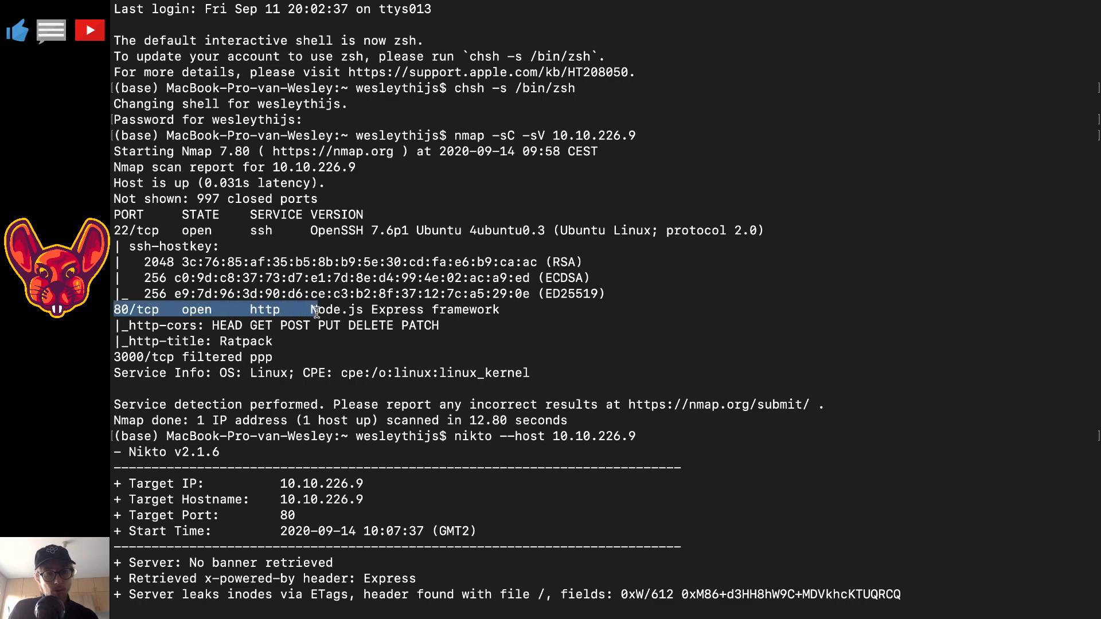
pyautogui.doubleClick(265, 310)
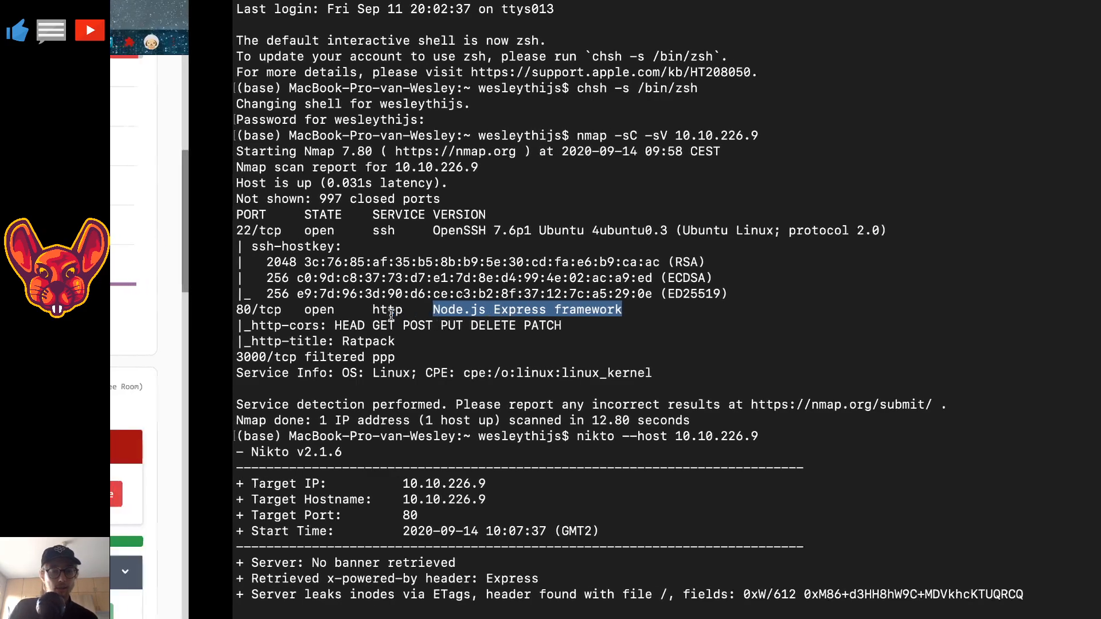
# Bring the Rat CTF room forward and scroll up to the Task 1 story
pyautogui.click(345, 18)
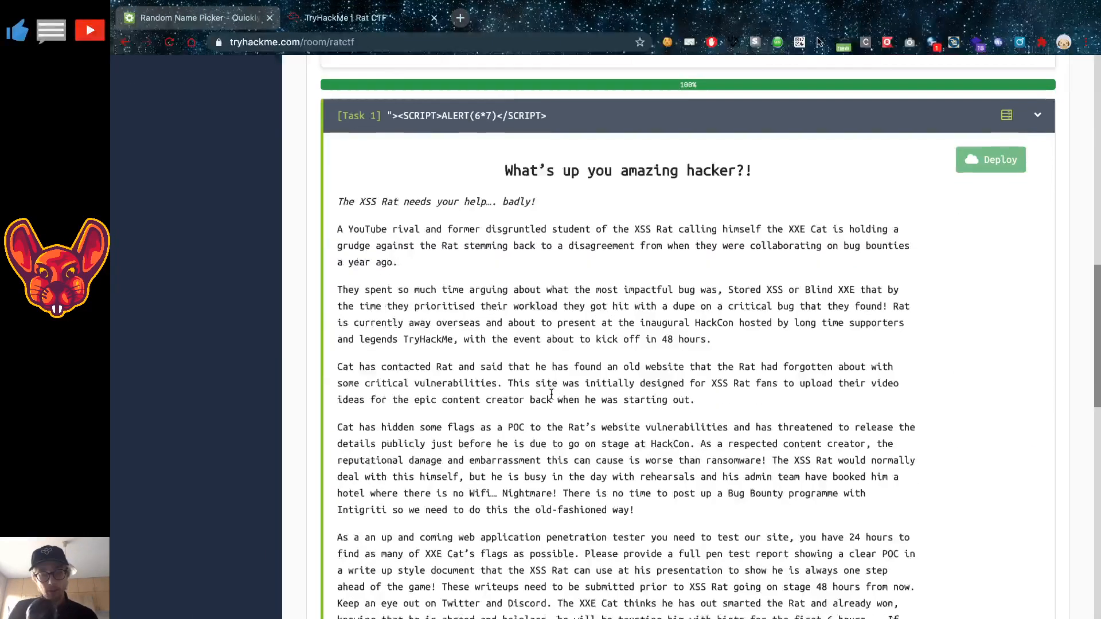
pyautogui.scroll(3)
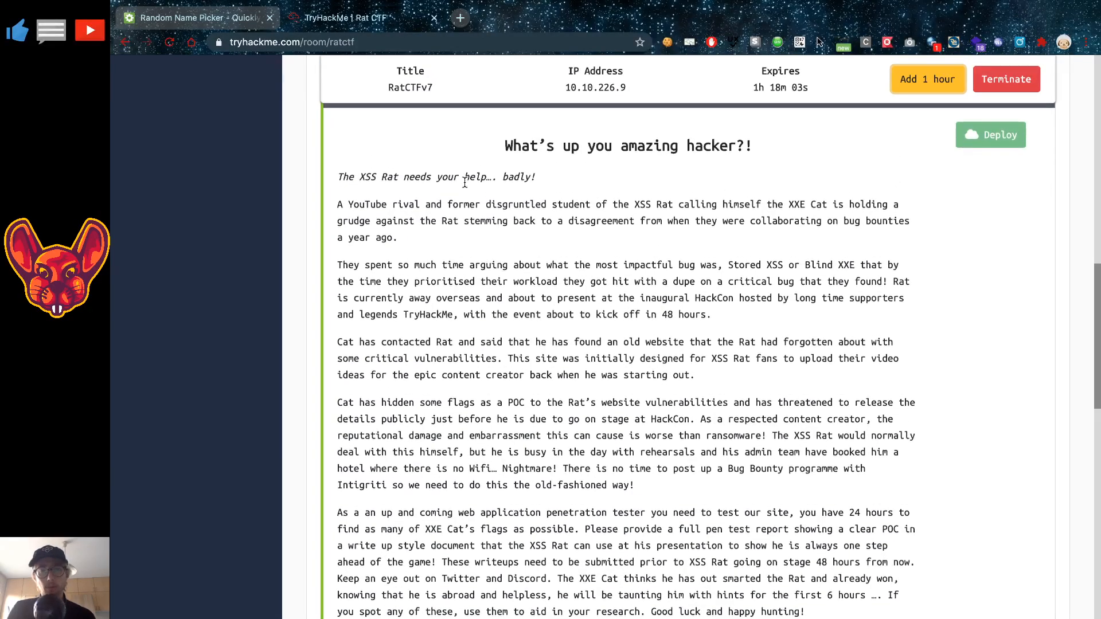
pyautogui.doubleClick(796, 204)
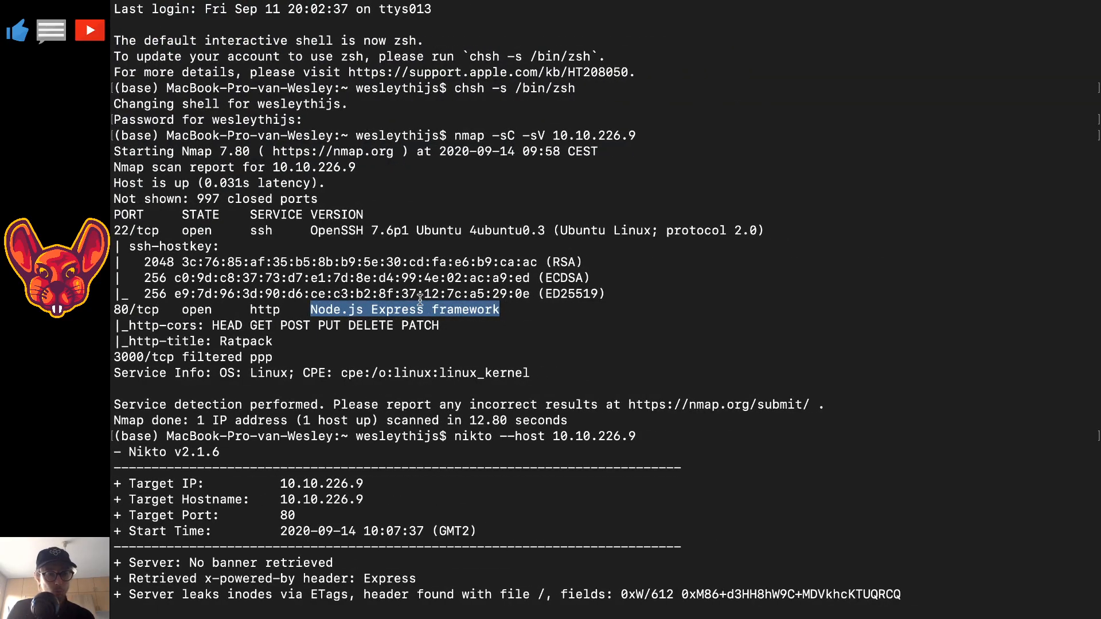
# Scroll to the nikto output flagging /files/, /login/ and /register/ on 10.10.226.9
pyautogui.scroll(-3)
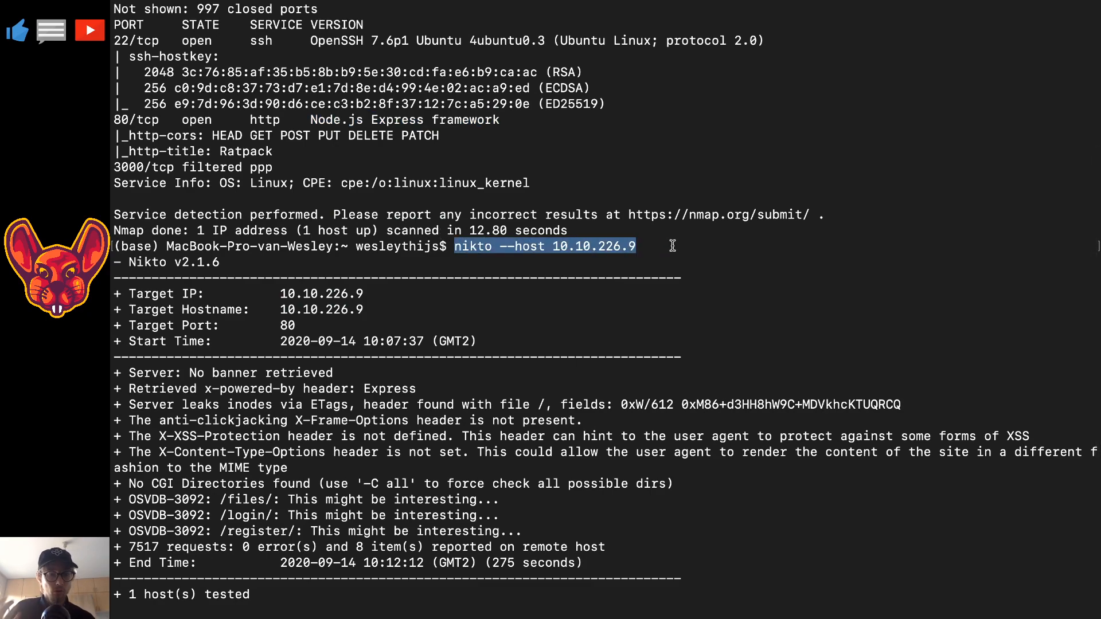
pyautogui.moveTo(244, 535)
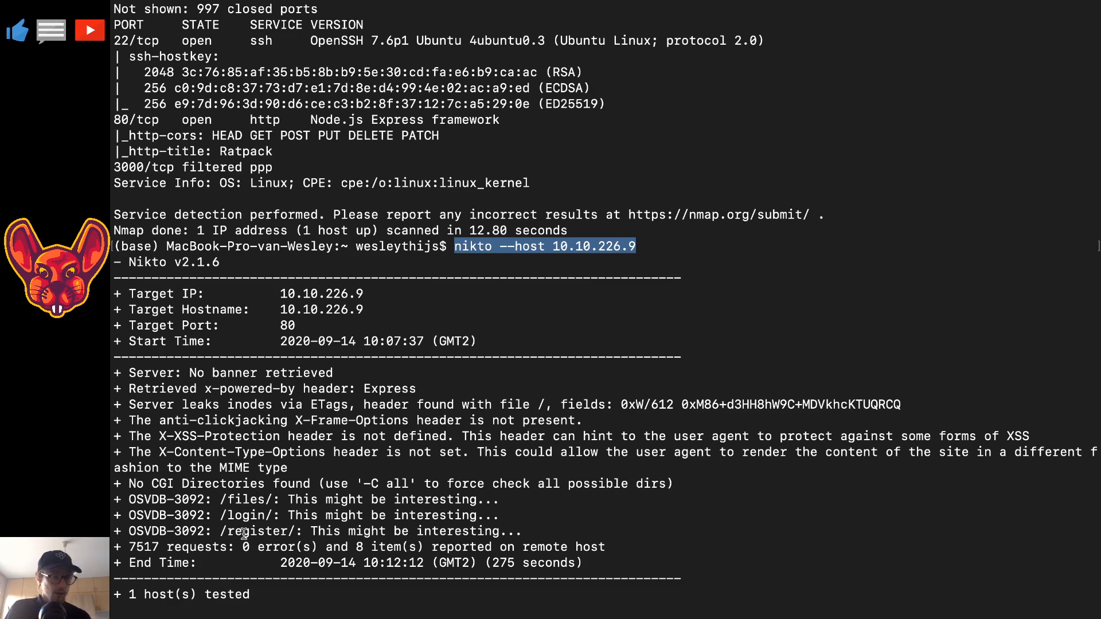
pyautogui.moveTo(324, 543)
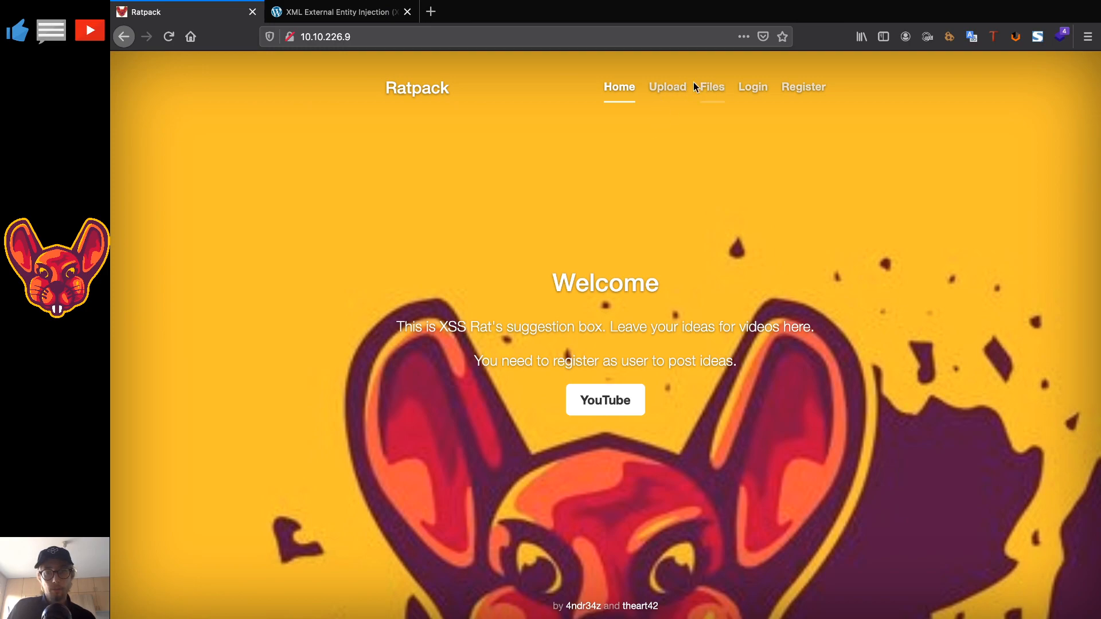
pyautogui.moveTo(574, 158)
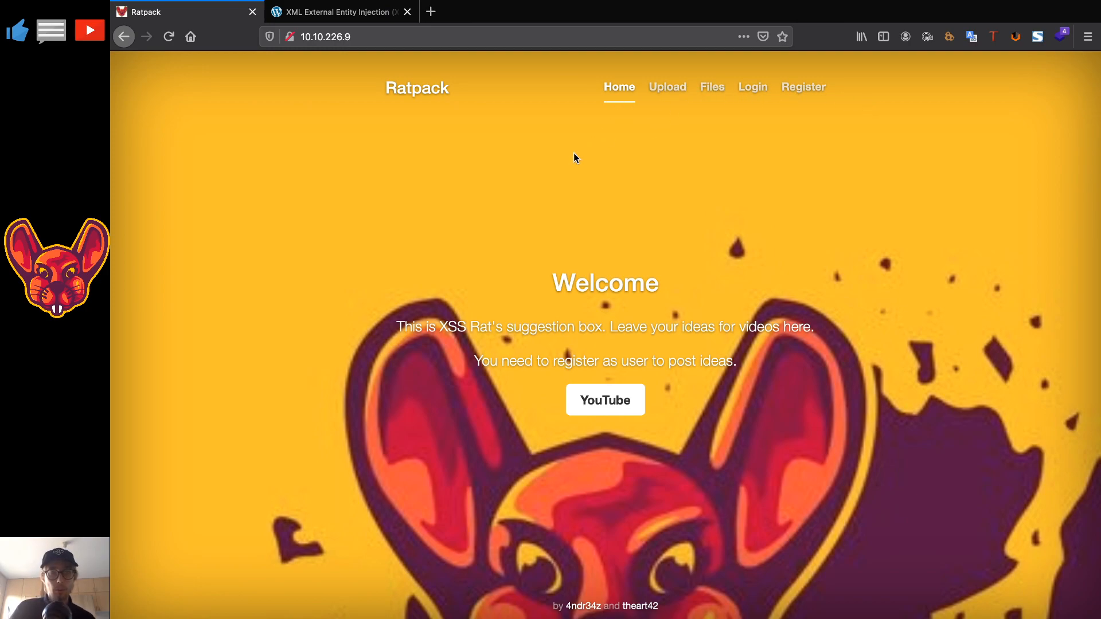
pyautogui.moveTo(752, 91)
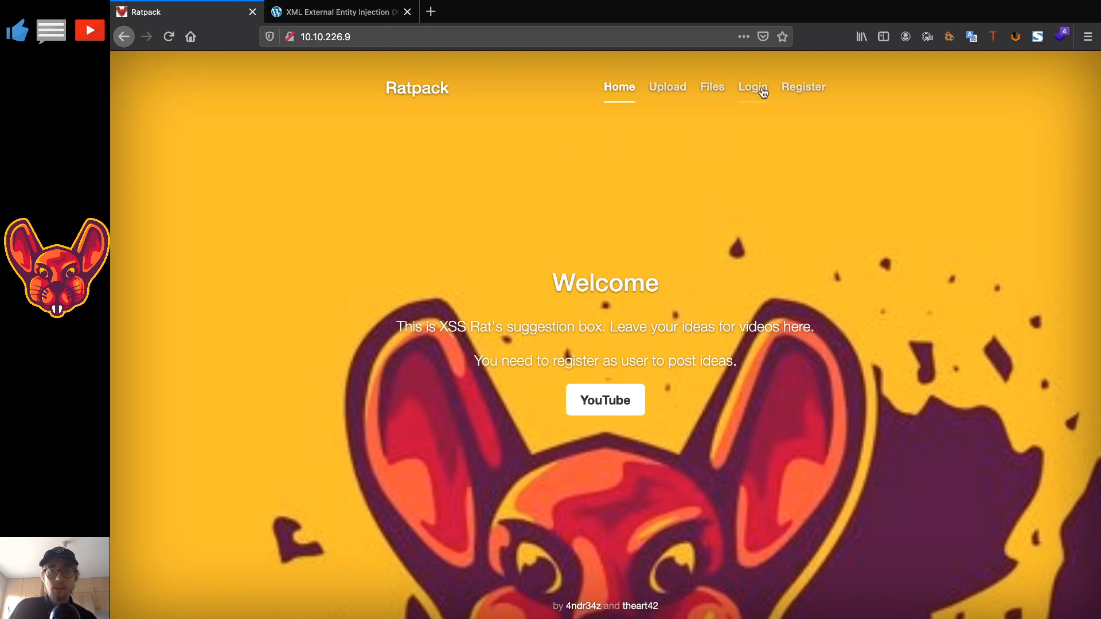
pyautogui.moveTo(706, 236)
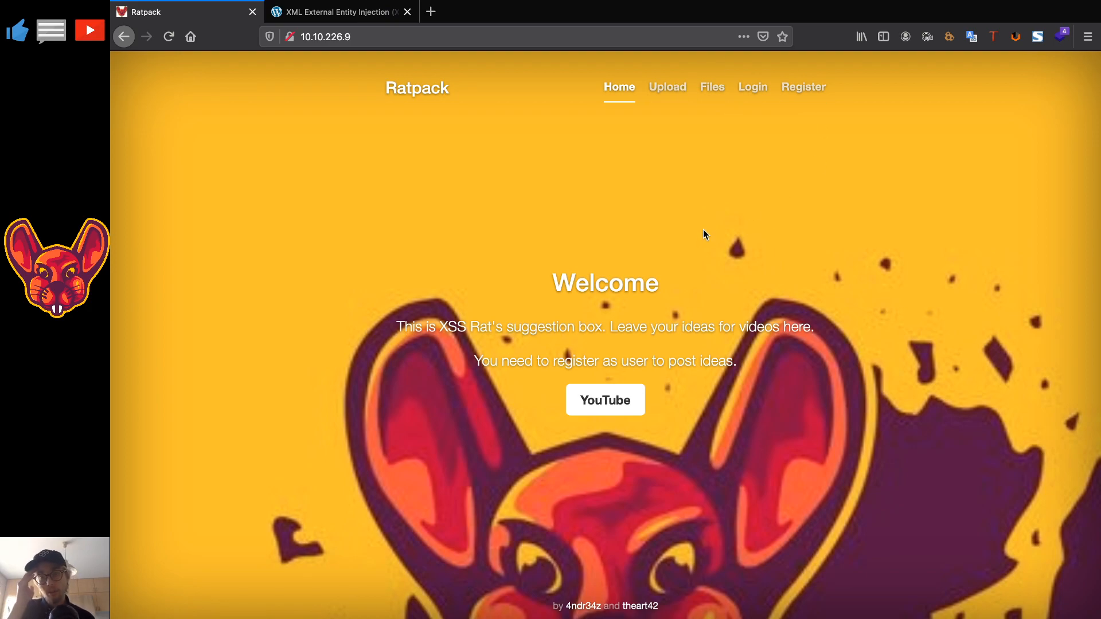
pyautogui.moveTo(667, 86)
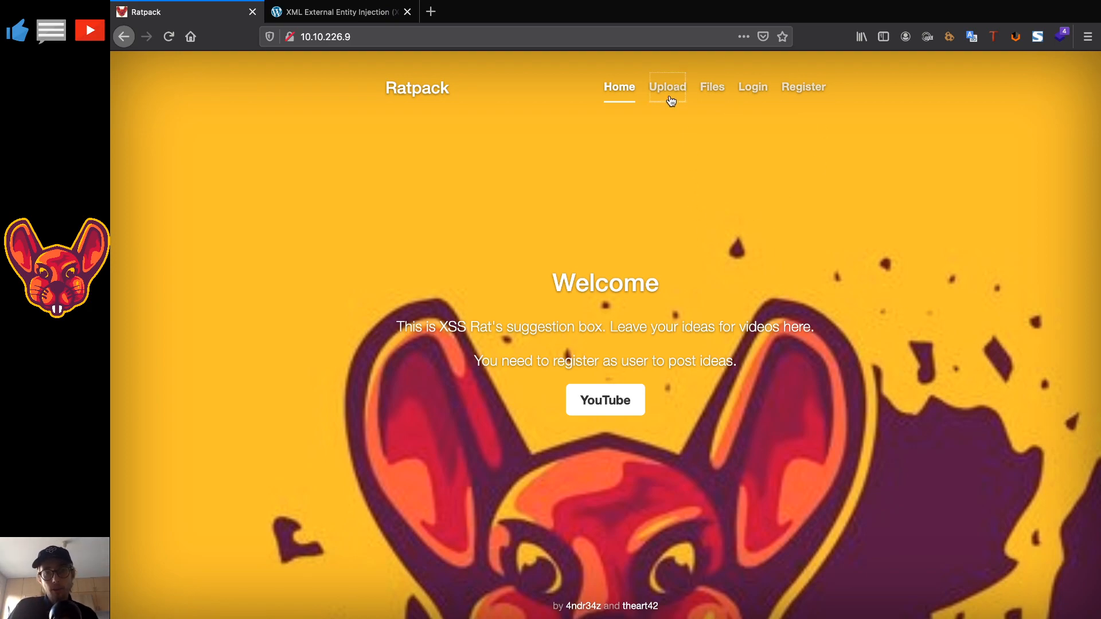
# Visit the upload page, then sign in with the test account's email and password
pyautogui.click(667, 87)
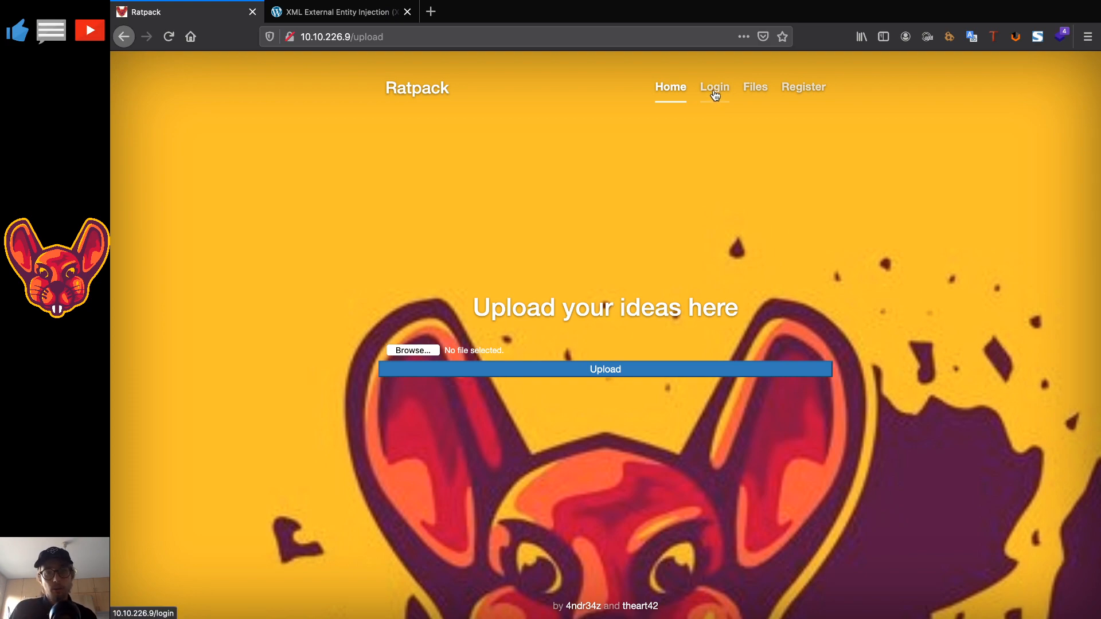
pyautogui.click(715, 86)
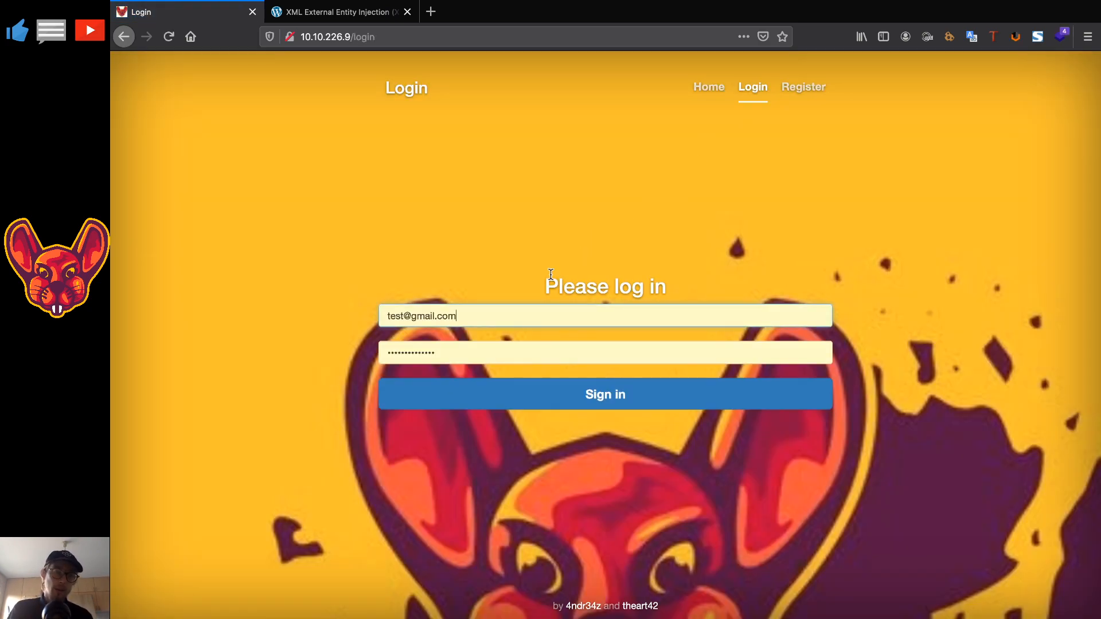
pyautogui.click(803, 88)
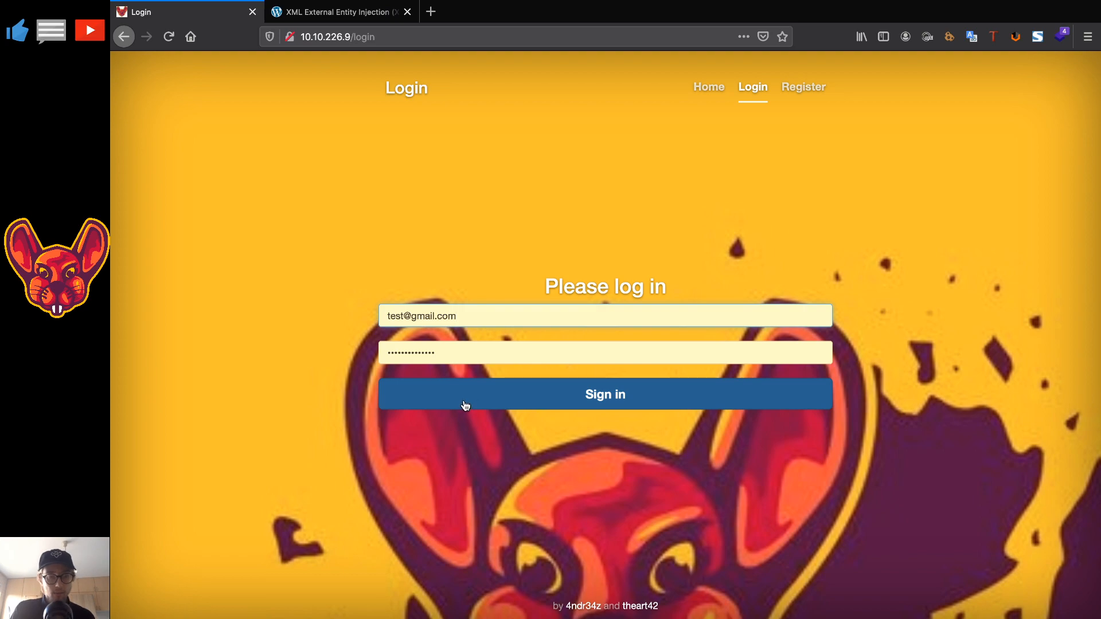
pyautogui.click(604, 394)
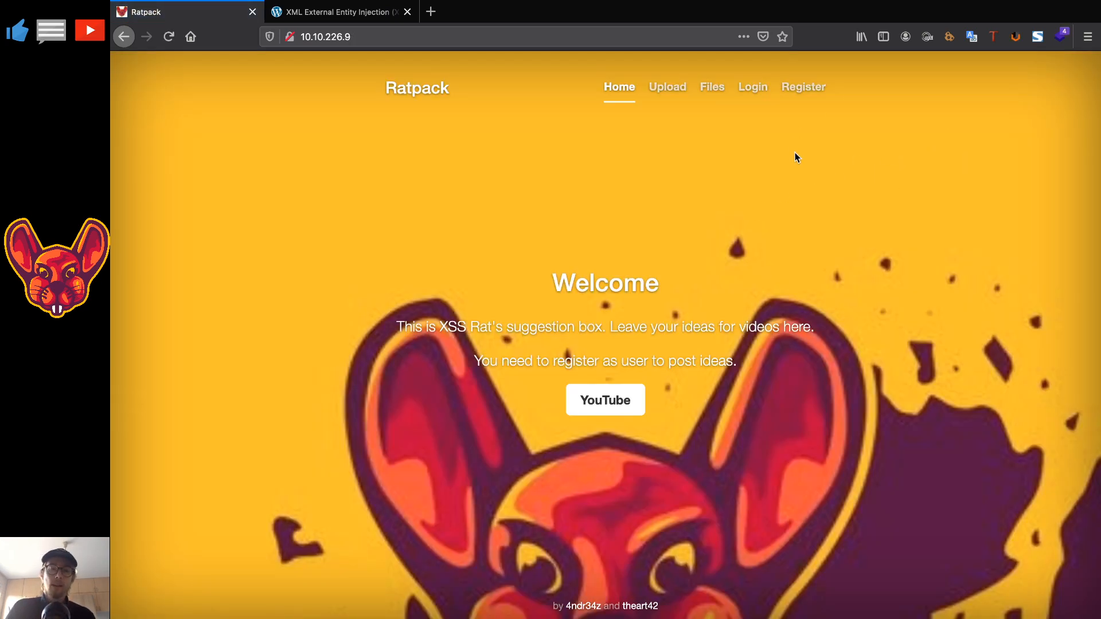
pyautogui.moveTo(874, 254)
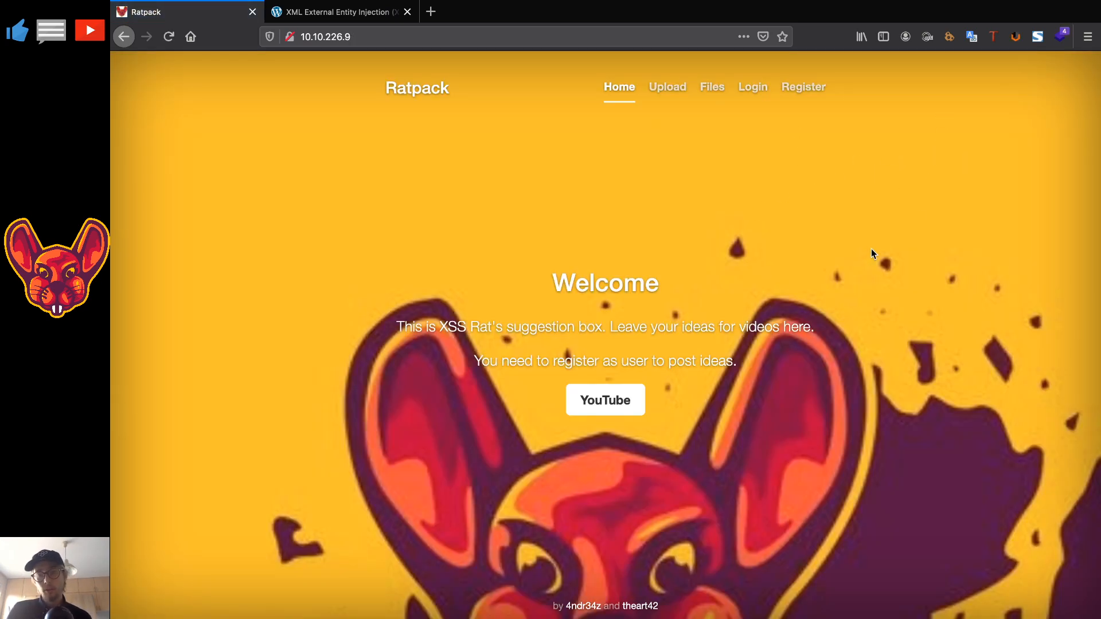
pyautogui.moveTo(433, 276)
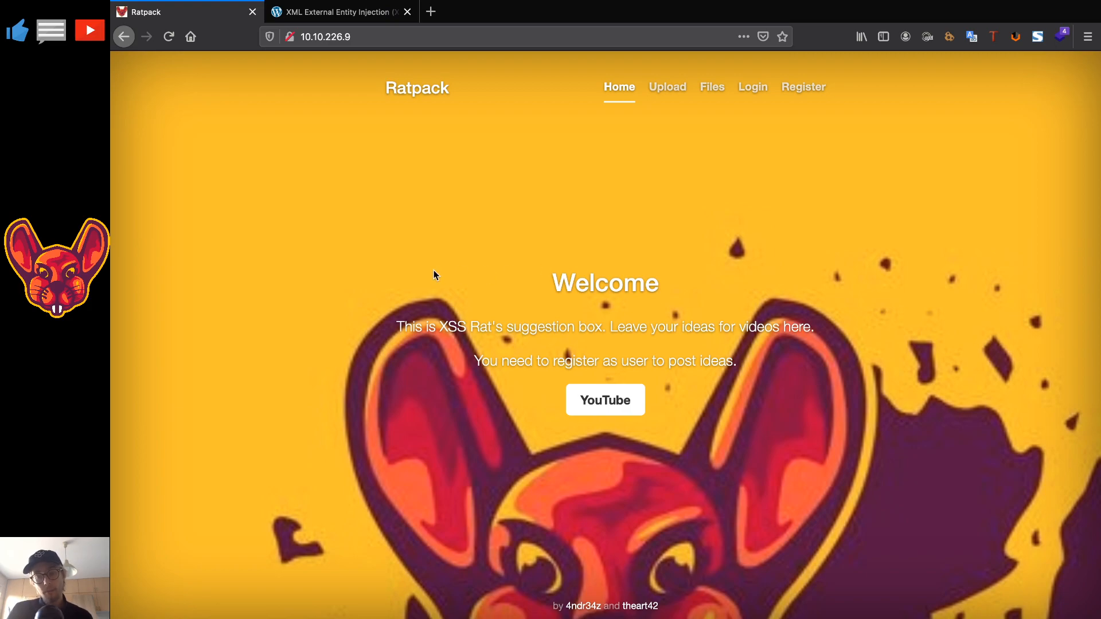
pyautogui.moveTo(365, 539)
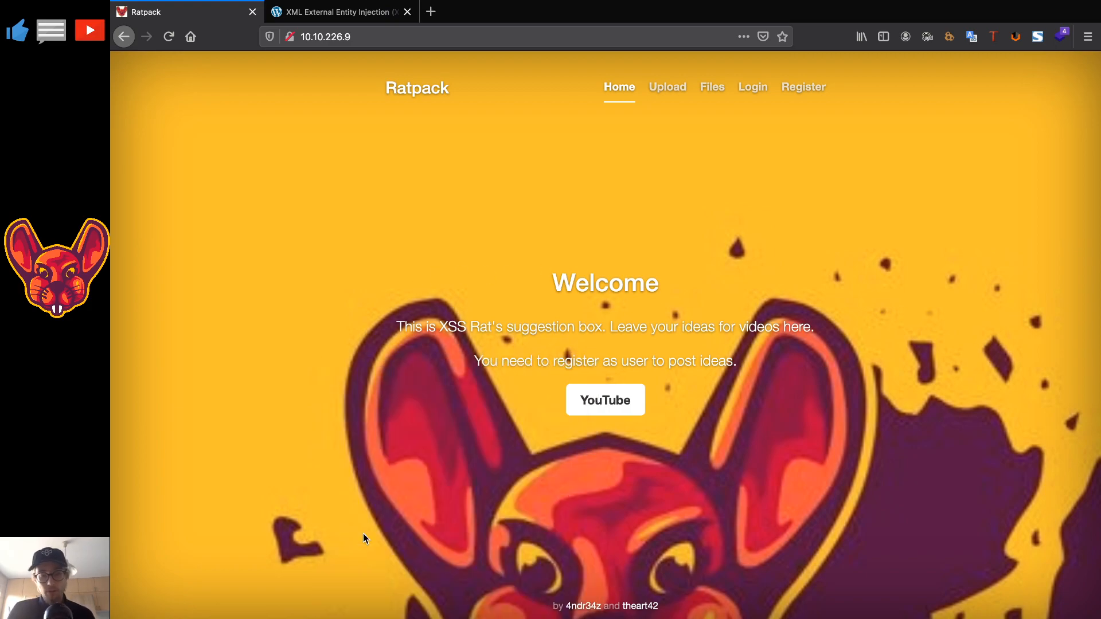
# Record the login POST in the DevTools Network panel by signing in again
pyautogui.press('F12')
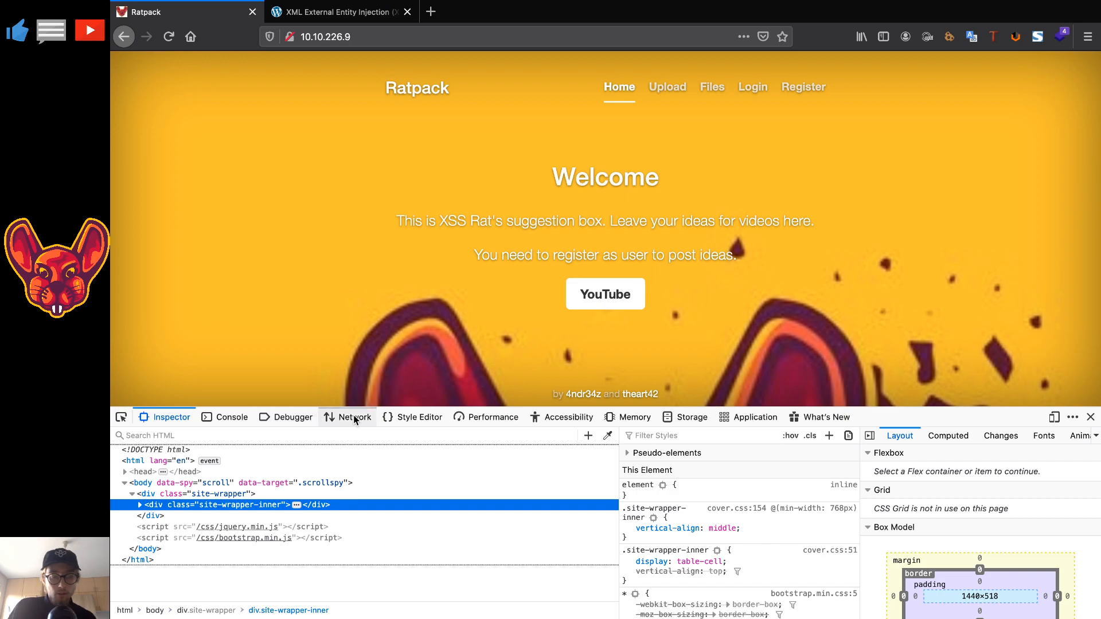
pyautogui.click(355, 416)
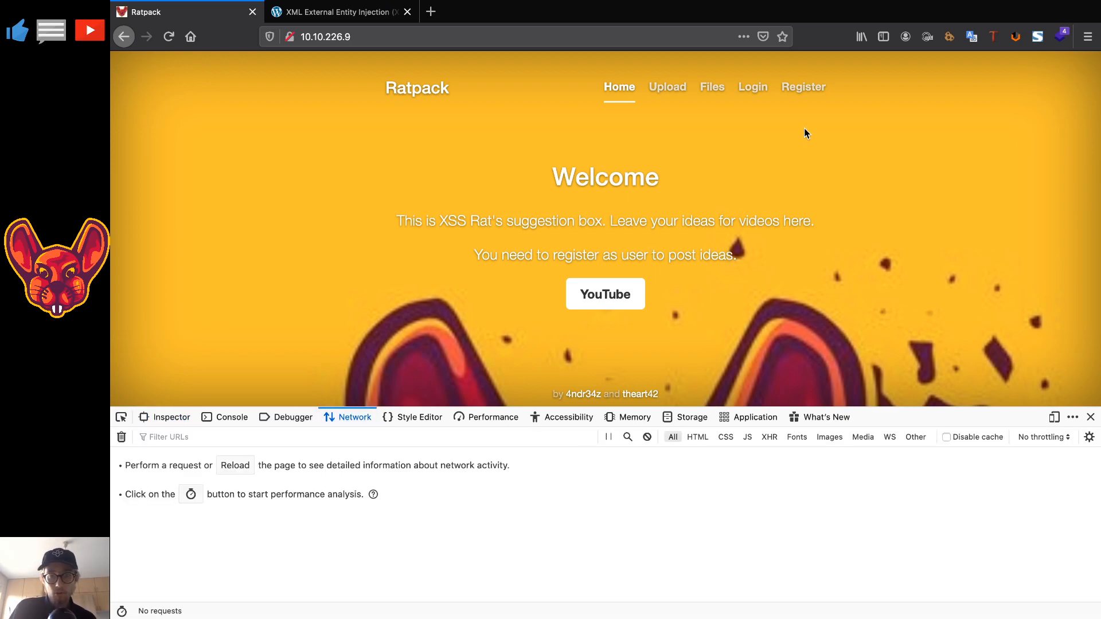
pyautogui.click(752, 86)
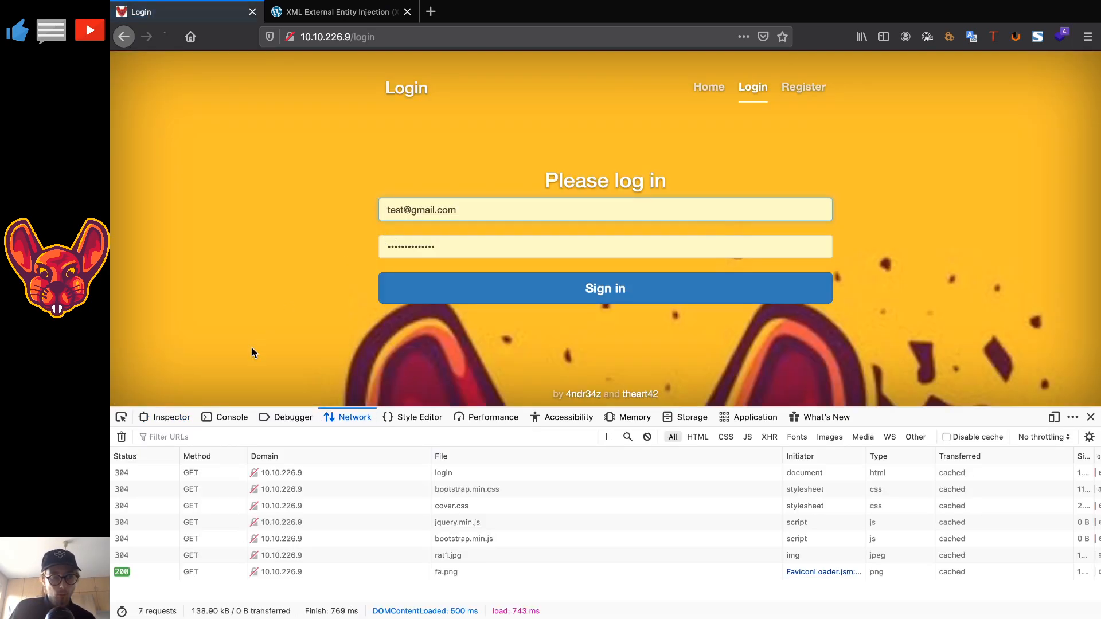
pyautogui.click(121, 437)
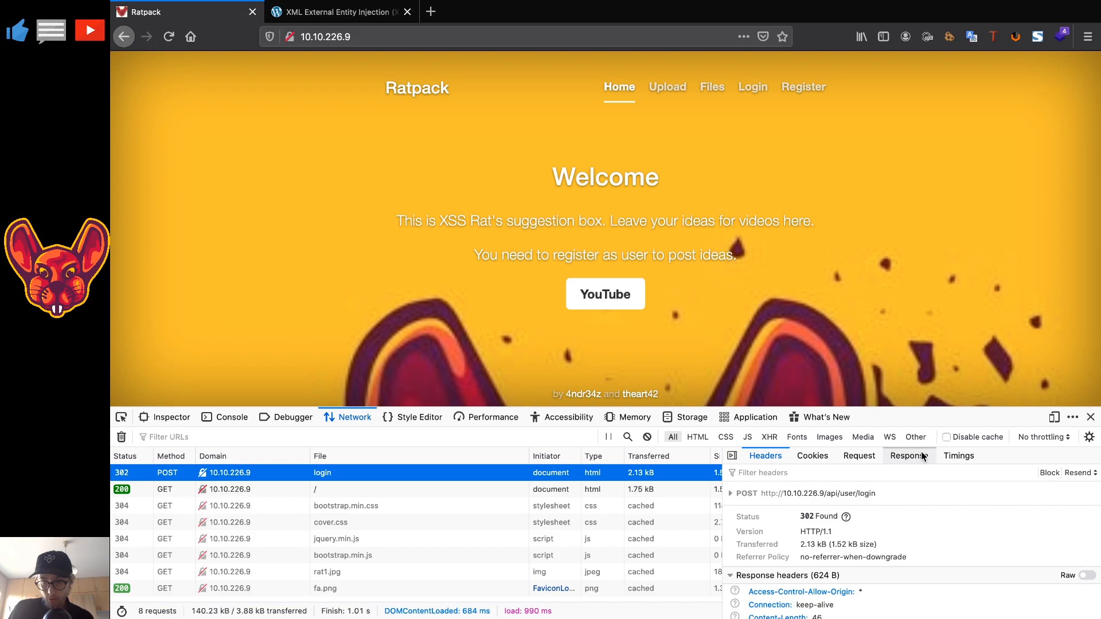
# Inspect the request's form data and cookies and select the JWT token cookie value
pyautogui.click(858, 456)
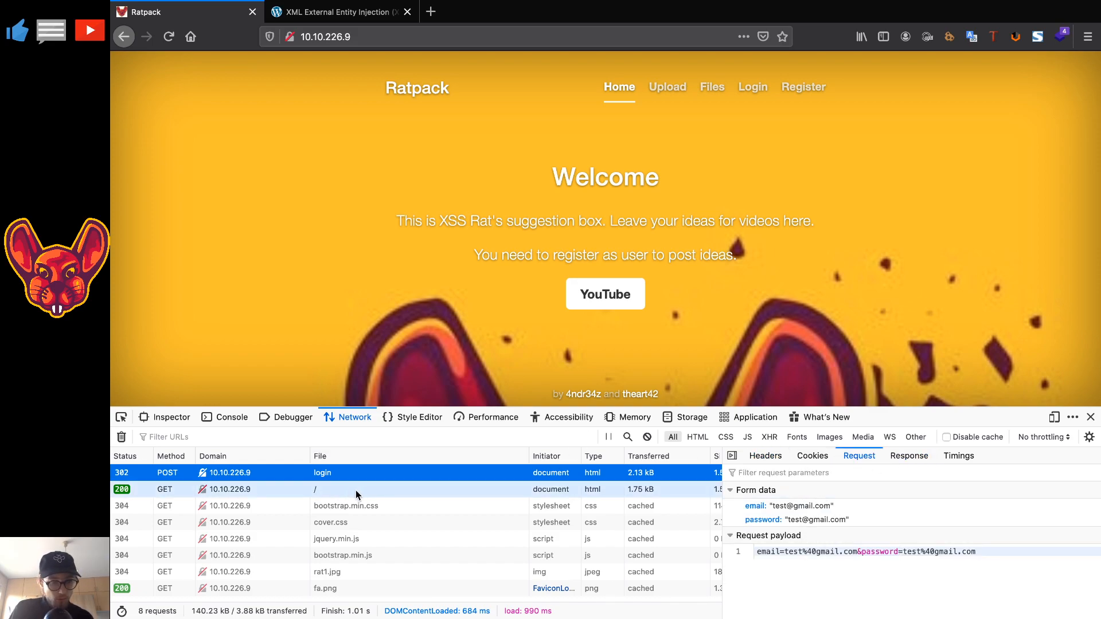
pyautogui.click(812, 455)
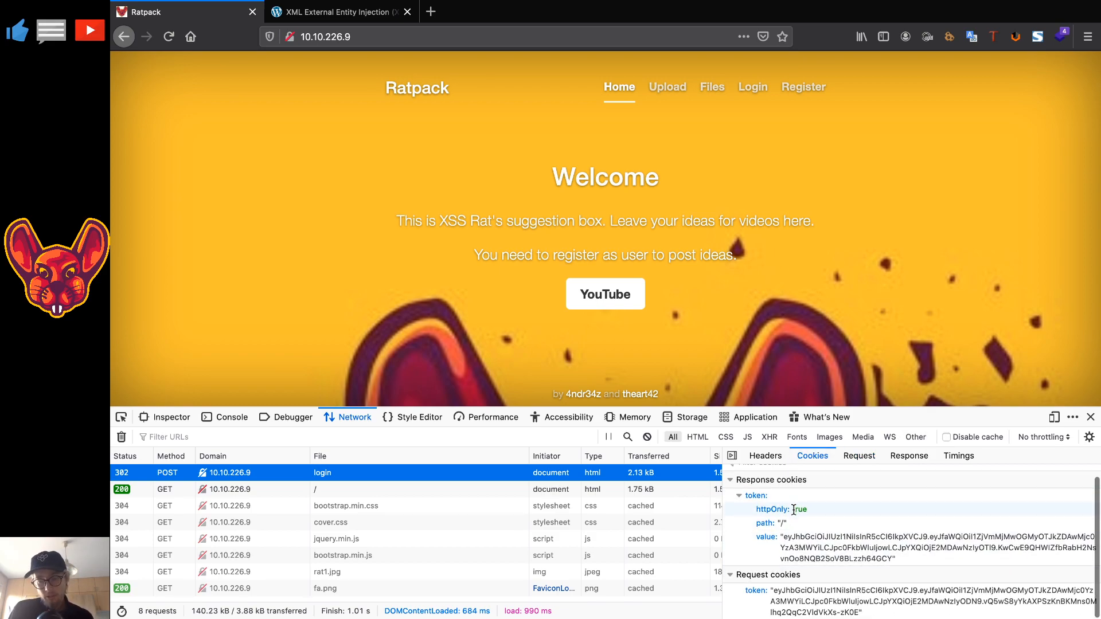
pyautogui.click(776, 509)
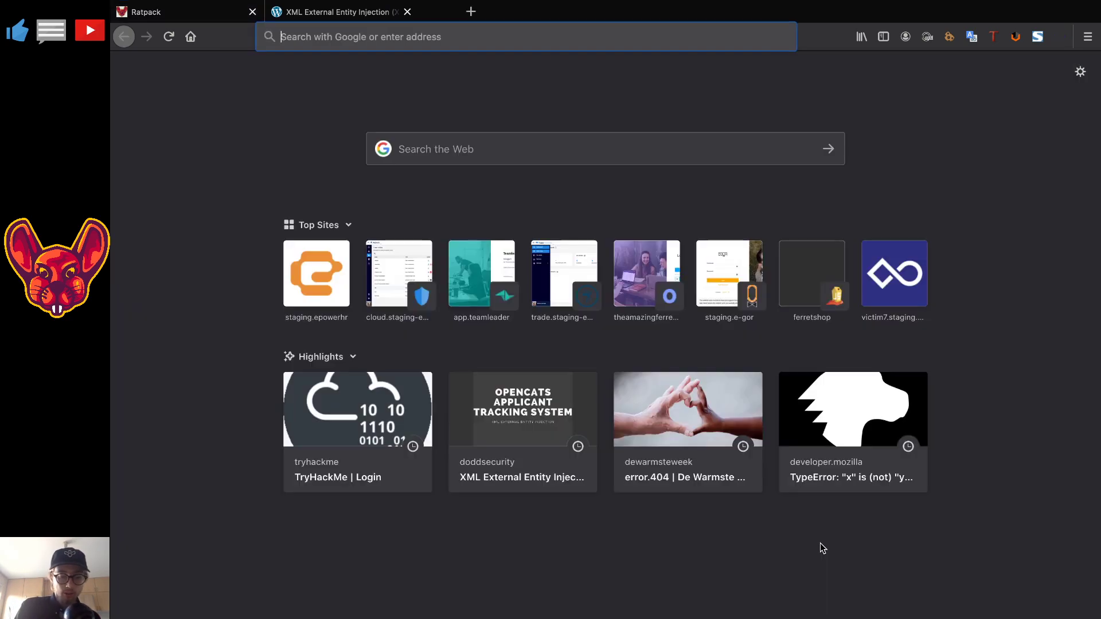
# Load jwt.io and paste the captured token into the debugger's Encoded box
pyautogui.write('jwt.io')
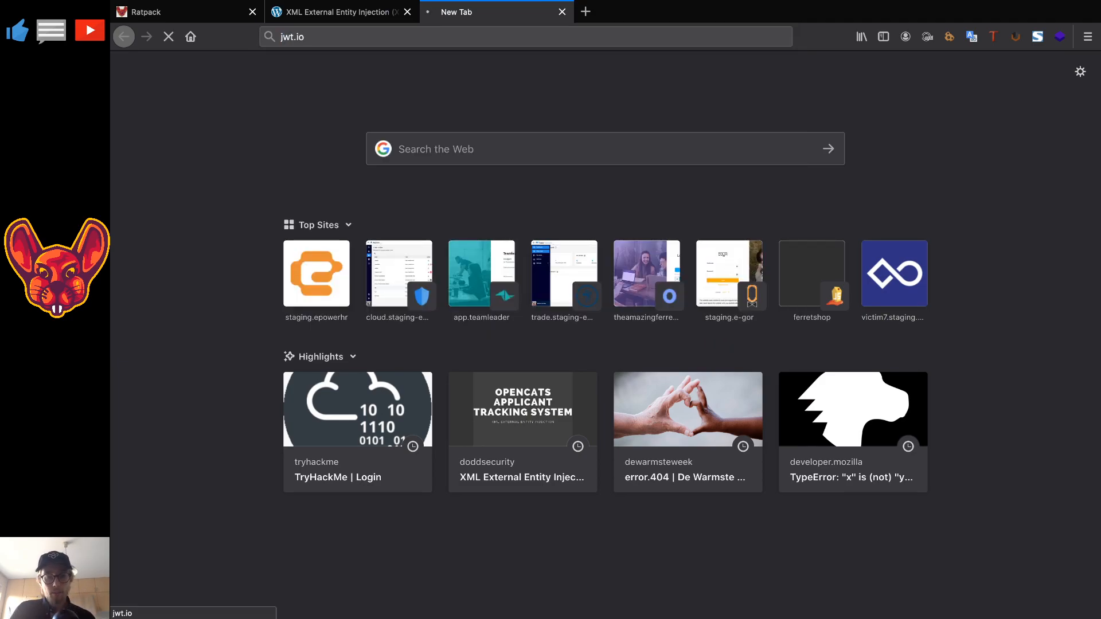
pyautogui.press('Return')
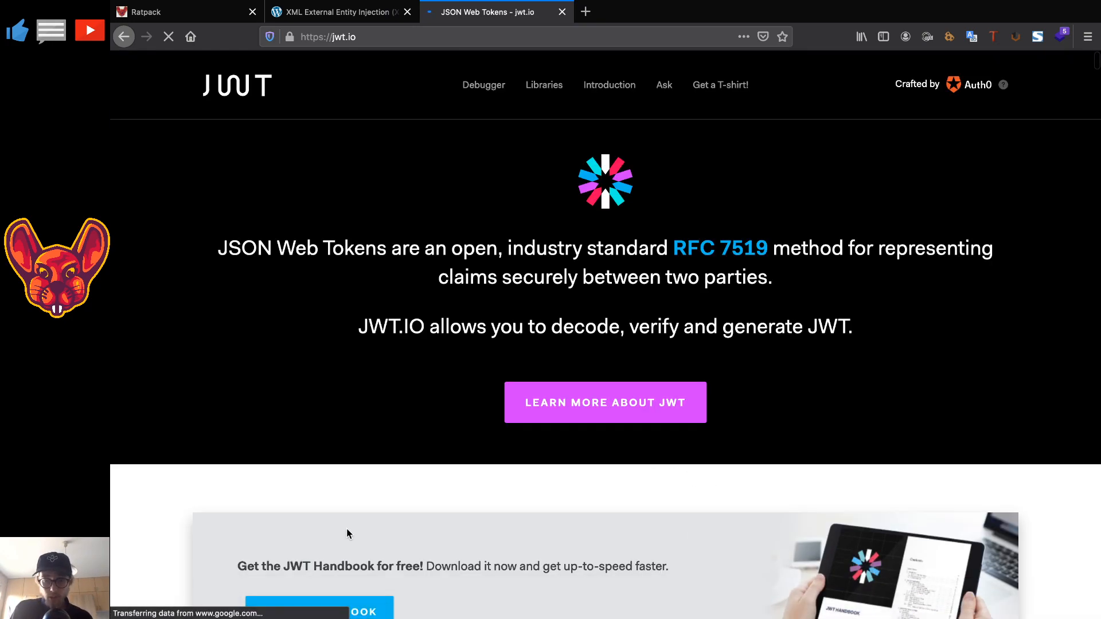
pyautogui.click(483, 85)
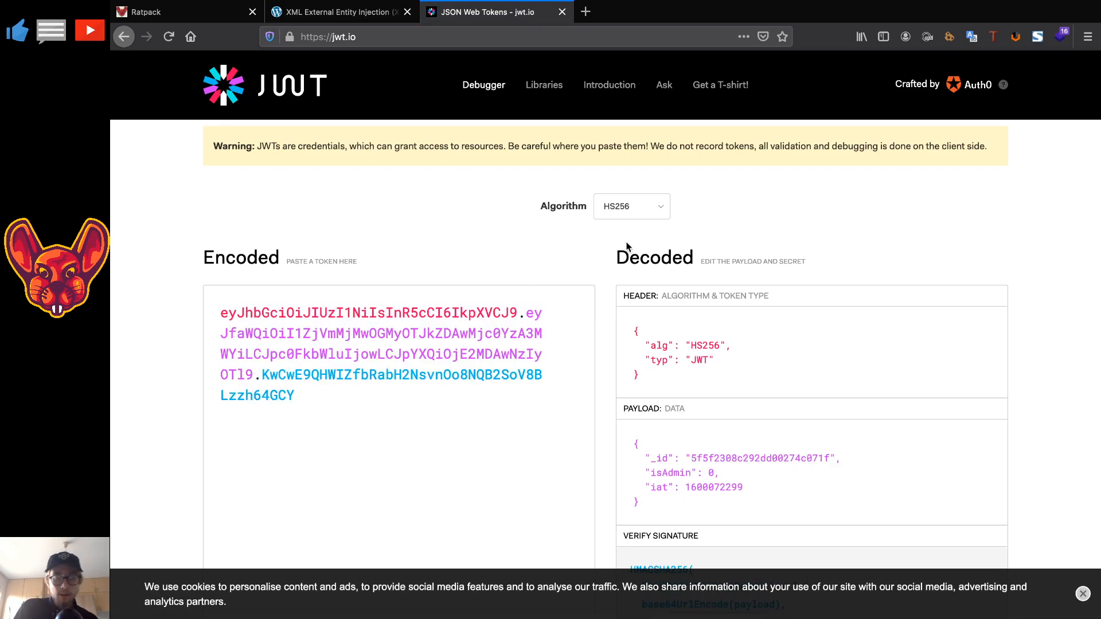
pyautogui.scroll(-3)
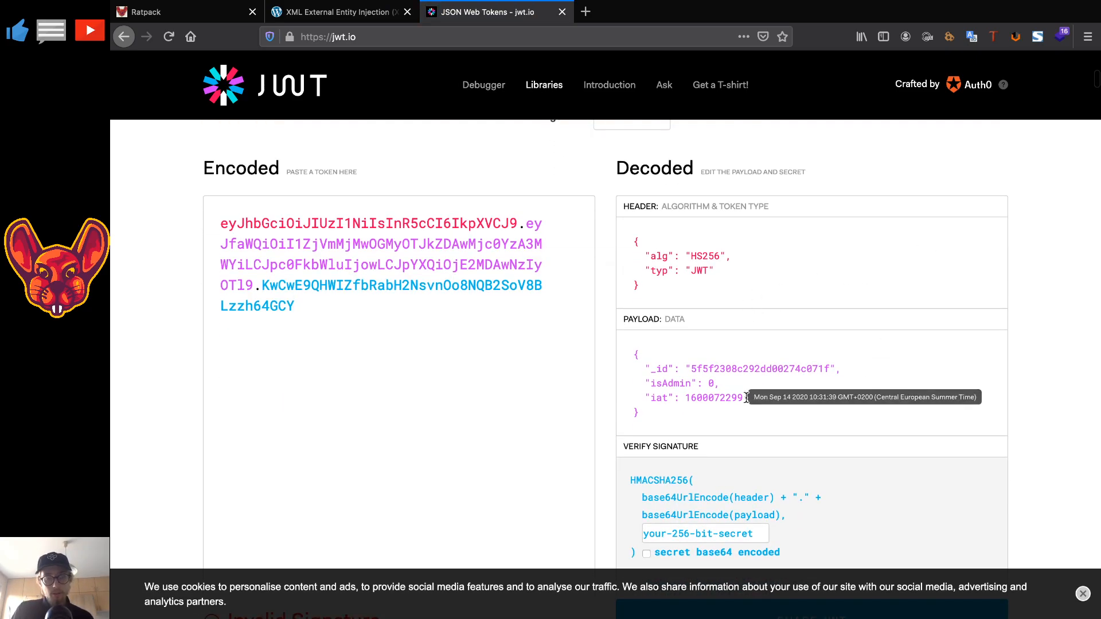
pyautogui.moveTo(647, 383)
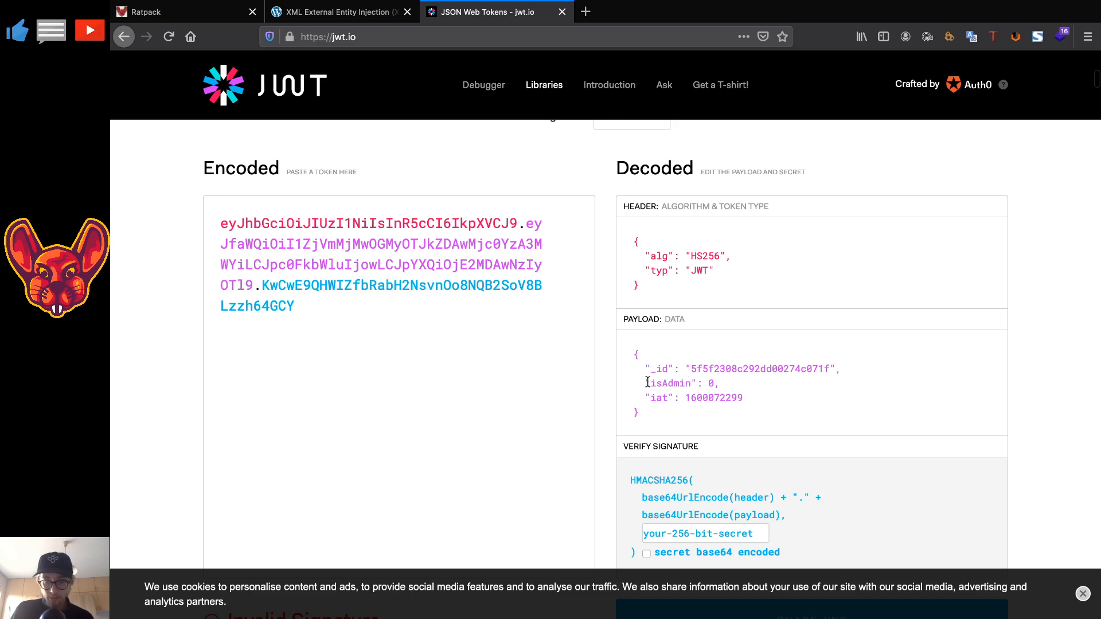
pyautogui.moveTo(716, 398)
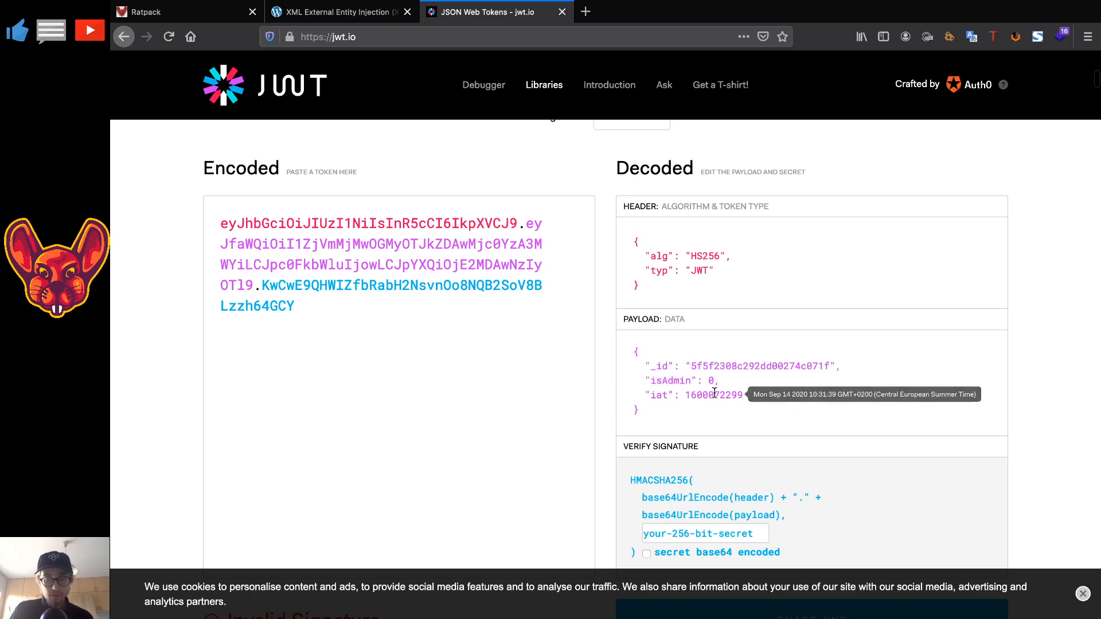
pyautogui.scroll(-3)
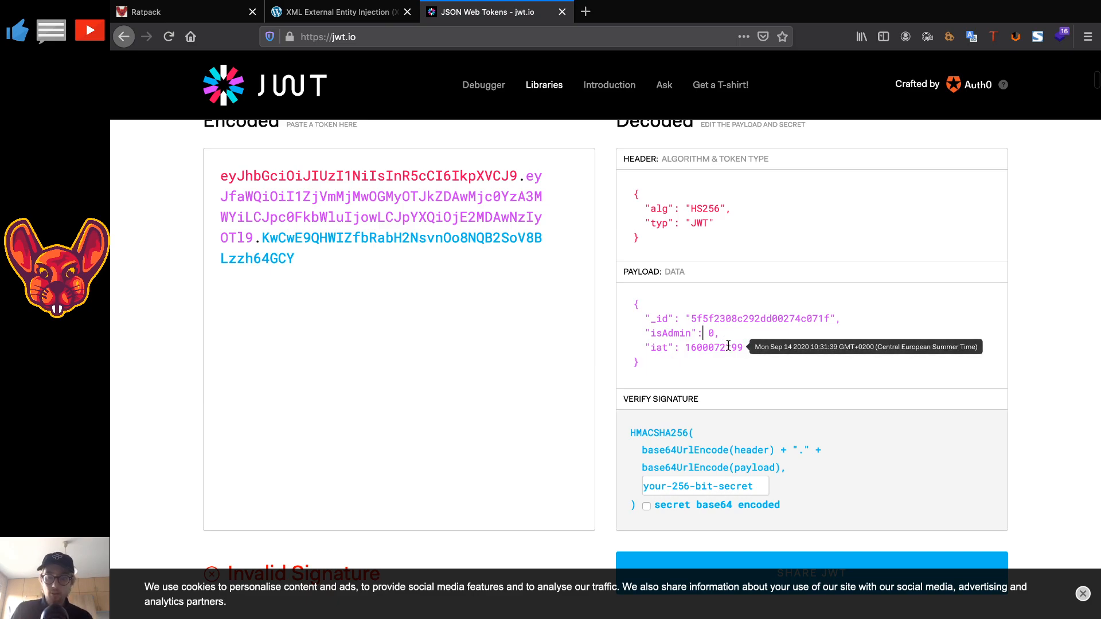
pyautogui.moveTo(658, 346)
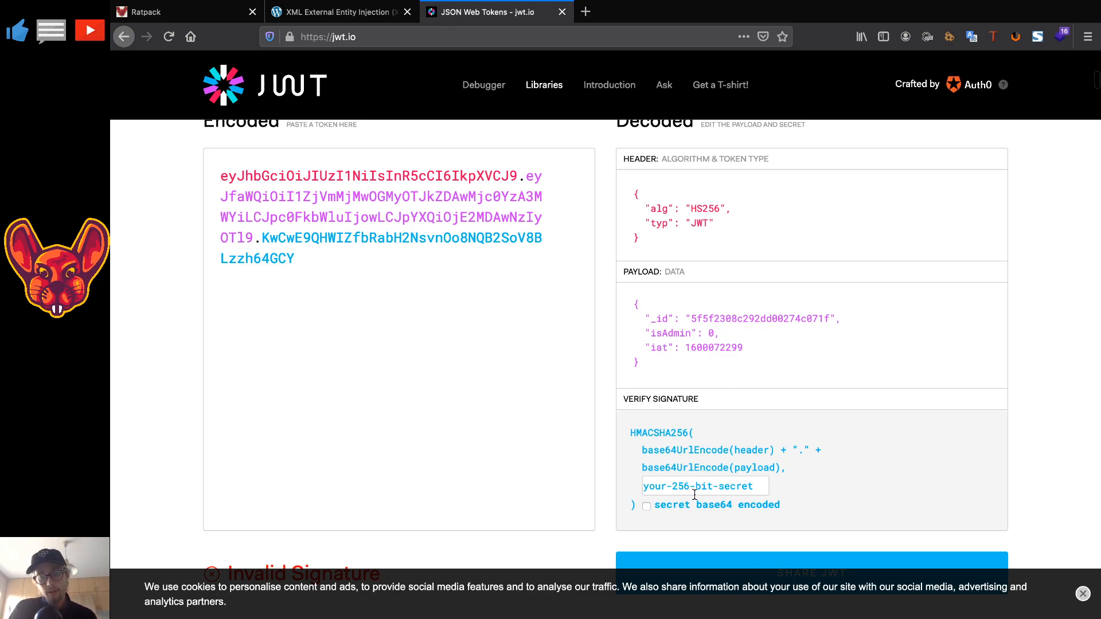
# Change the payload's isAdmin claim from 0 to 1 and select the re-signed encoded token
pyautogui.scroll(-3)
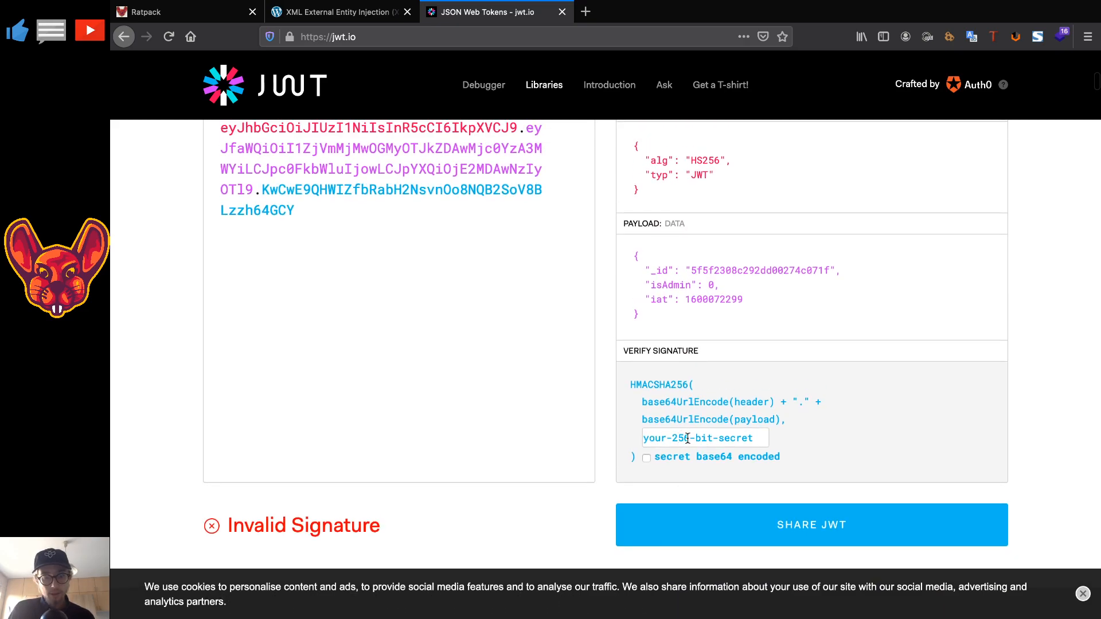
pyautogui.scroll(3)
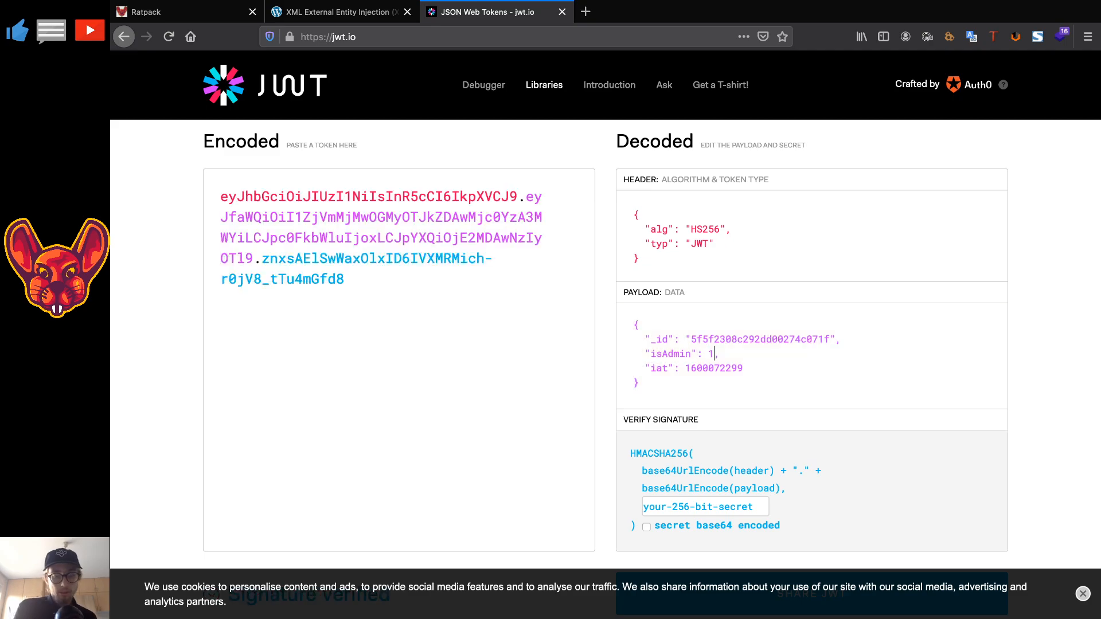
pyautogui.scroll(-3)
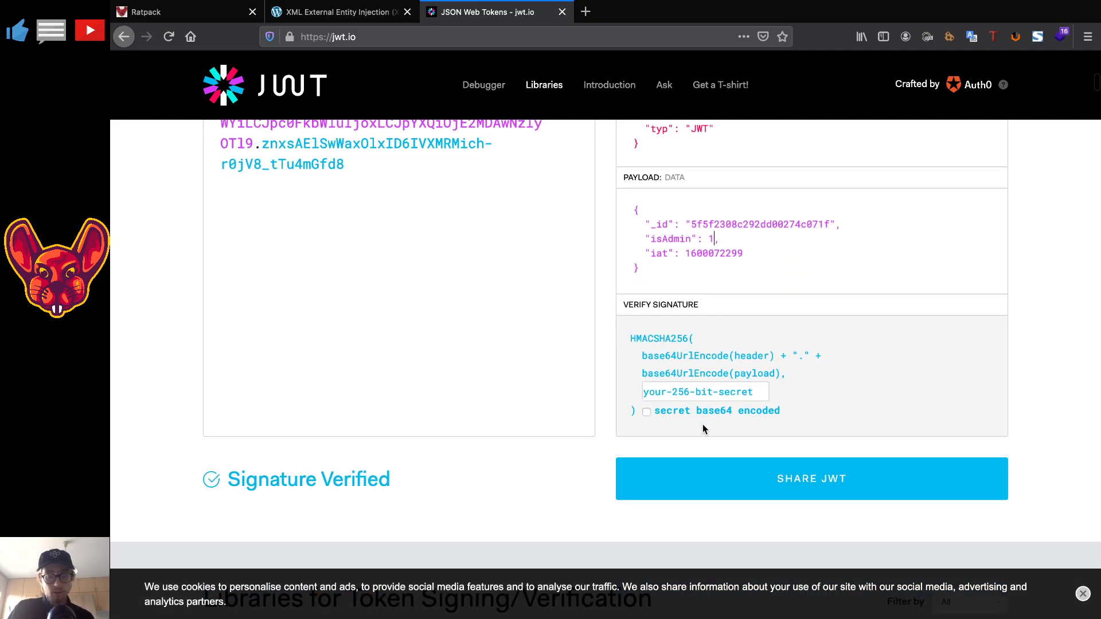
pyautogui.scroll(3)
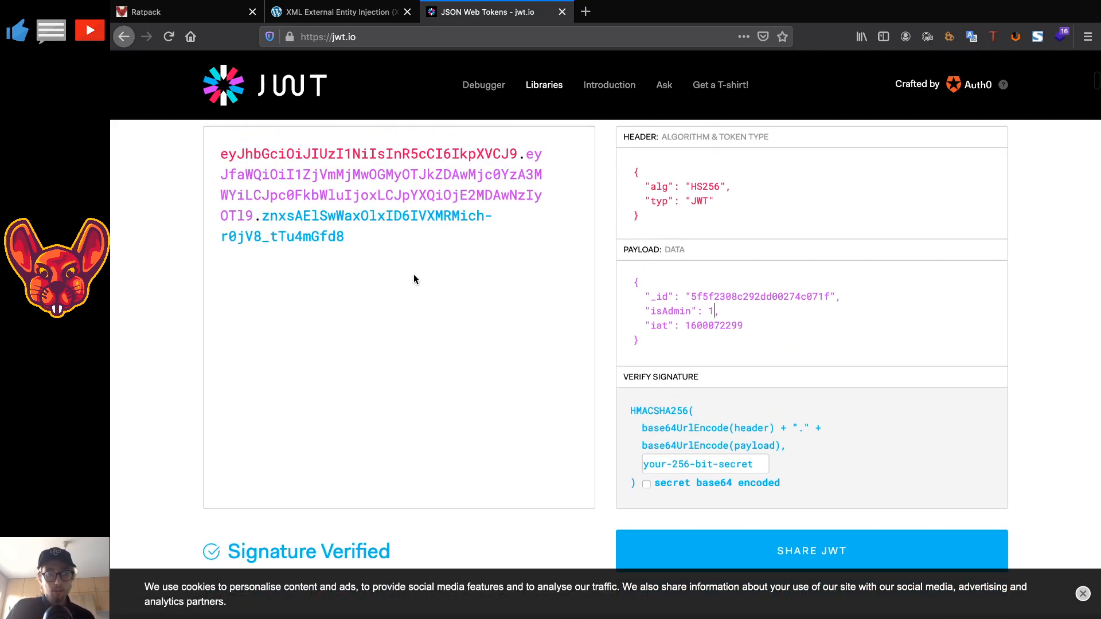
pyautogui.tripleClick(379, 195)
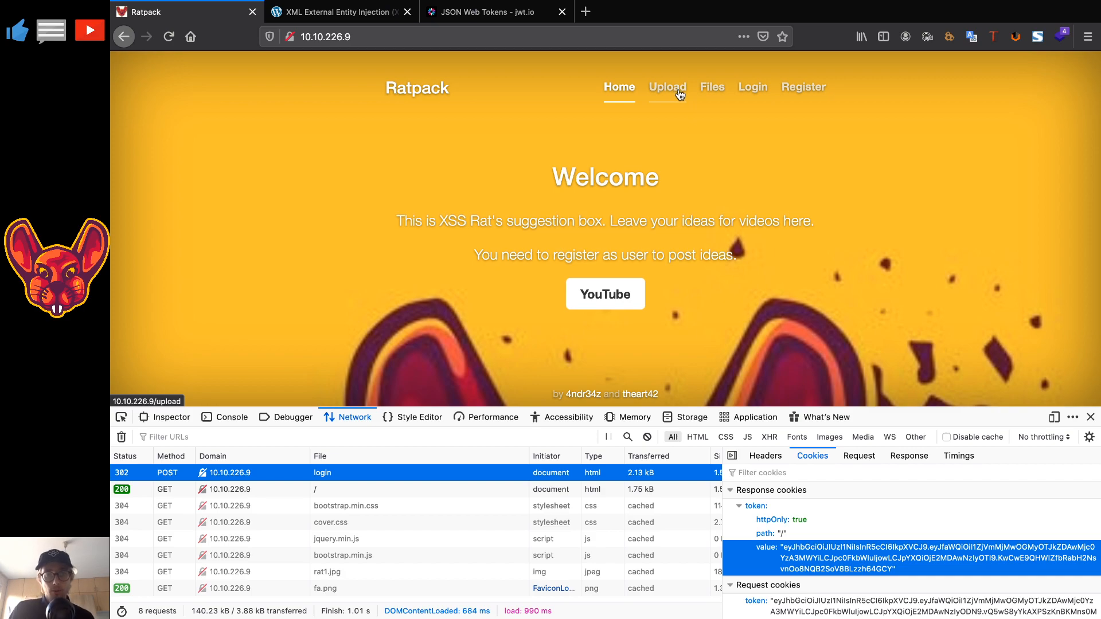
# Choose resume4.docx from Downloads as the file to upload, then switch to the XXE article
pyautogui.click(665, 86)
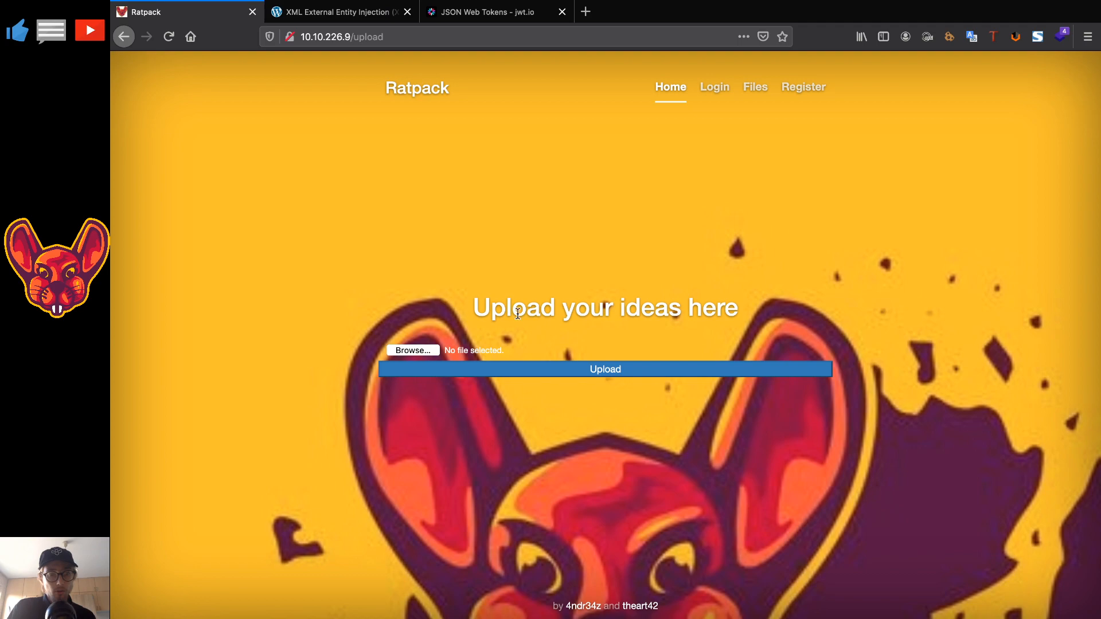
pyautogui.moveTo(771, 320)
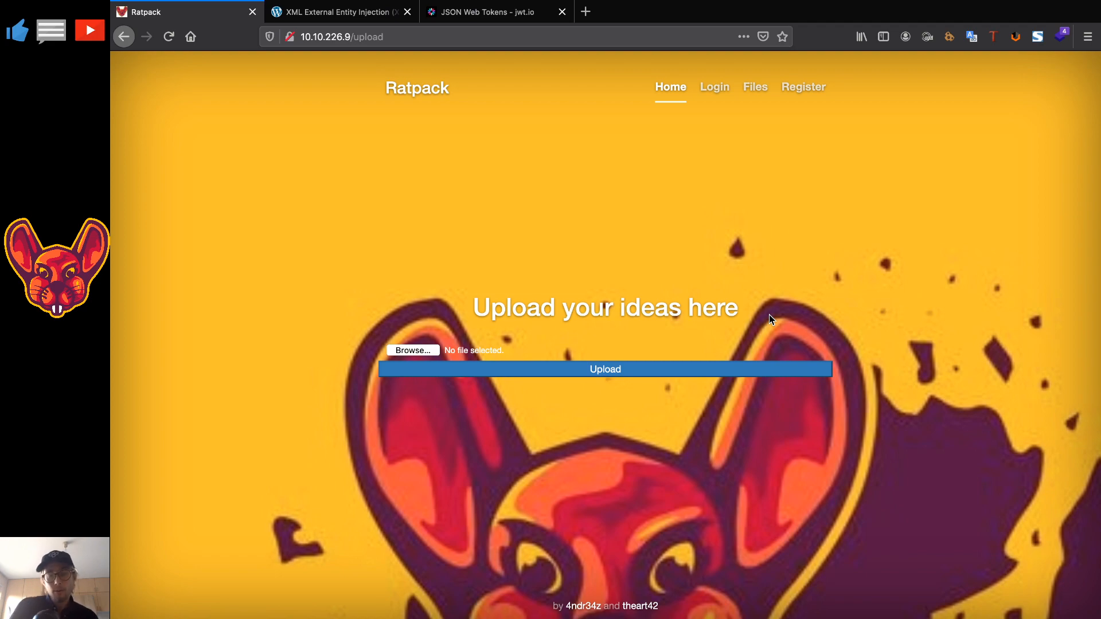
pyautogui.moveTo(454, 304)
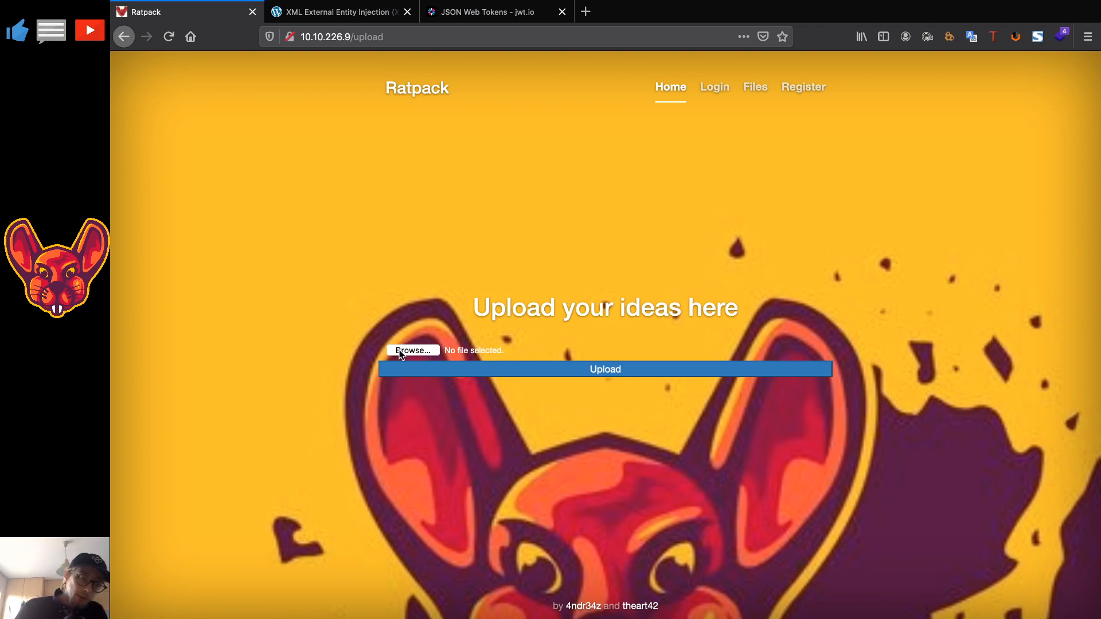
pyautogui.moveTo(559, 198)
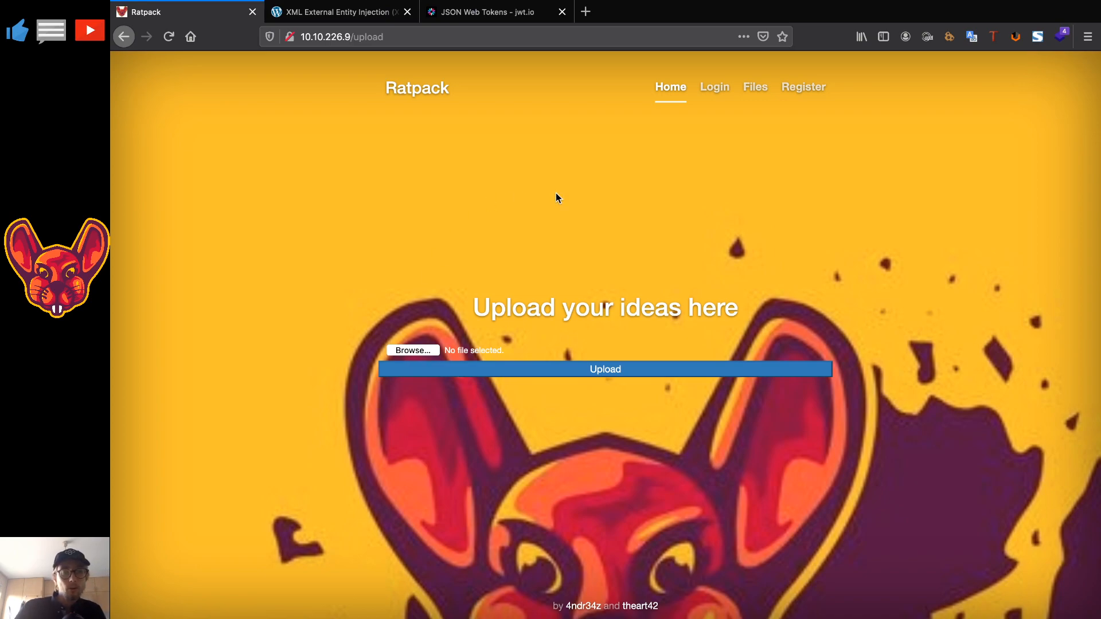
pyautogui.click(412, 350)
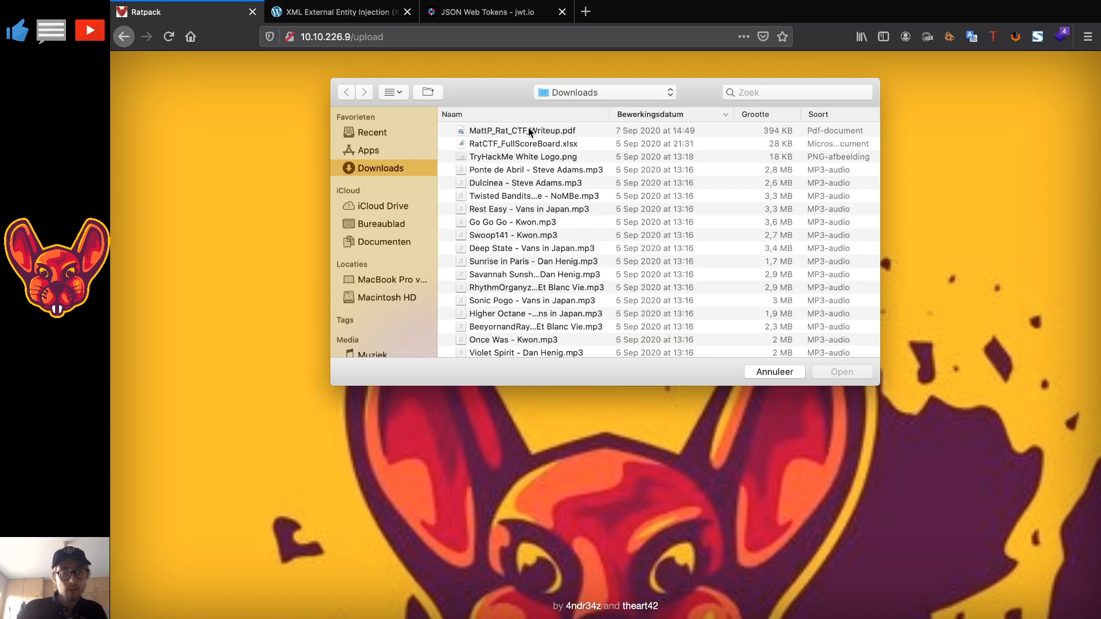
pyautogui.click(523, 131)
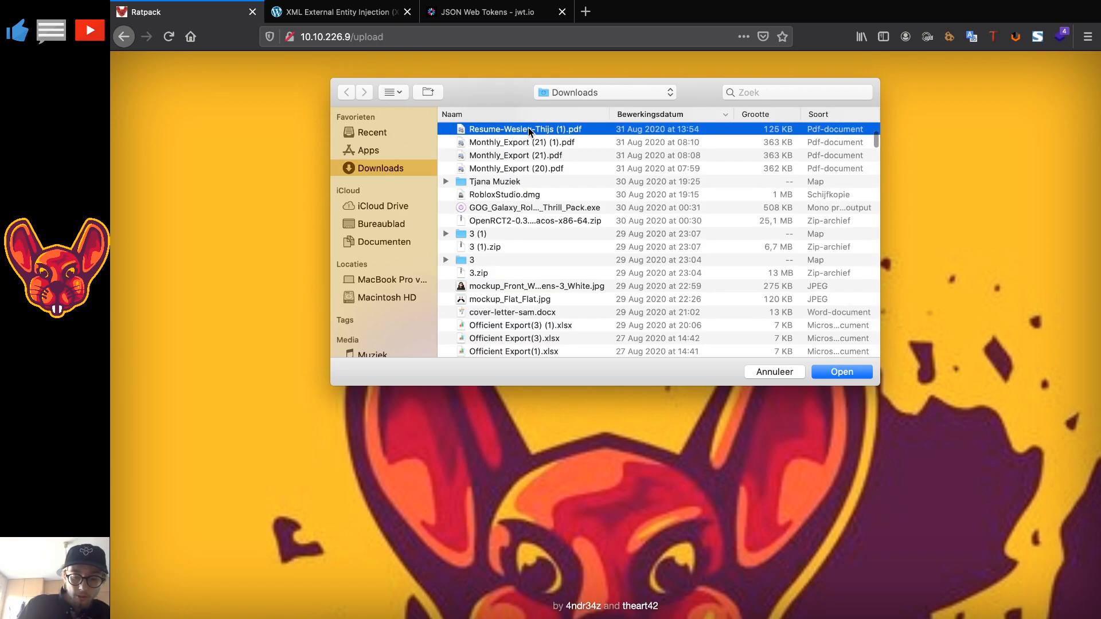
pyautogui.scroll(-3)
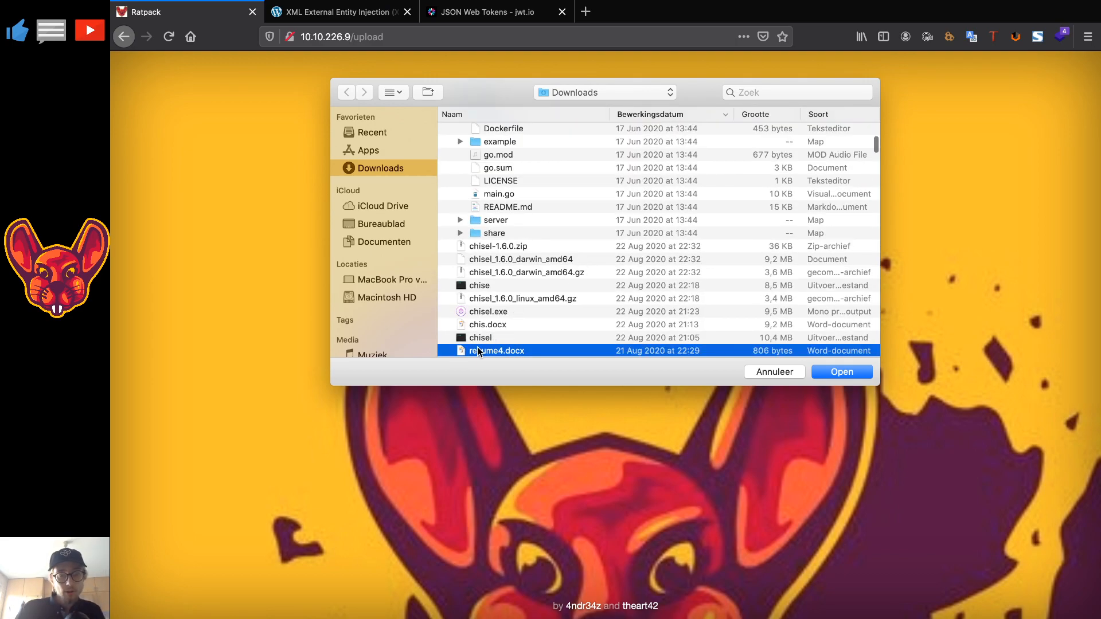
pyautogui.click(841, 372)
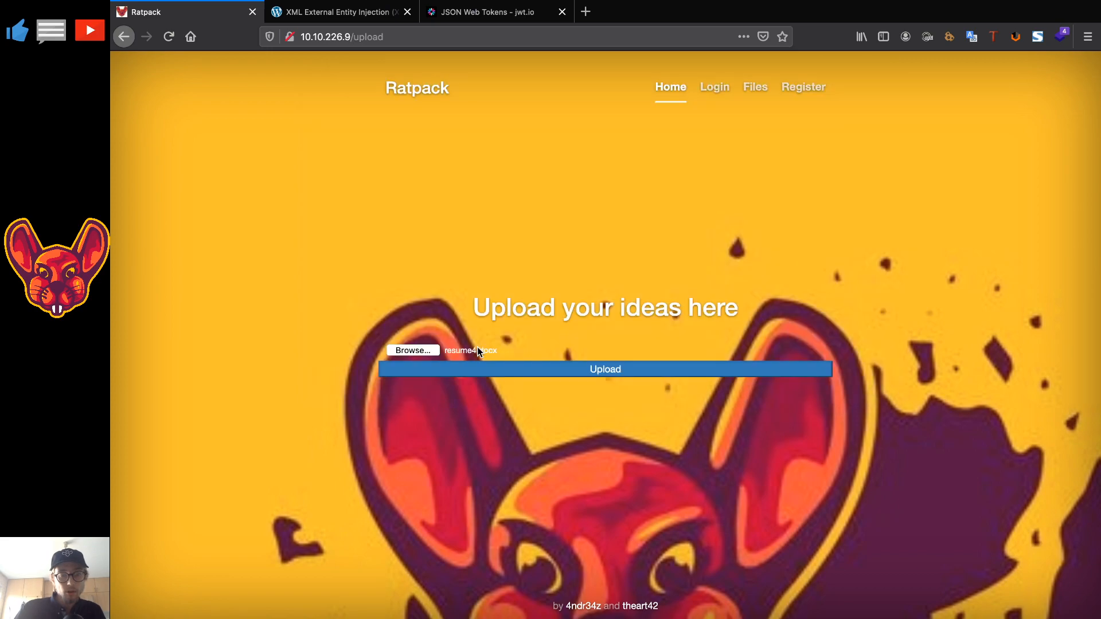
pyautogui.moveTo(511, 374)
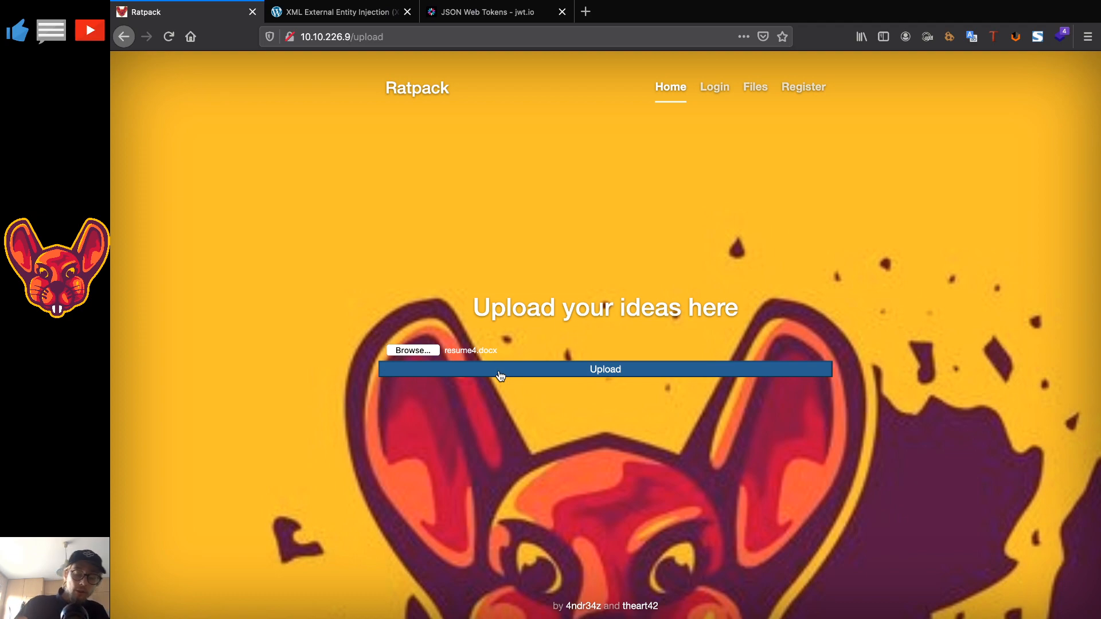
pyautogui.moveTo(544, 354)
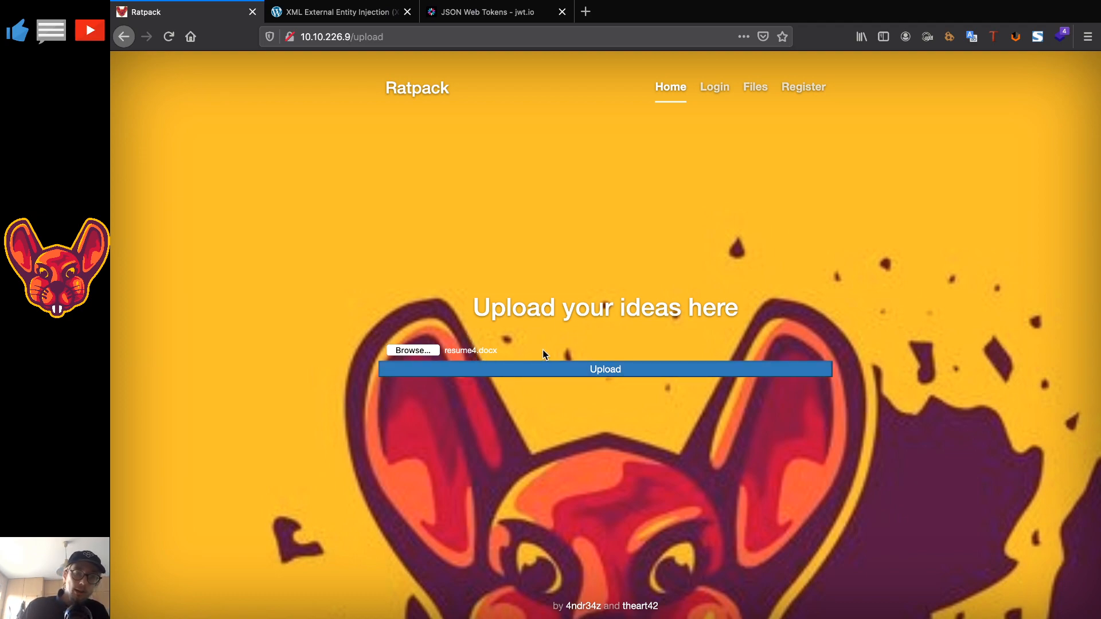
pyautogui.click(341, 11)
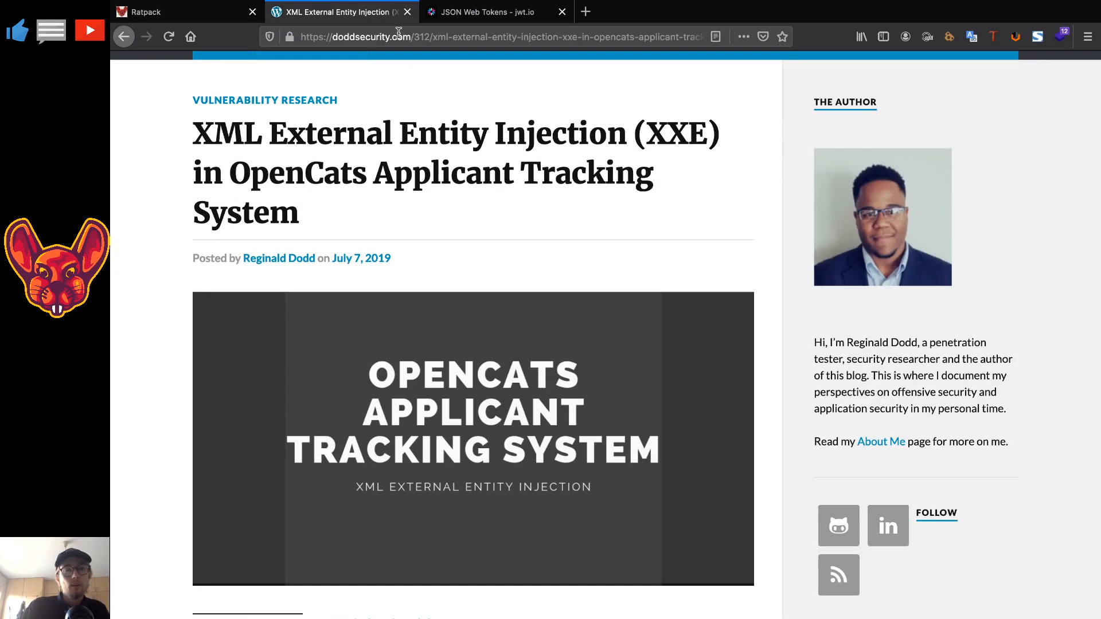
# Scroll to the two document.xml modification steps and select the DOCTYPE /etc/passwd entity payload line
pyautogui.scroll(-3)
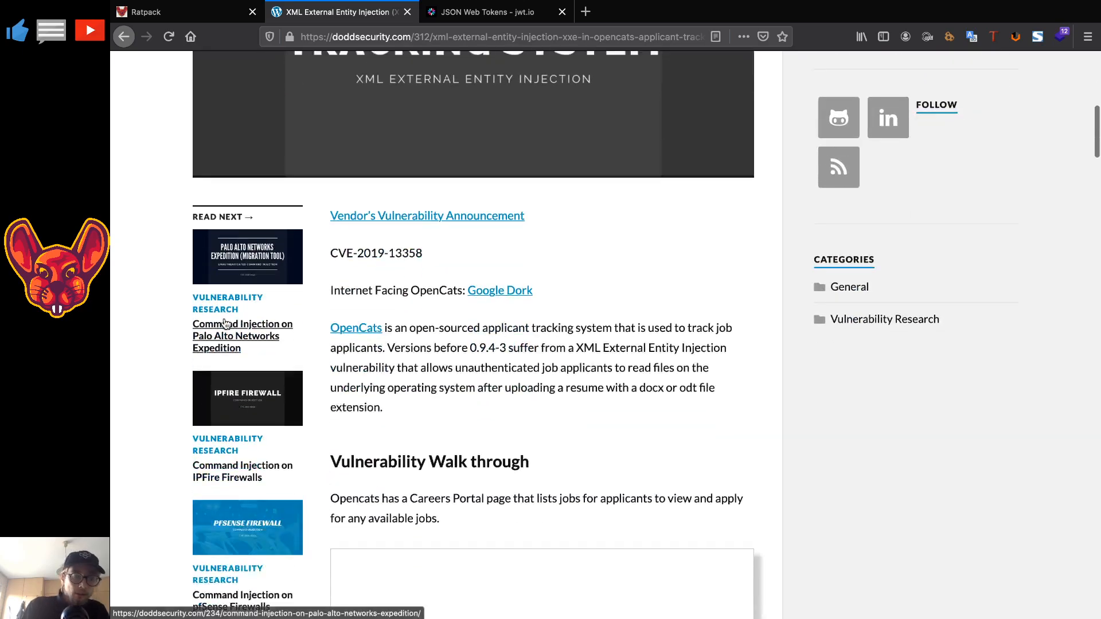
pyautogui.scroll(-3)
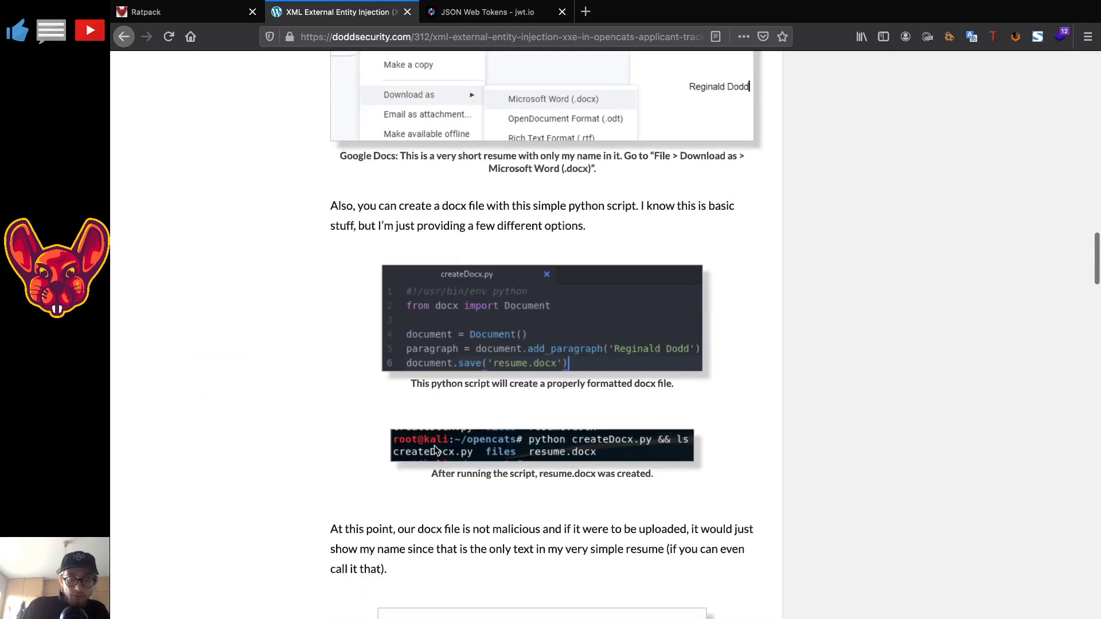
pyautogui.scroll(-3)
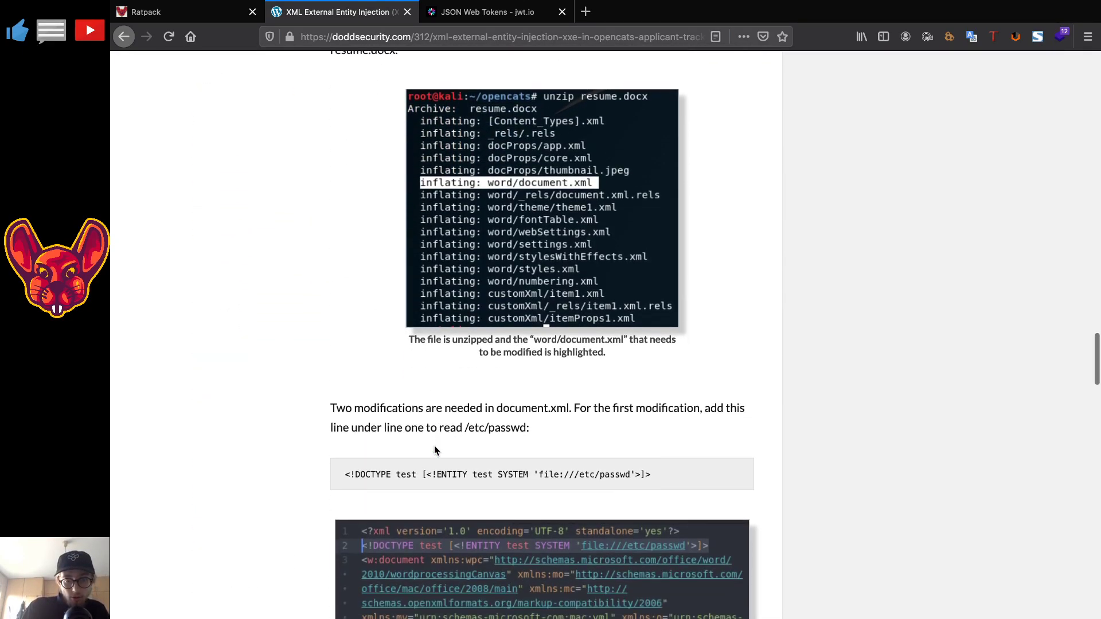
pyautogui.moveTo(639, 183)
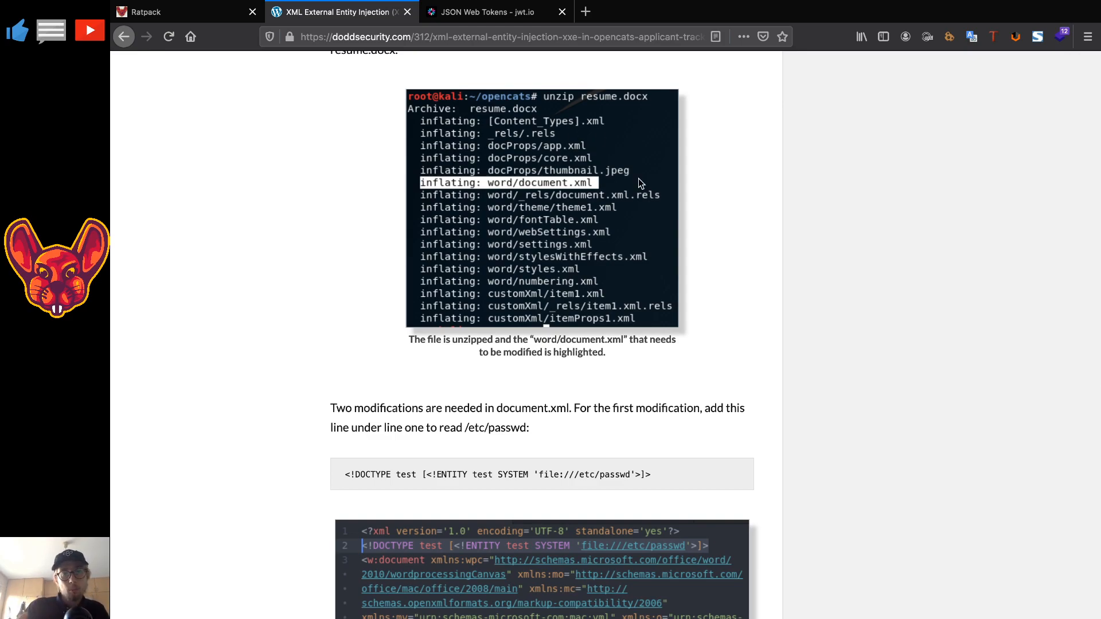
pyautogui.moveTo(593, 102)
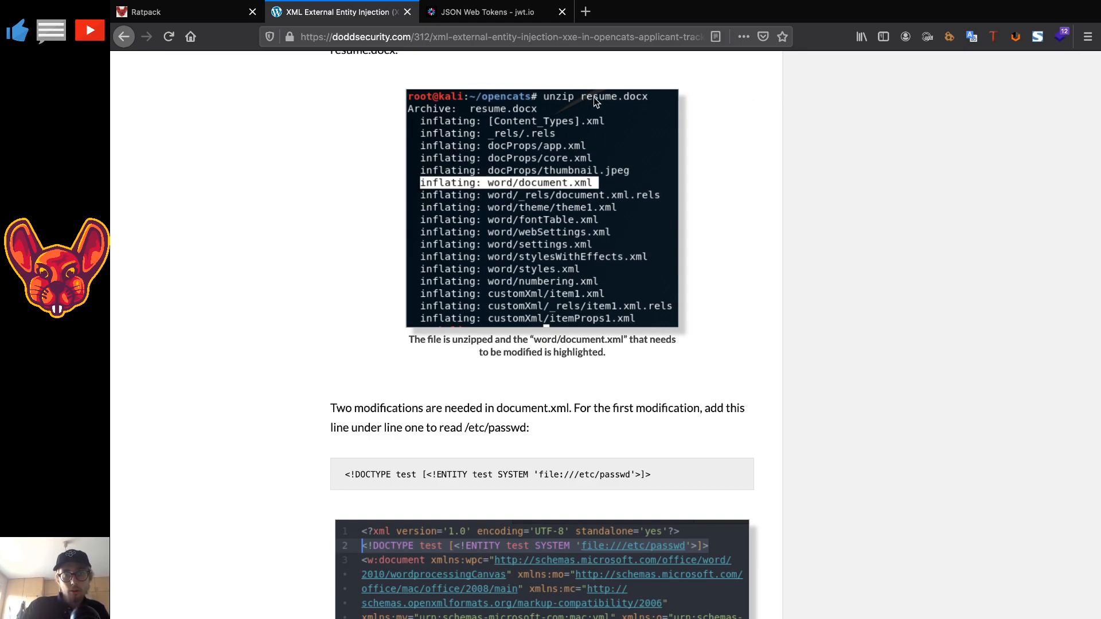
pyautogui.moveTo(525, 195)
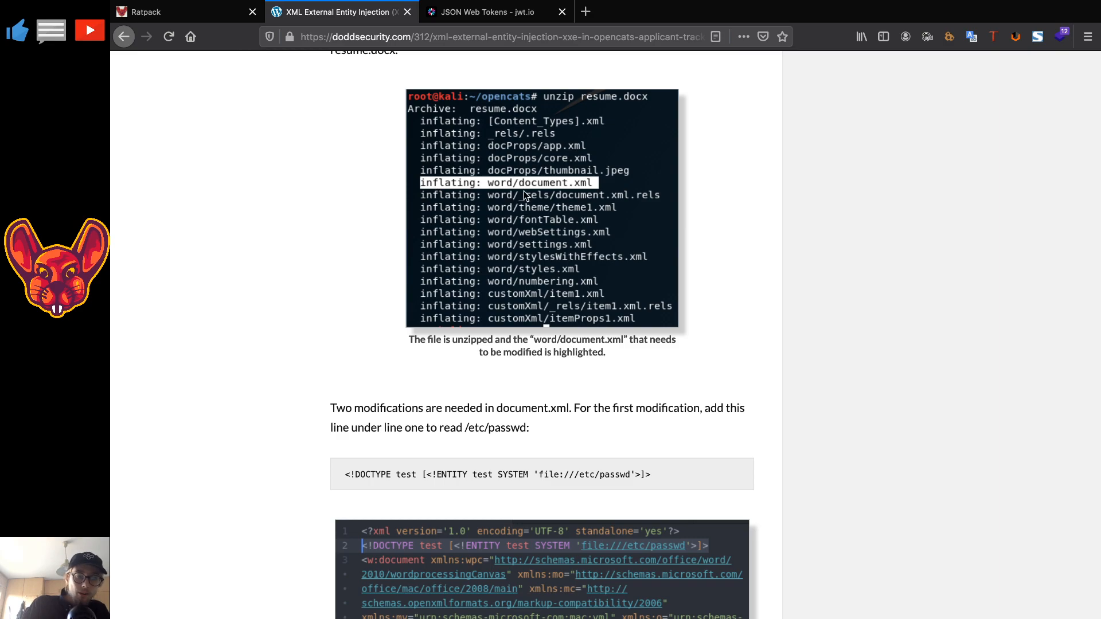
pyautogui.moveTo(602, 188)
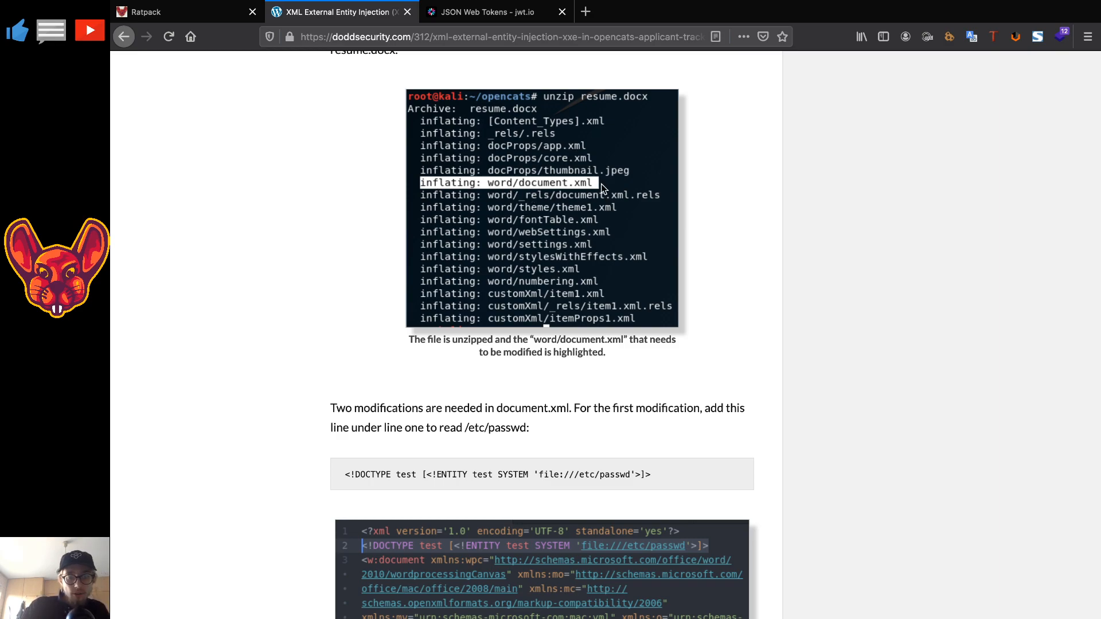
pyautogui.scroll(-3)
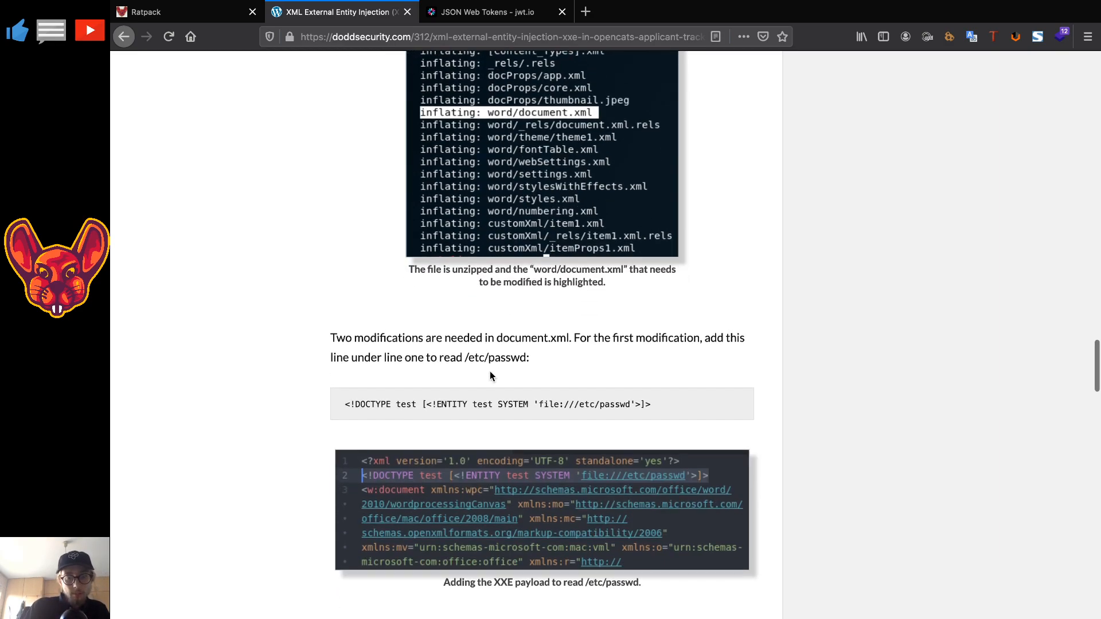
pyautogui.scroll(-3)
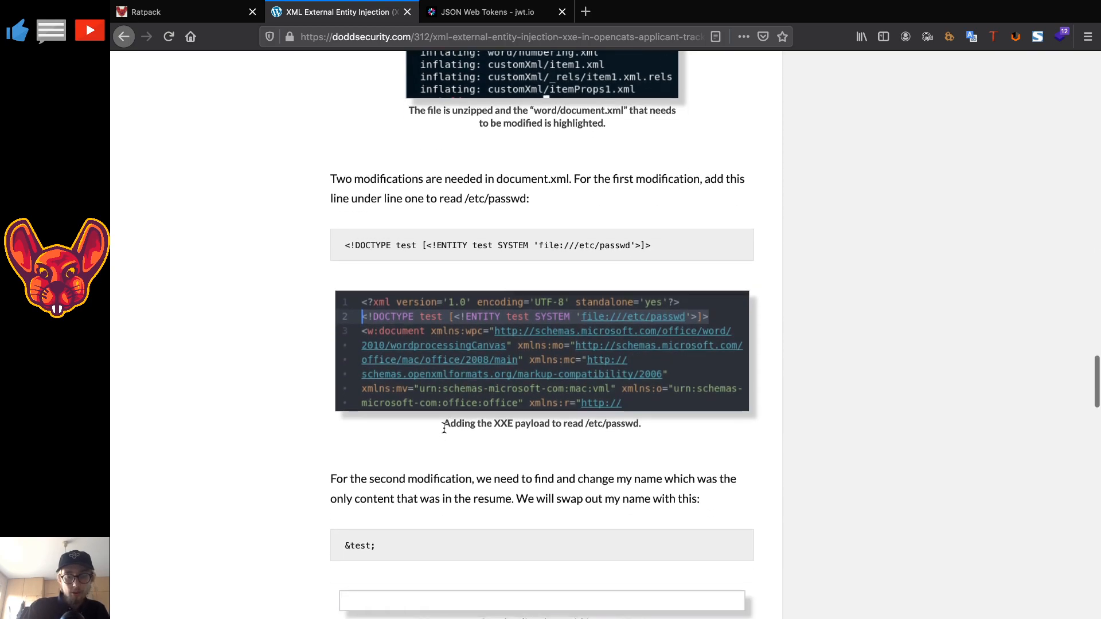
pyautogui.scroll(-3)
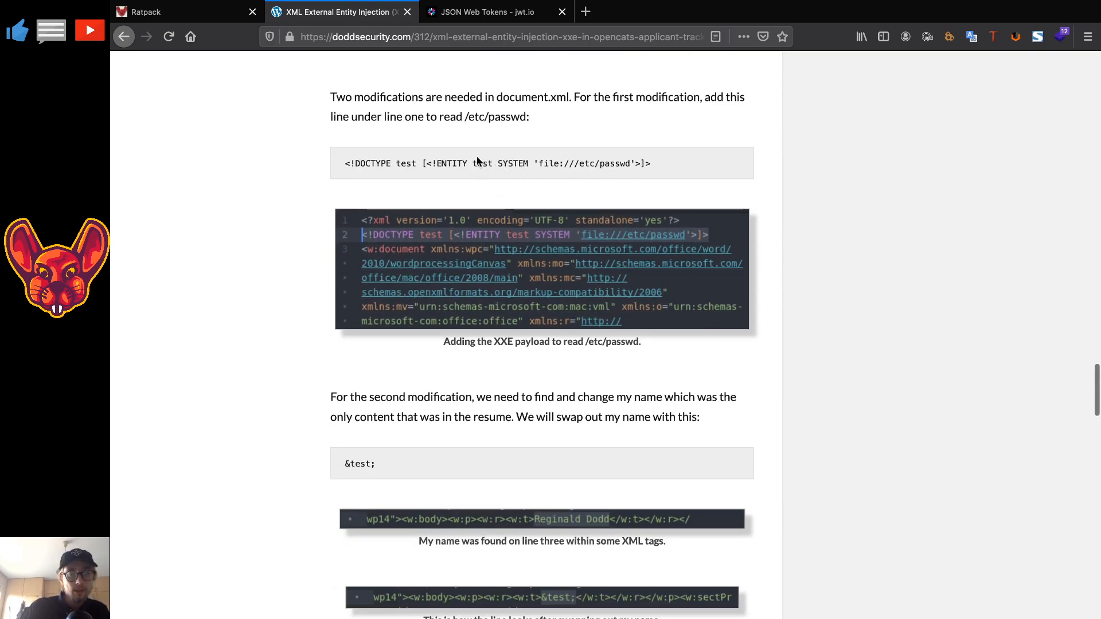
pyautogui.tripleClick(497, 163)
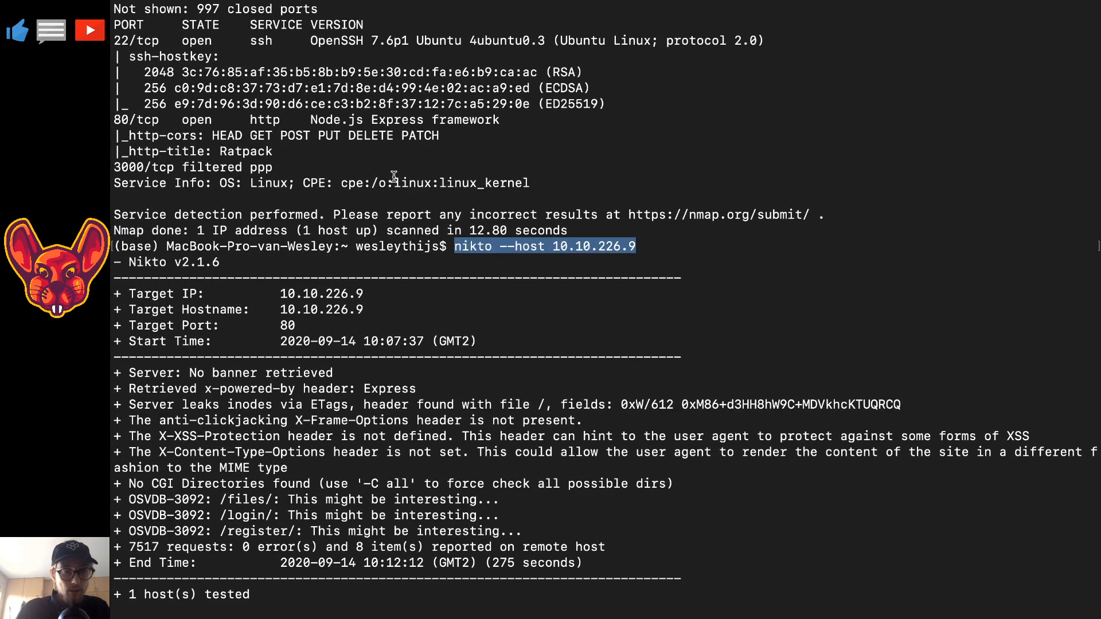
pyautogui.scroll(3)
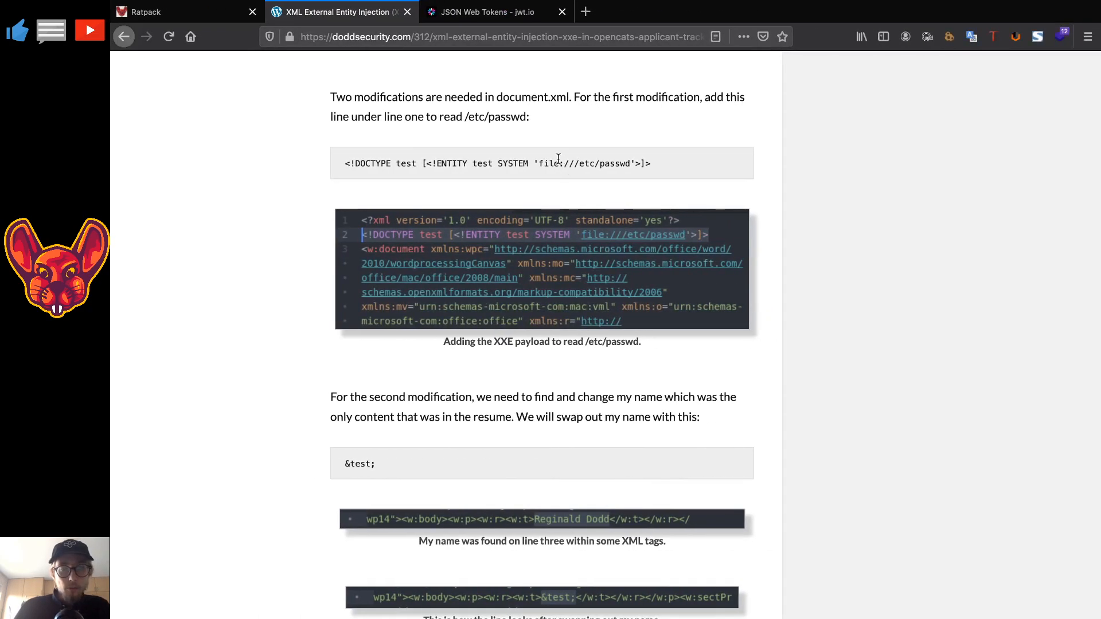
pyautogui.moveTo(482, 152)
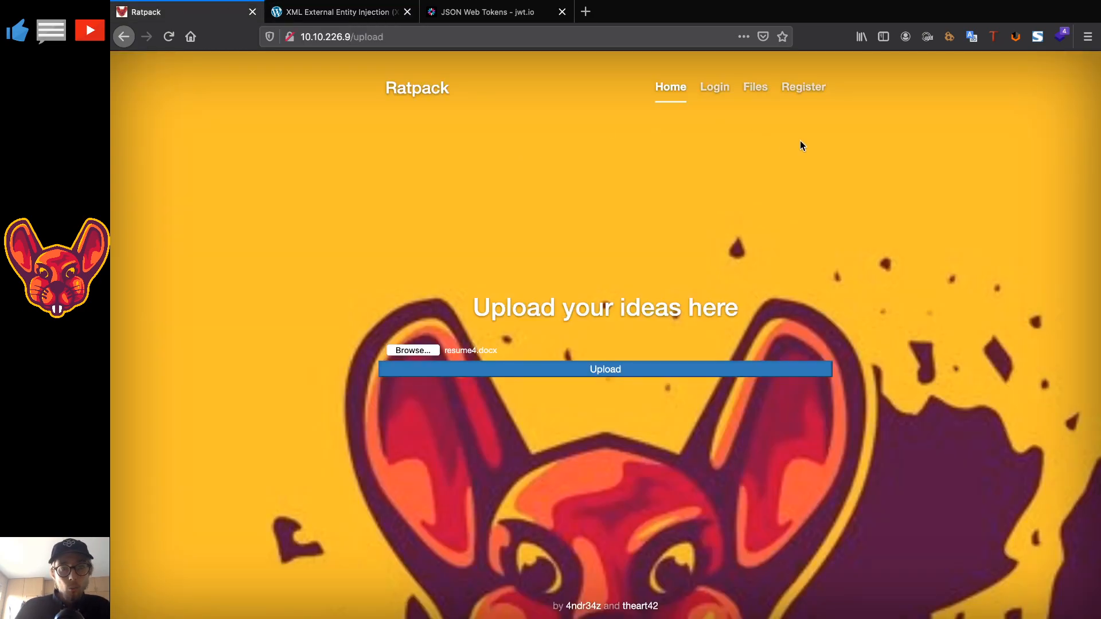
pyautogui.moveTo(529, 386)
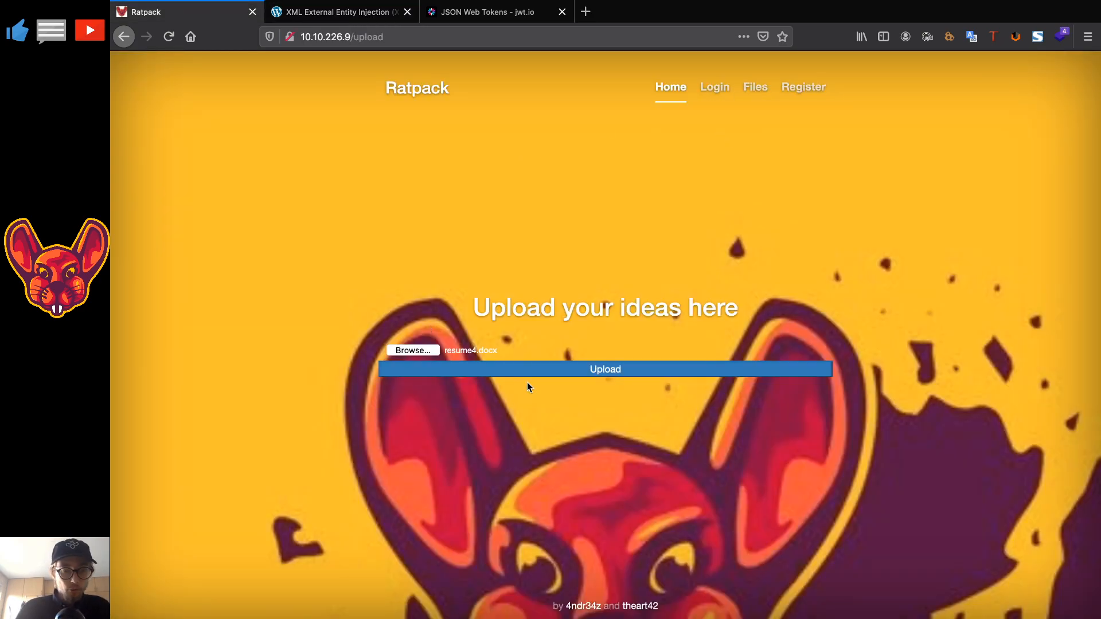
# Upload resume4.docx and view it in the Files listing at 806 bytes
pyautogui.click(605, 368)
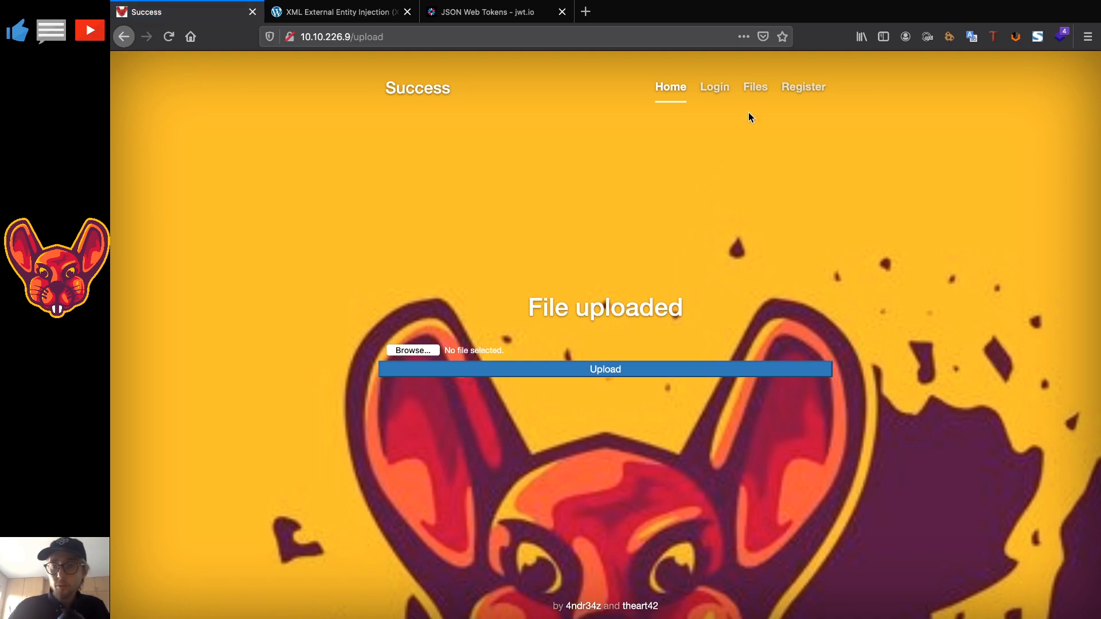
pyautogui.click(754, 86)
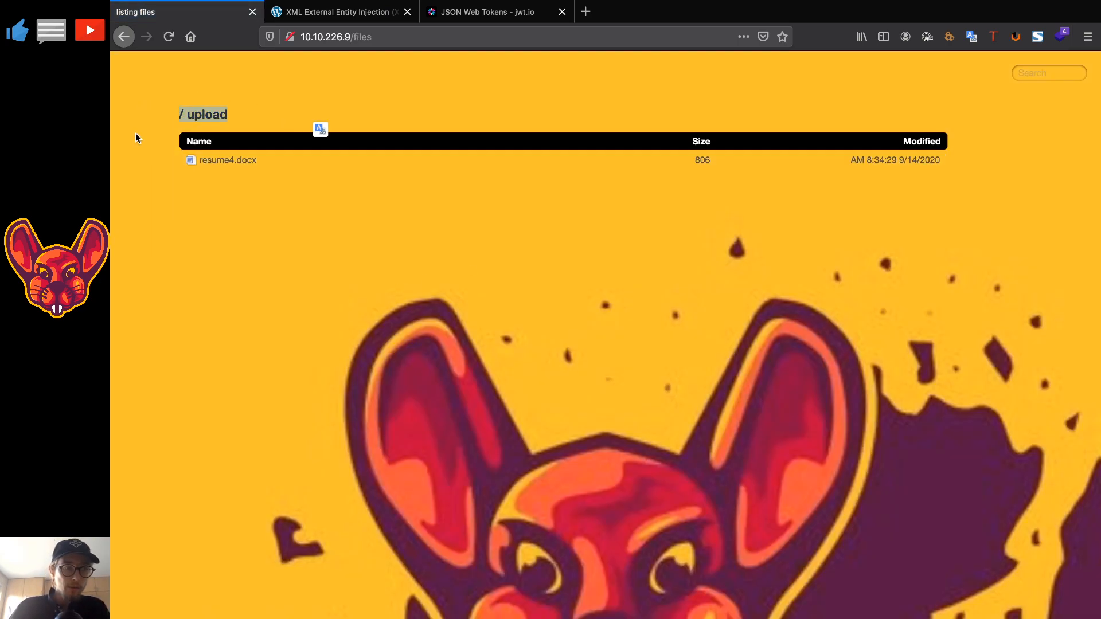
pyautogui.moveTo(358, 218)
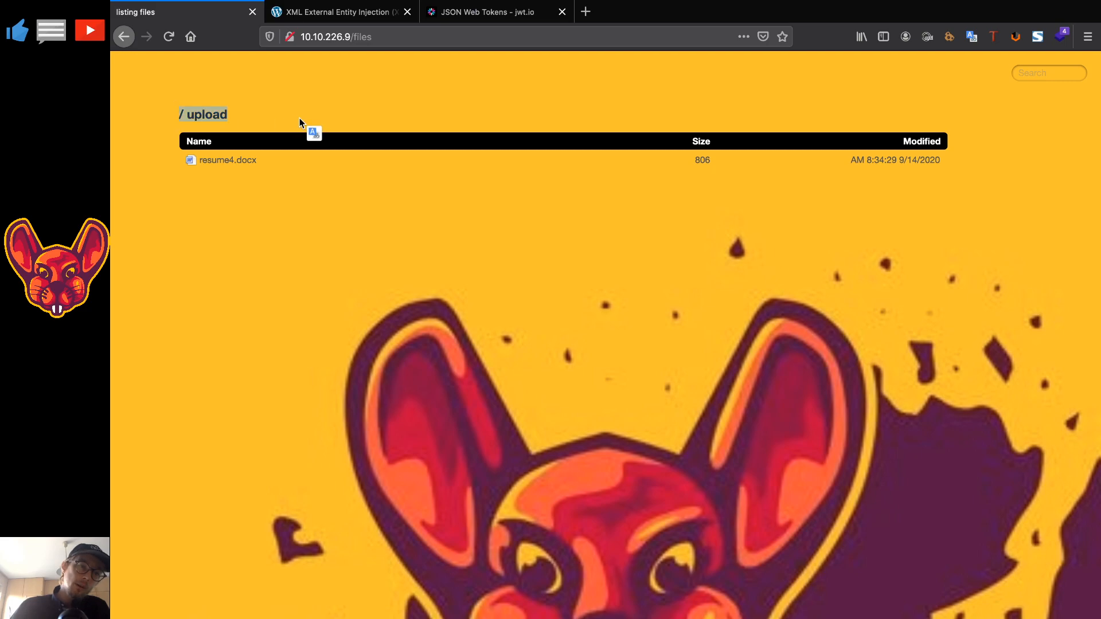
# View the uploaded resume4.docx page exposing the leaked TOKEN_SECRET
pyautogui.click(227, 161)
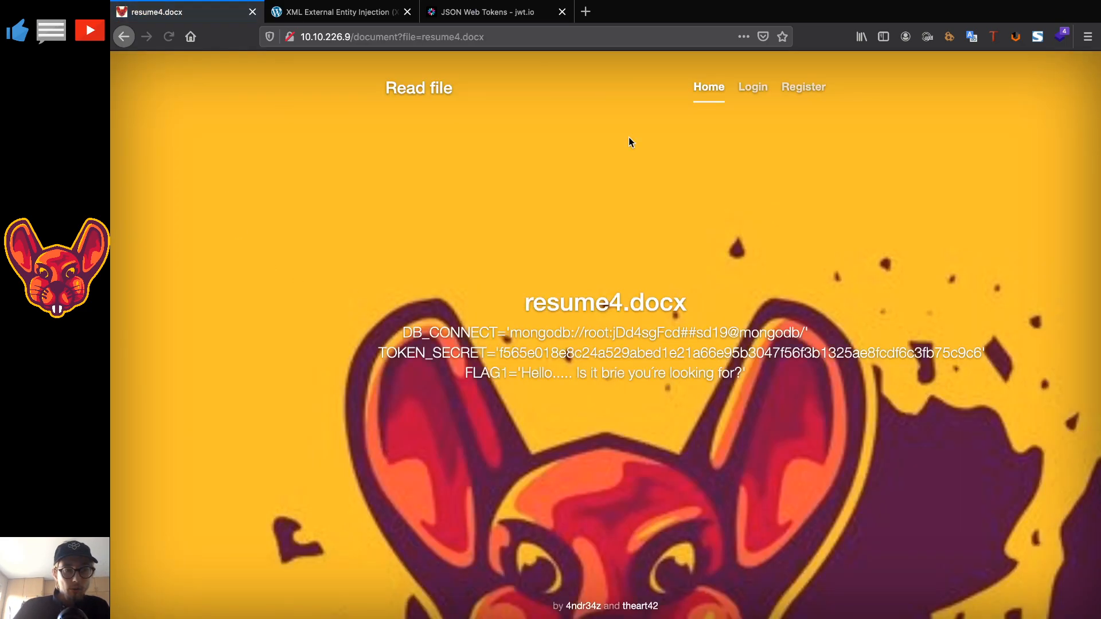
pyautogui.moveTo(649, 214)
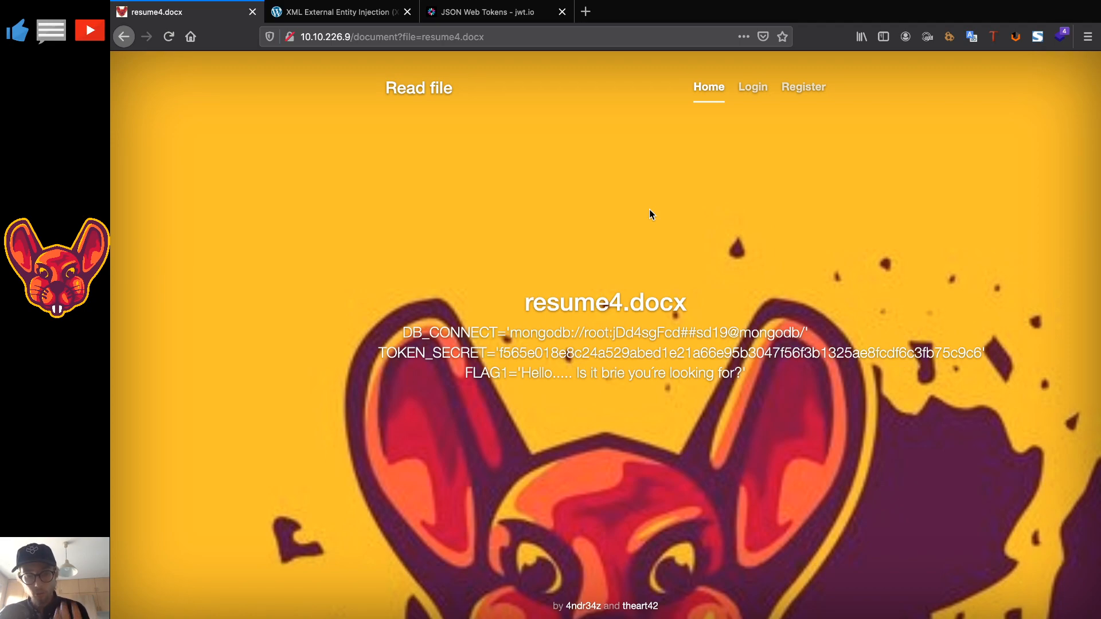
pyautogui.moveTo(508, 351)
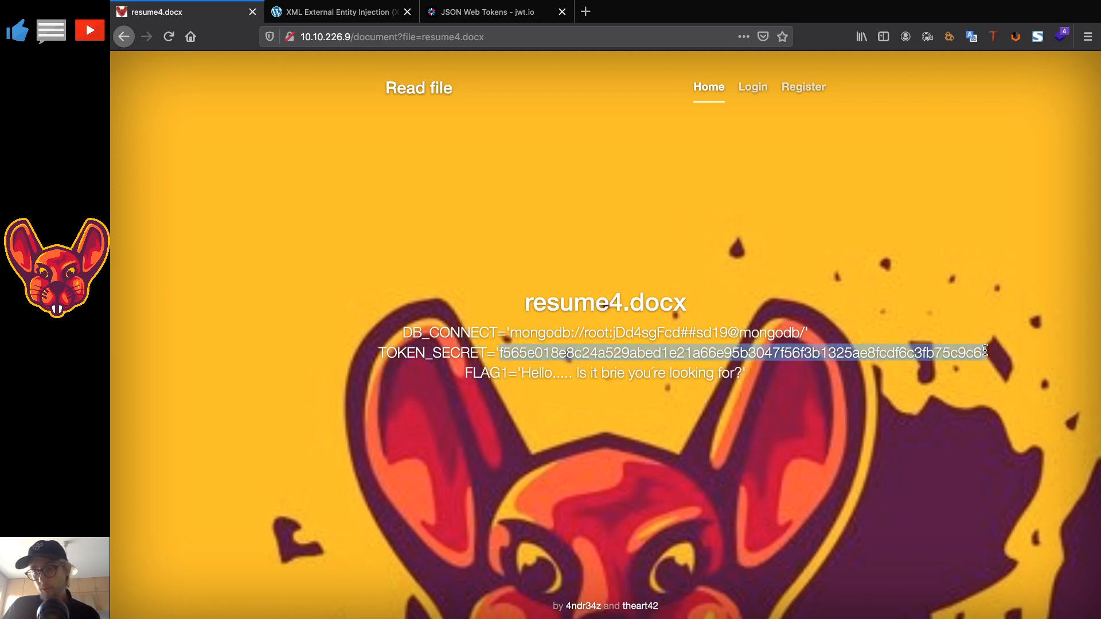
pyautogui.moveTo(874, 195)
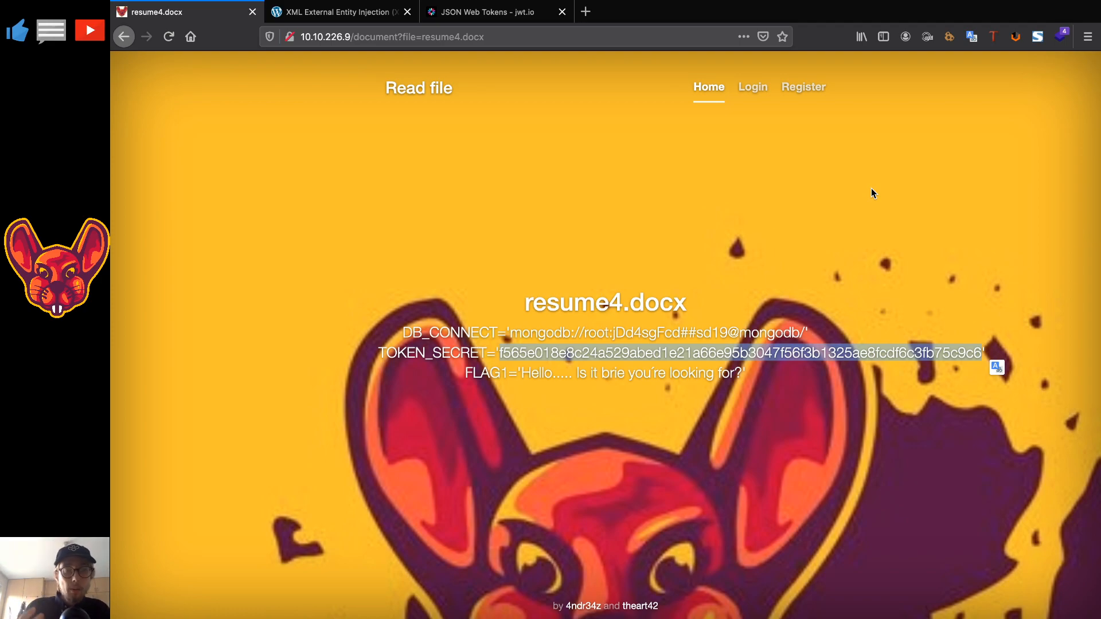
pyautogui.moveTo(568, 364)
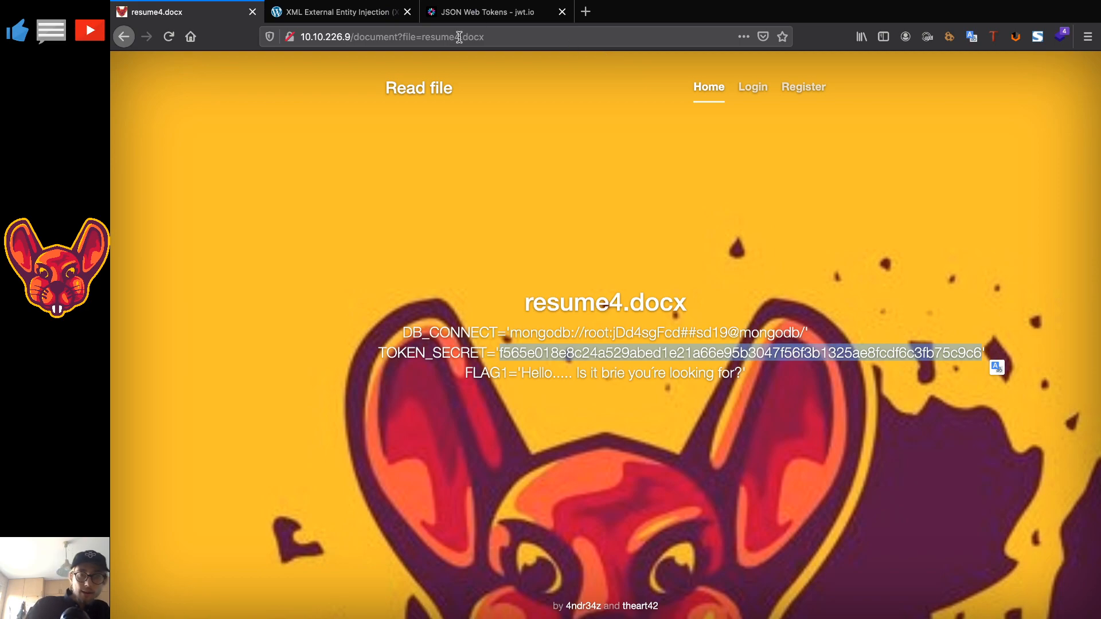
pyautogui.moveTo(492, 12)
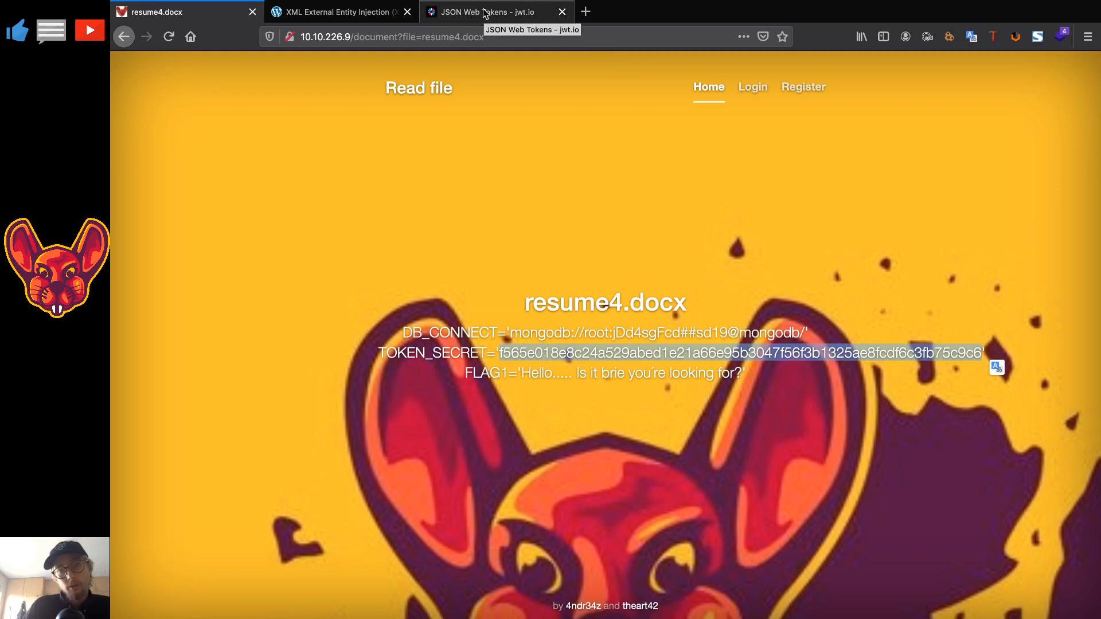
pyautogui.click(492, 12)
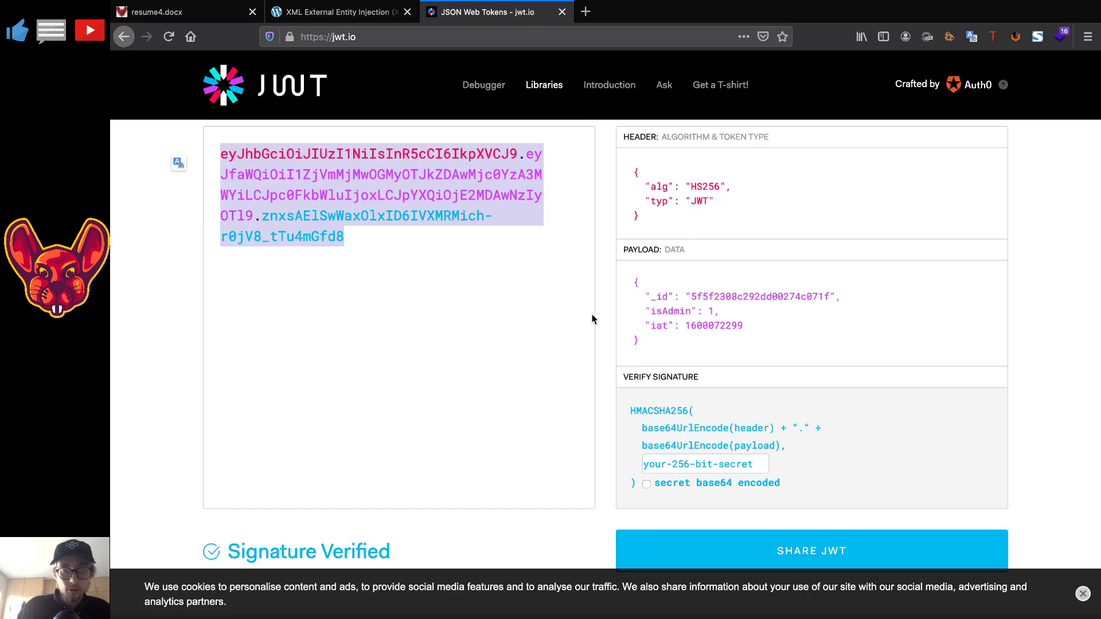
pyautogui.tripleClick(703, 463)
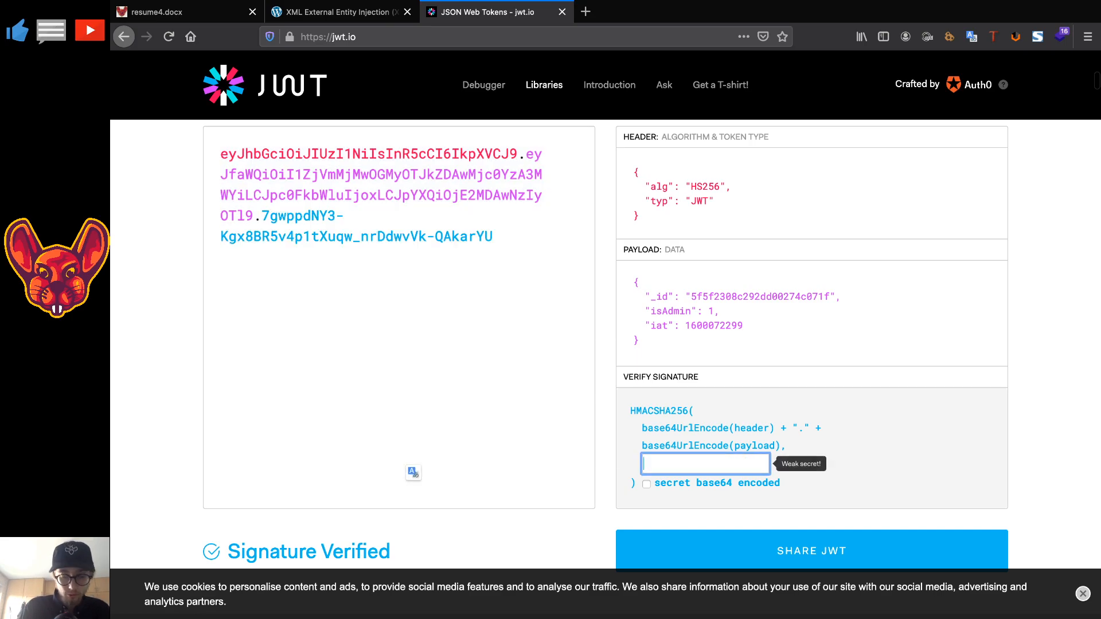
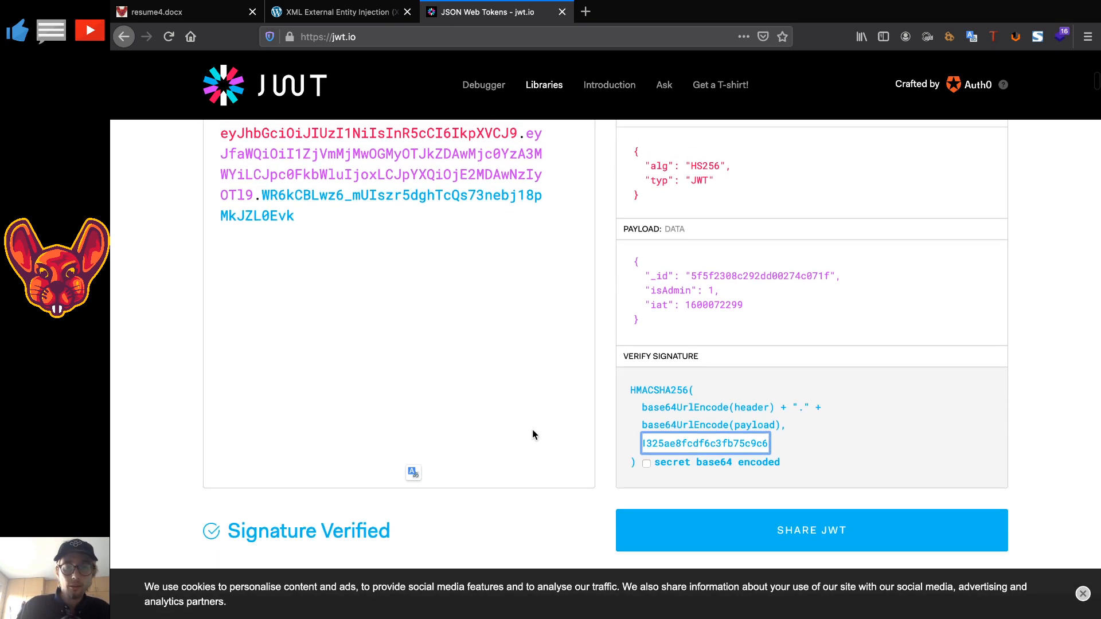
pyautogui.click(308, 217)
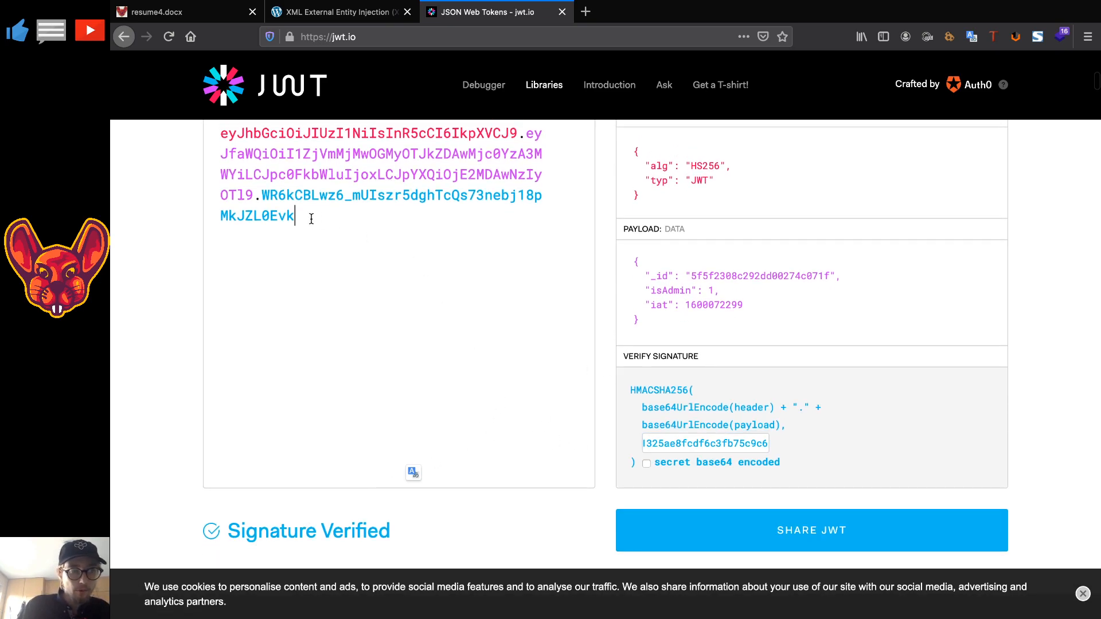
pyautogui.tripleClick(379, 175)
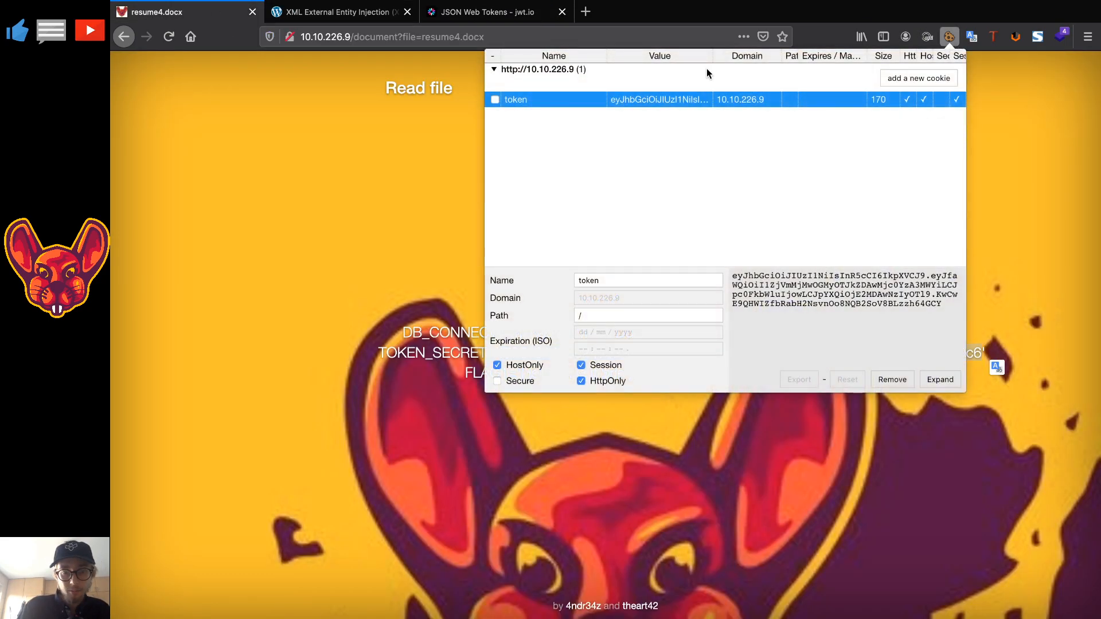
# Decode the current token cookie in jwt.io, set isAdmin to 1, and return to resume4.docx
pyautogui.doubleClick(843, 289)
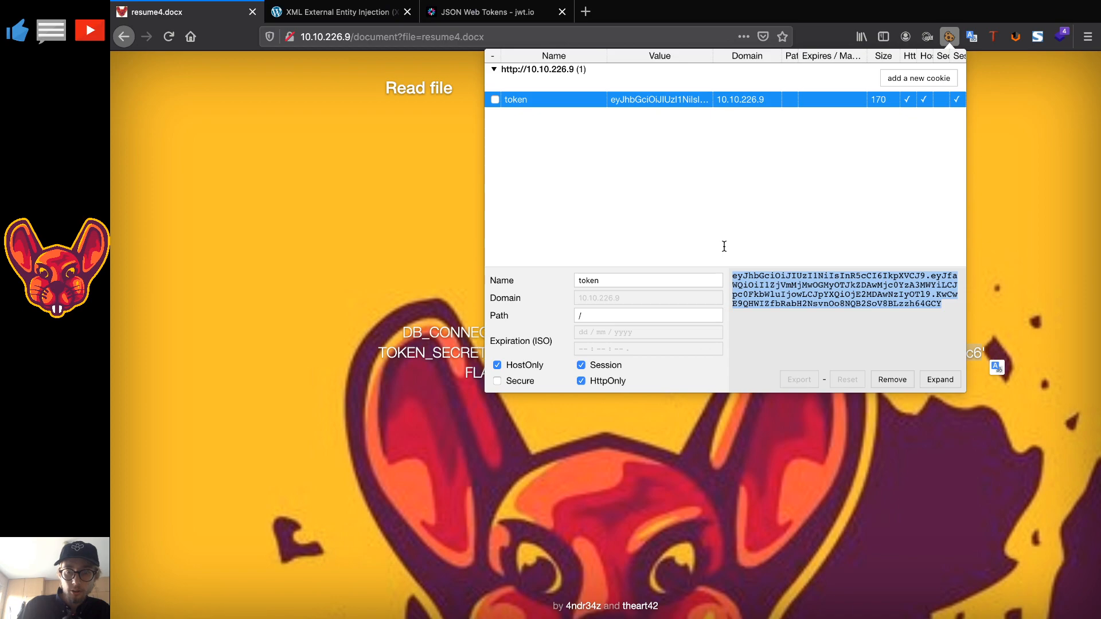
pyautogui.click(496, 11)
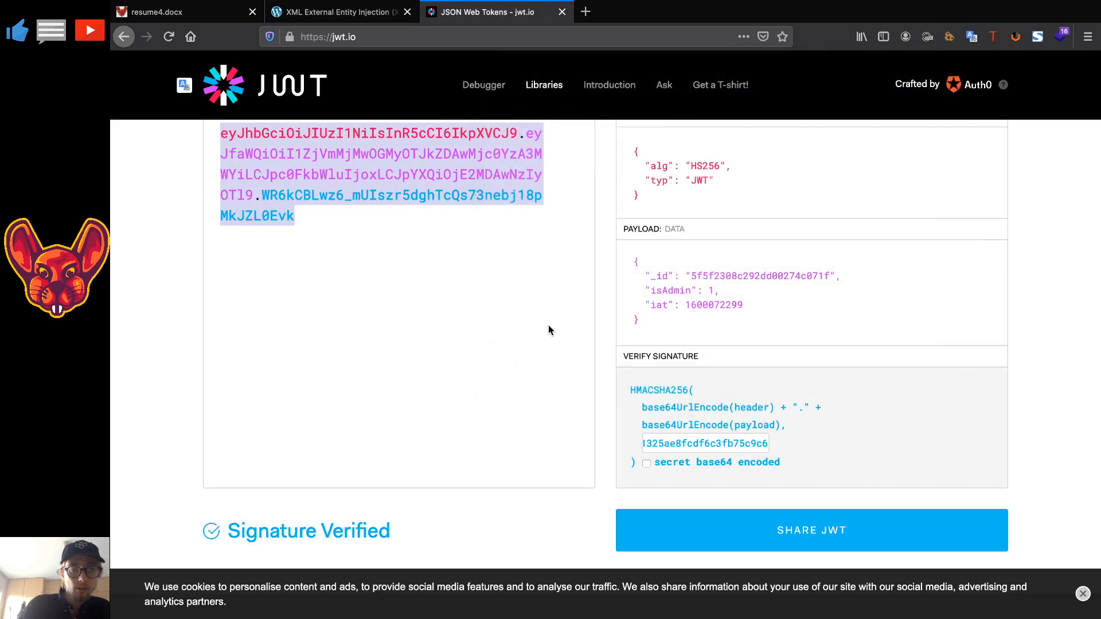
pyautogui.moveTo(494, 344)
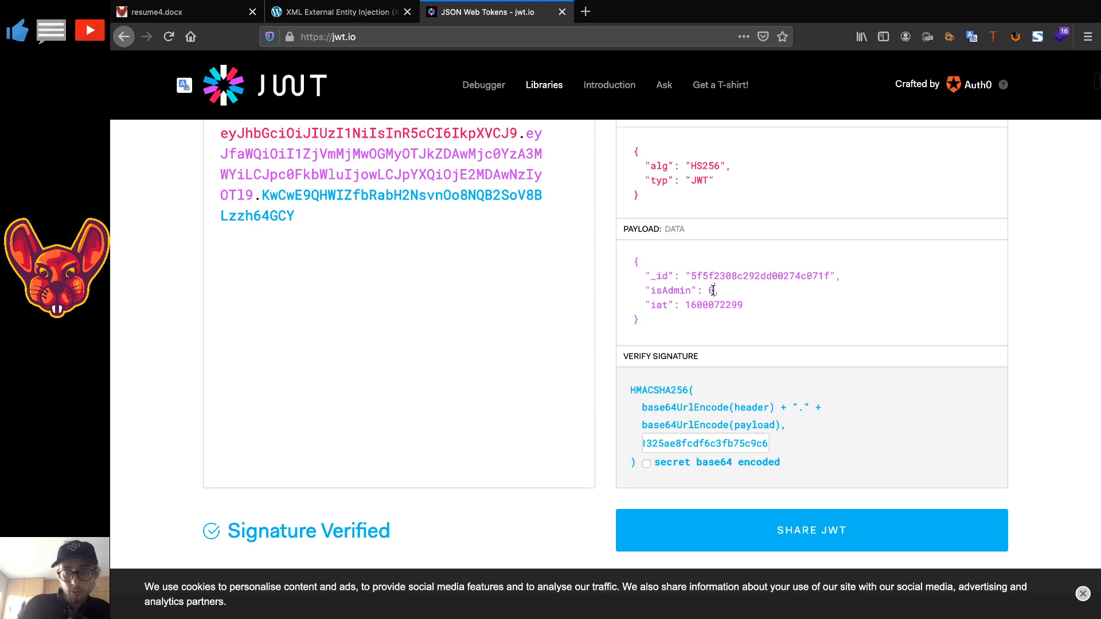
pyautogui.write('1')
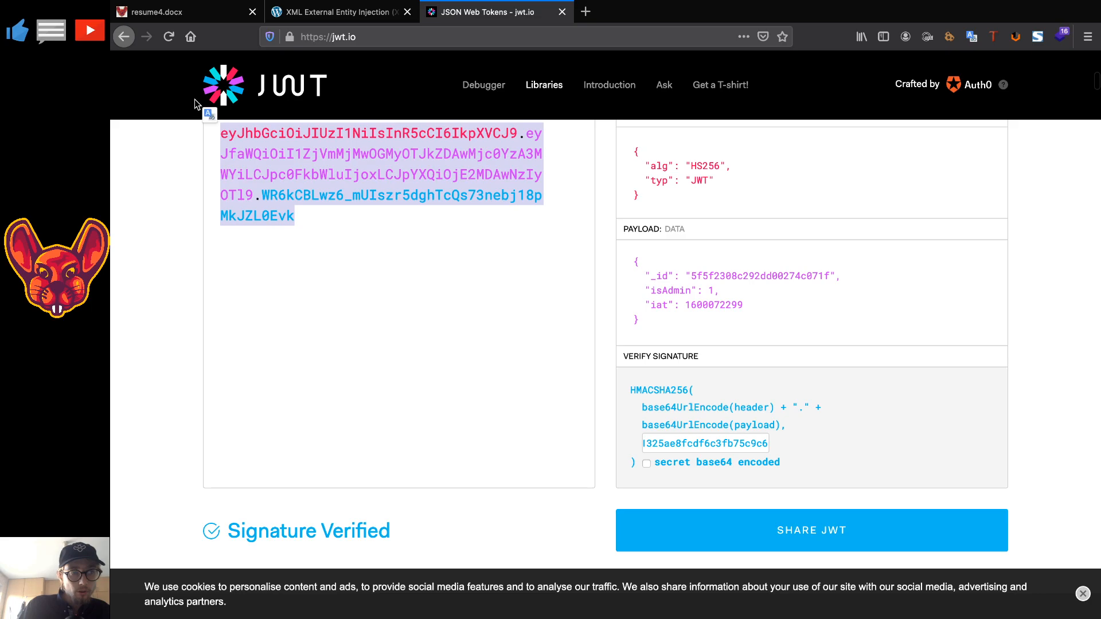
pyautogui.click(185, 12)
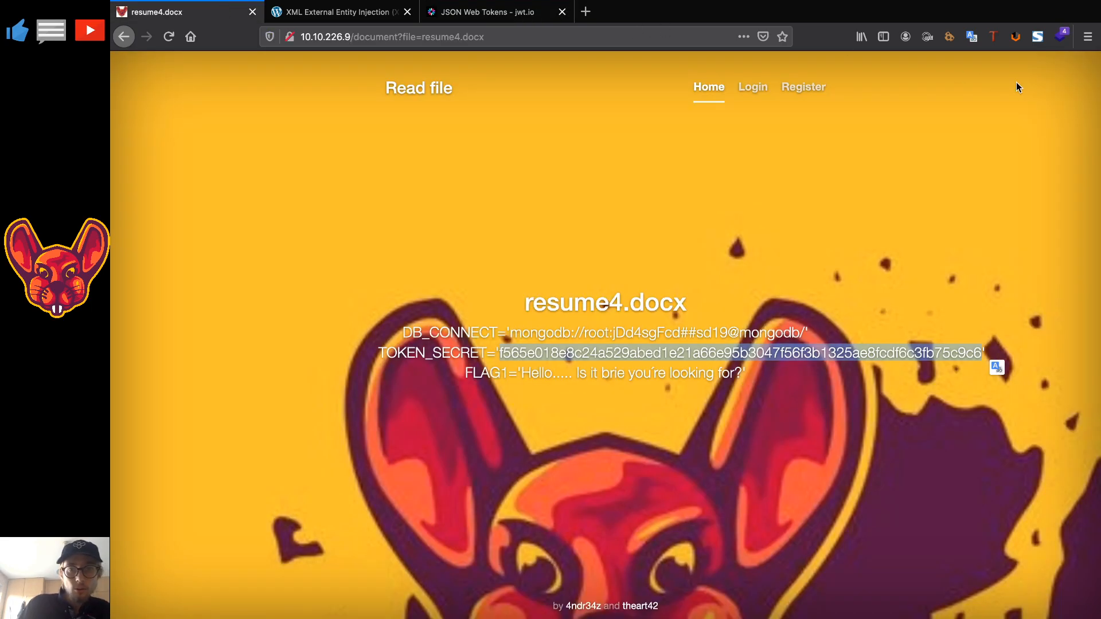
# Save the forged cookie and reopen resume4.docx from the Files listing as admin
pyautogui.click(949, 37)
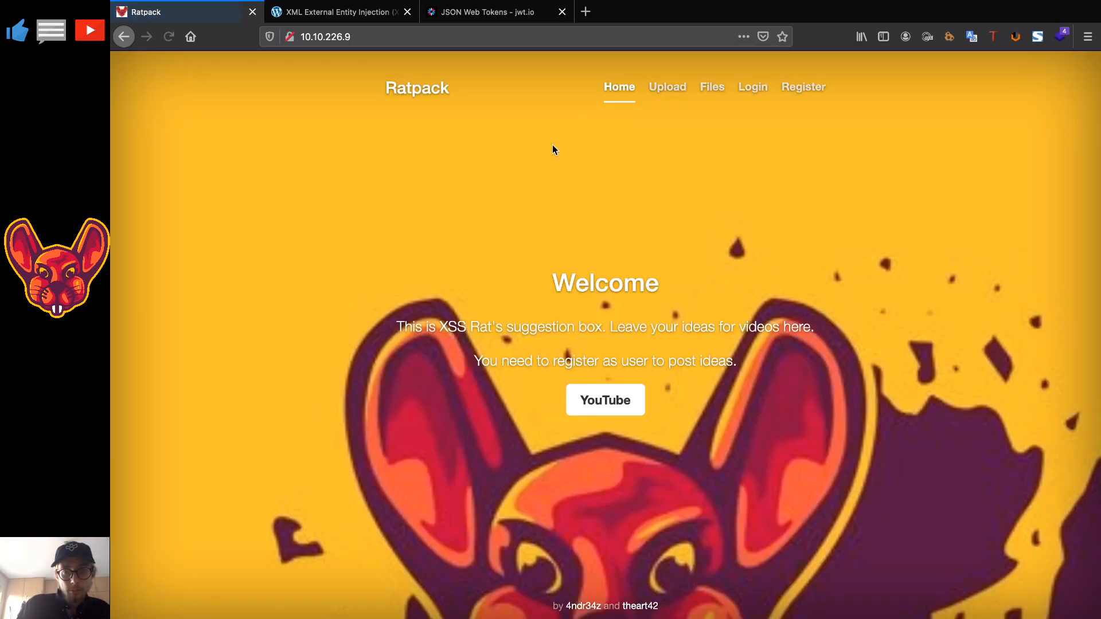
pyautogui.moveTo(559, 238)
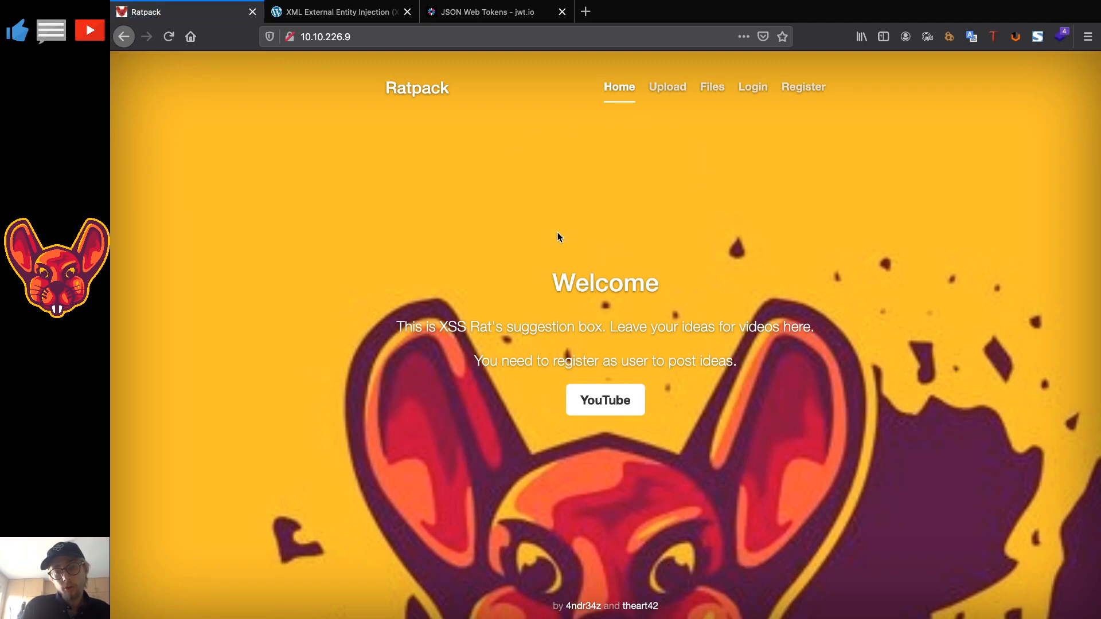
pyautogui.moveTo(788, 55)
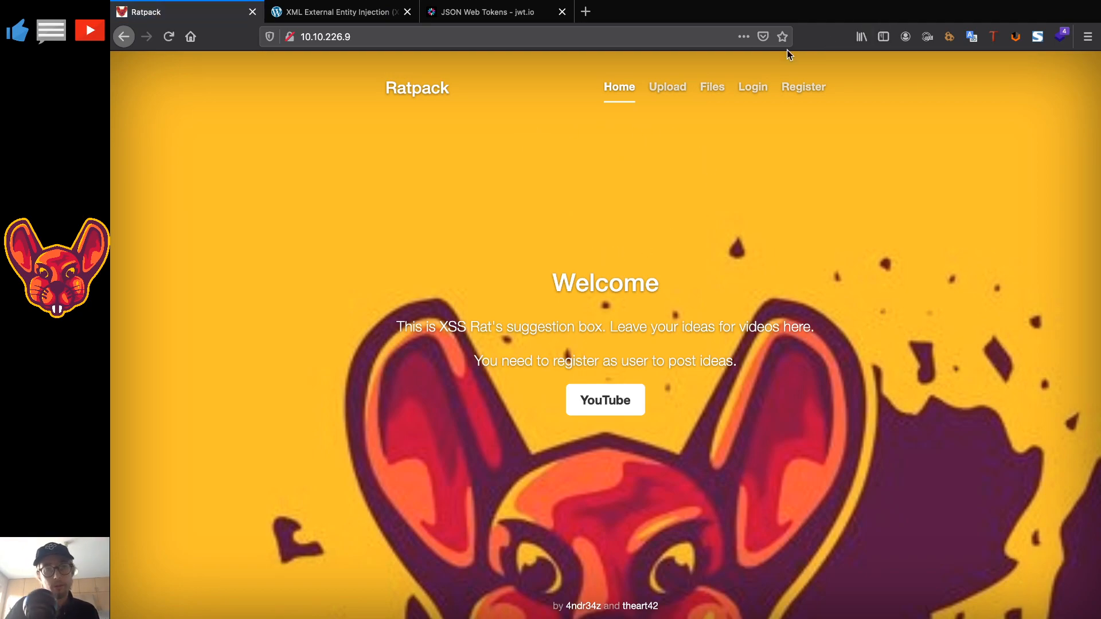
pyautogui.click(667, 86)
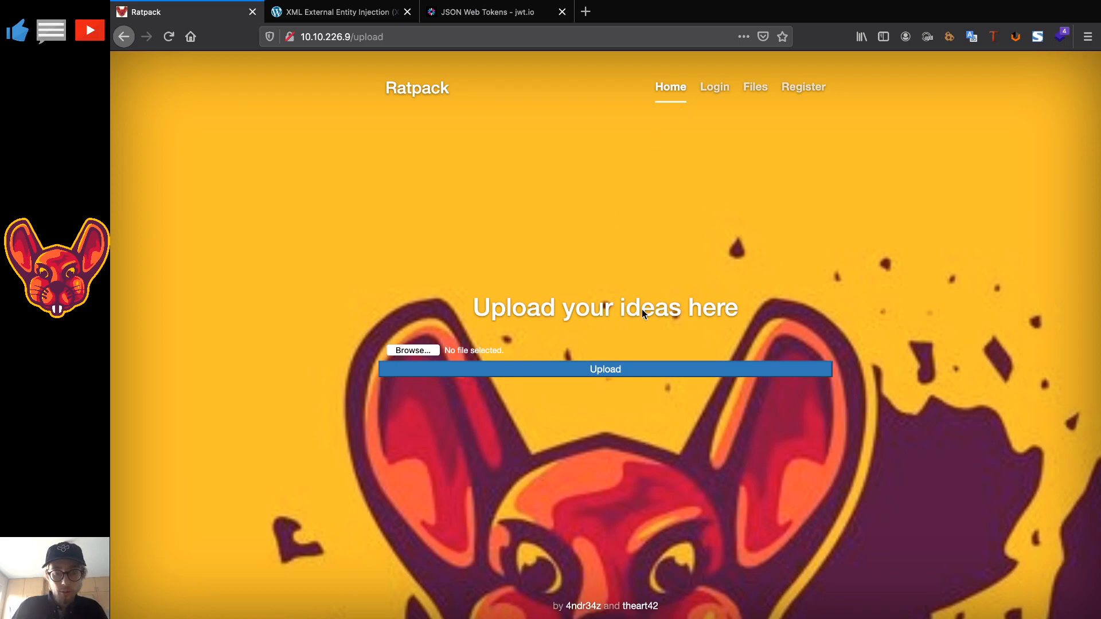
pyautogui.moveTo(803, 87)
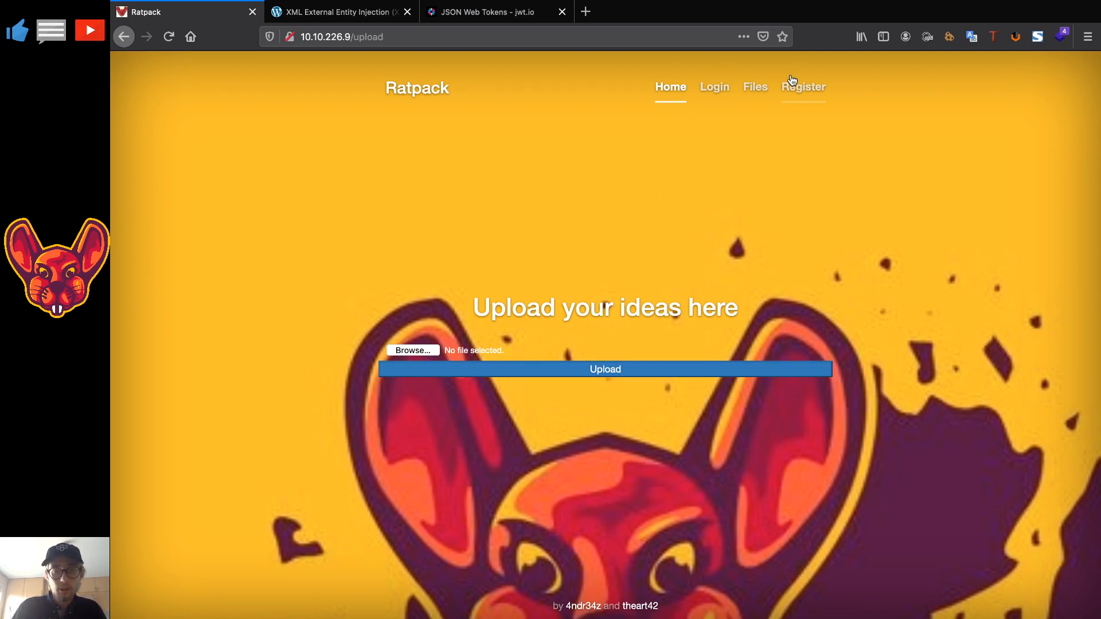
pyautogui.click(755, 86)
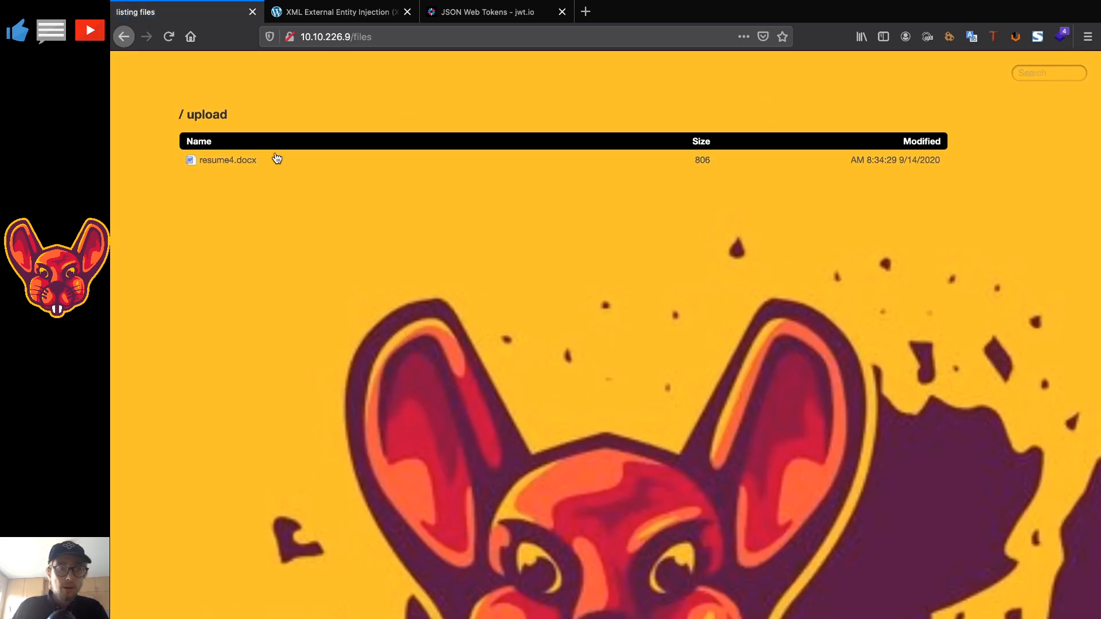
pyautogui.moveTo(739, 179)
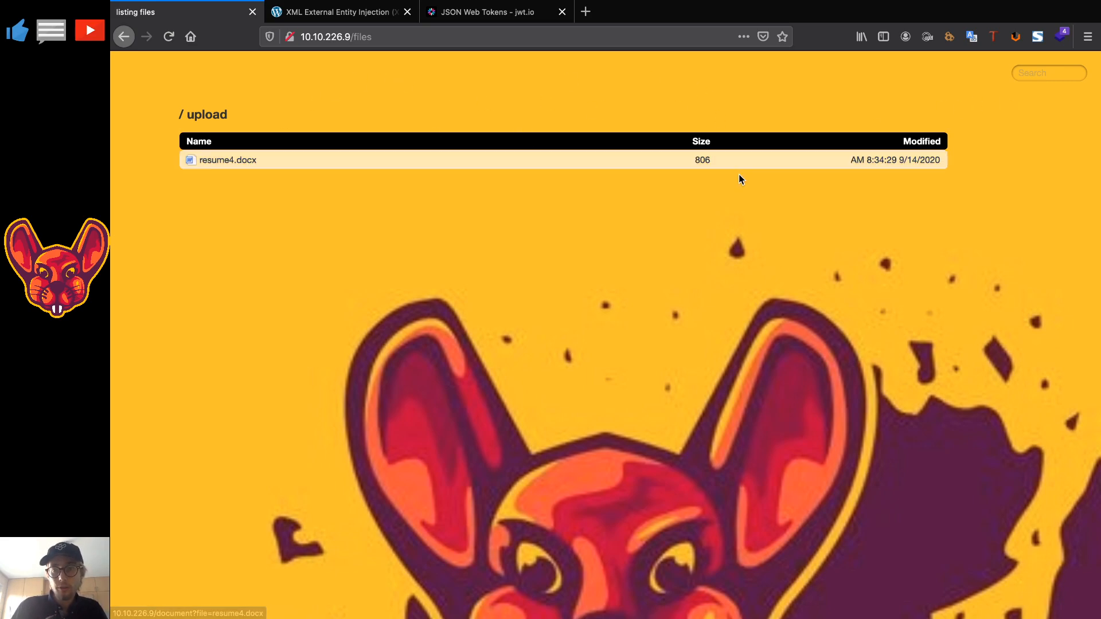
pyautogui.click(227, 160)
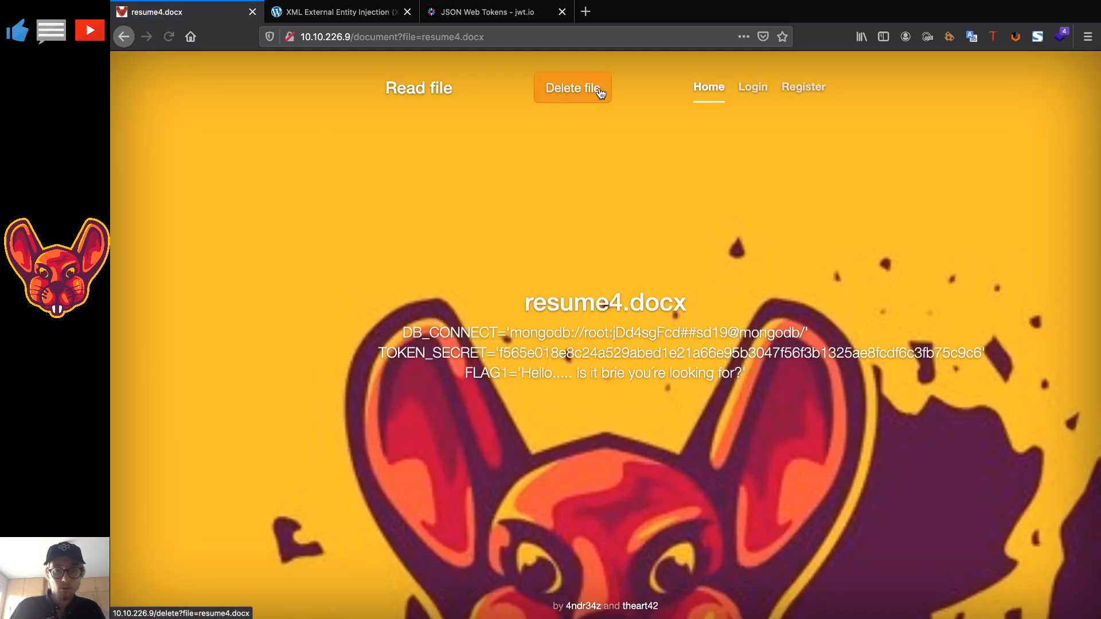
pyautogui.moveTo(860, 426)
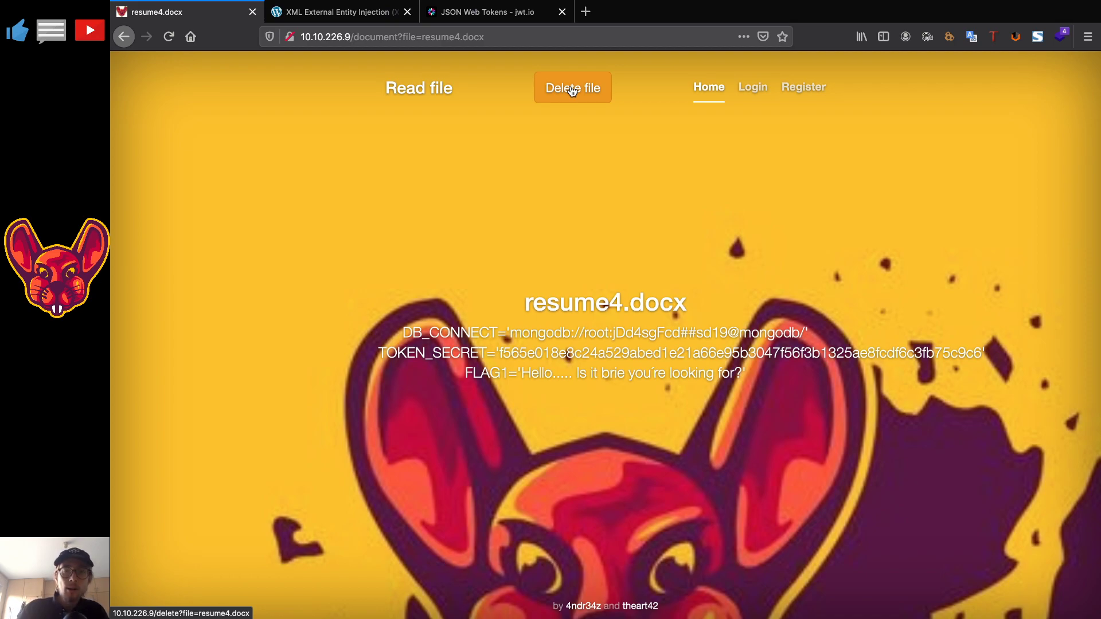
pyautogui.moveTo(437, 195)
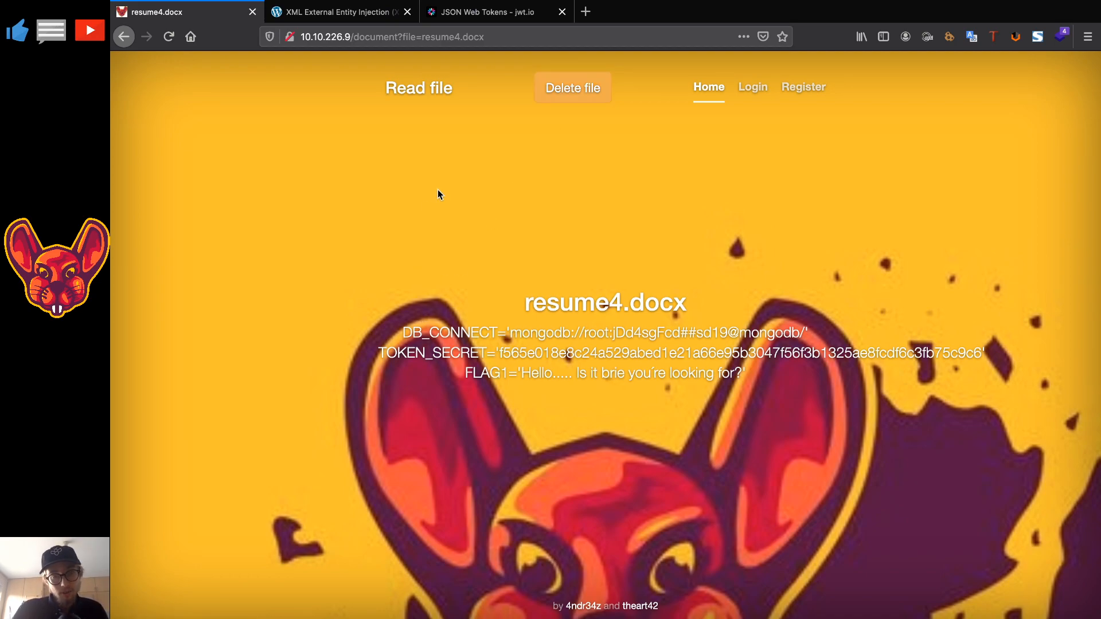
pyautogui.moveTo(569, 242)
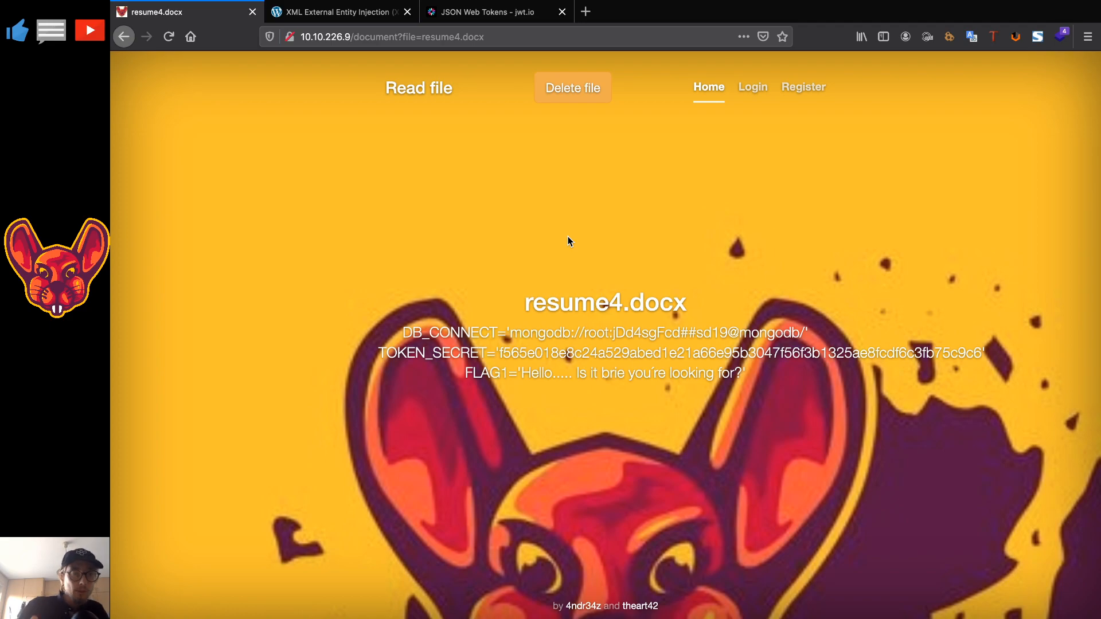